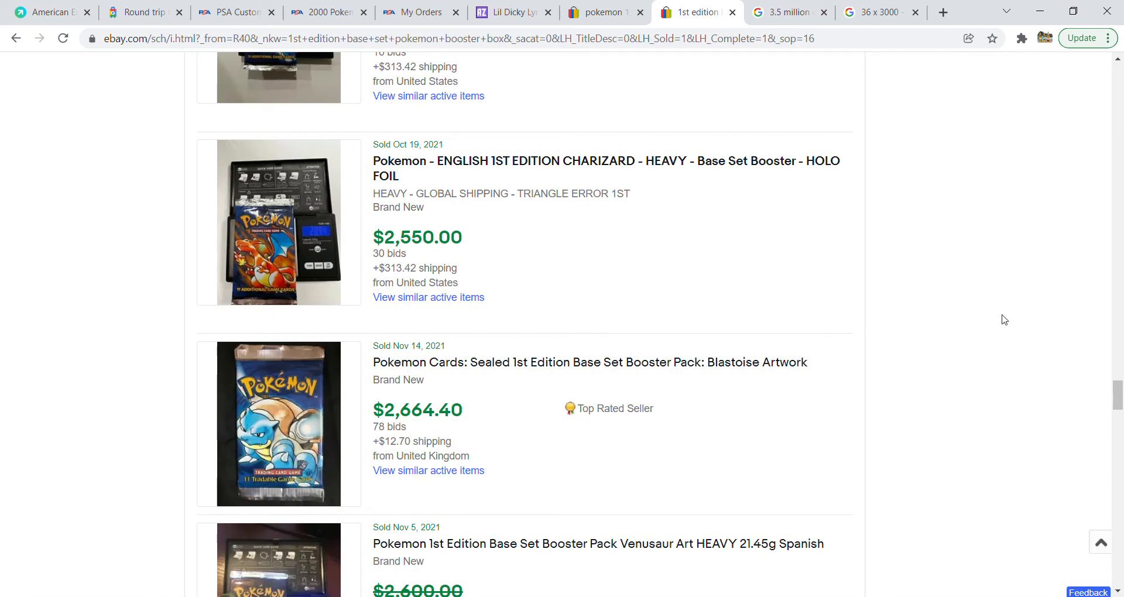
{"action": "mouse_move", "coordinate": [665, 437]}
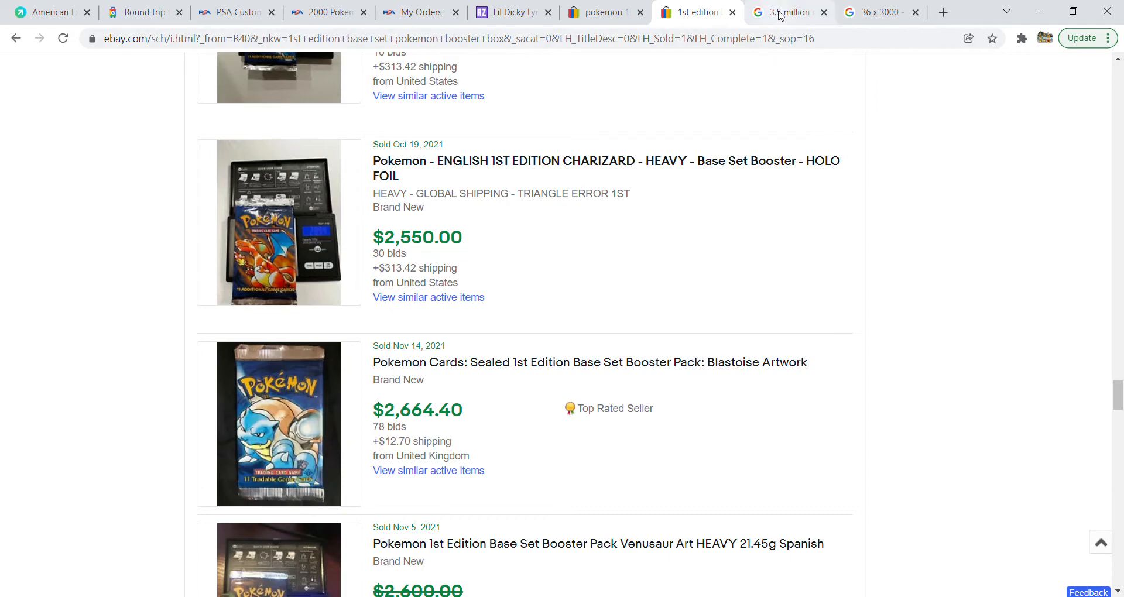
Step: Switch to the Google result for 3.5 million divided by 6 (583,333.33)
{"action": "left_click", "coordinate": [785, 12]}
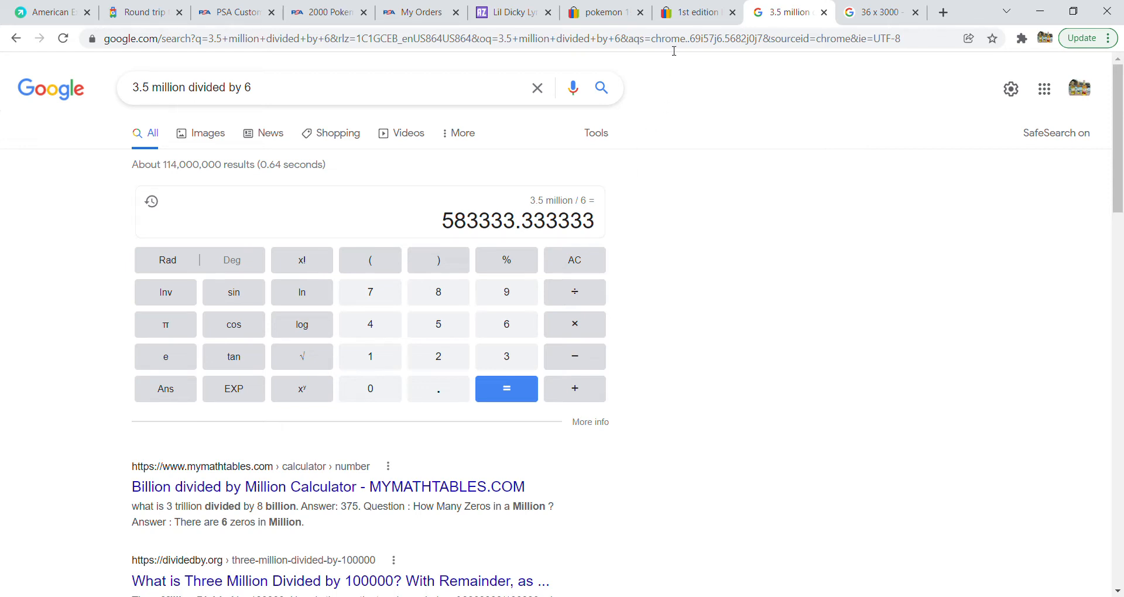
Step: Return to the eBay sold 1st edition booster pack listings ($2,550 Charizard pack)
{"action": "left_click", "coordinate": [696, 12]}
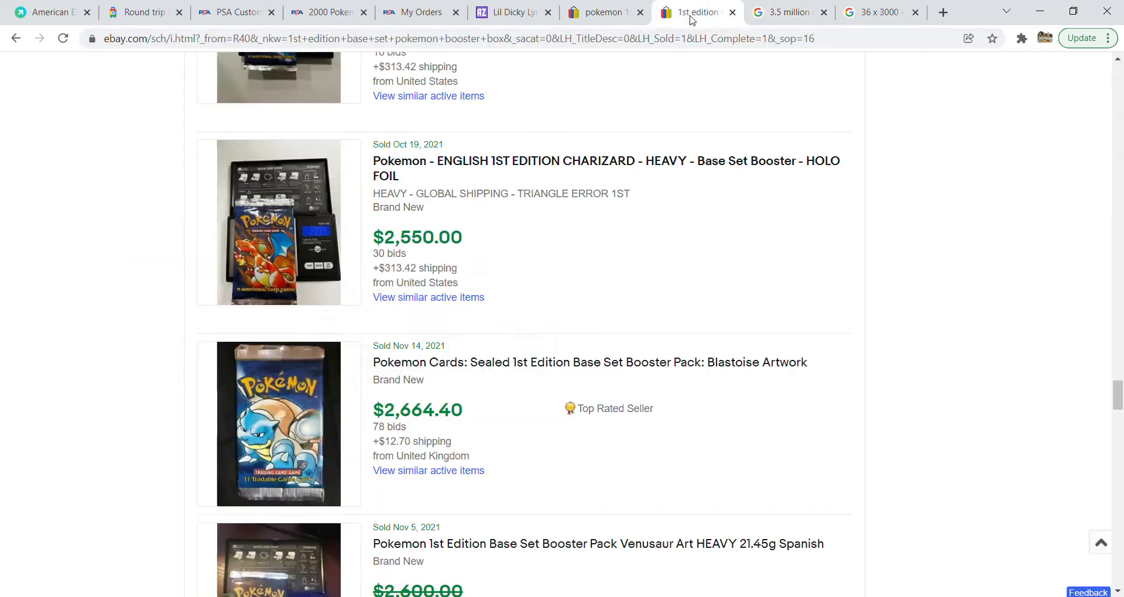
{"action": "mouse_move", "coordinate": [664, 331]}
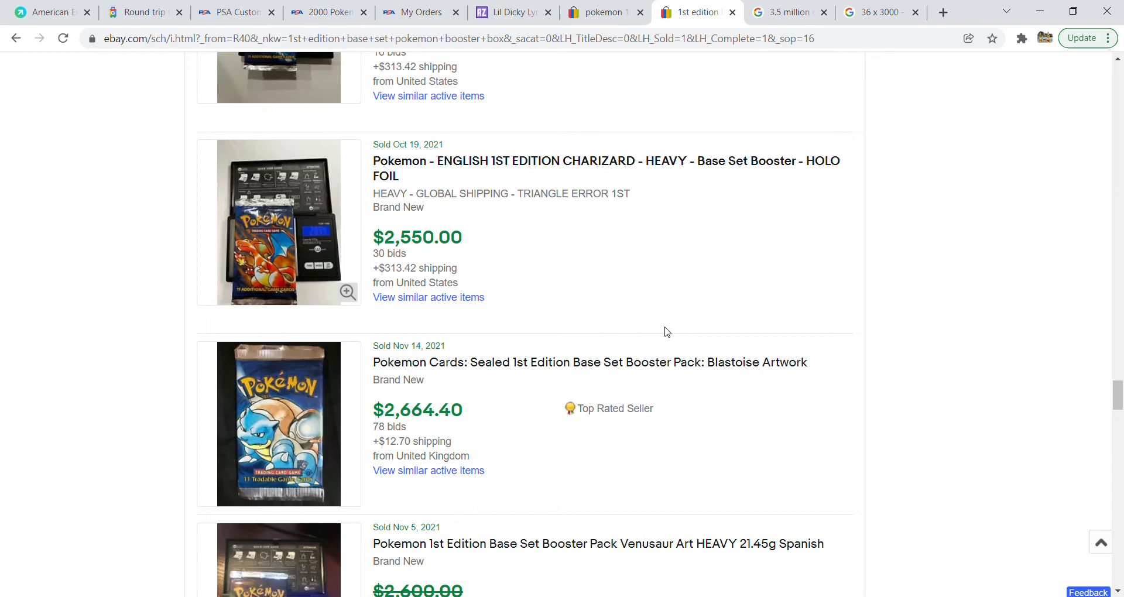
{"action": "mouse_move", "coordinate": [435, 340]}
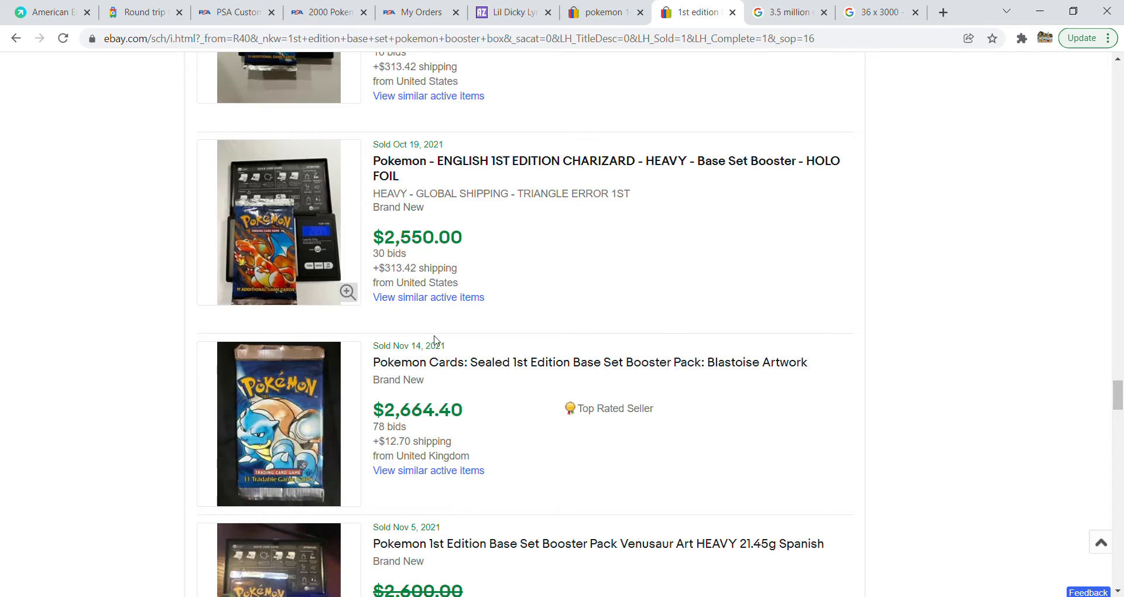
{"action": "mouse_move", "coordinate": [576, 256]}
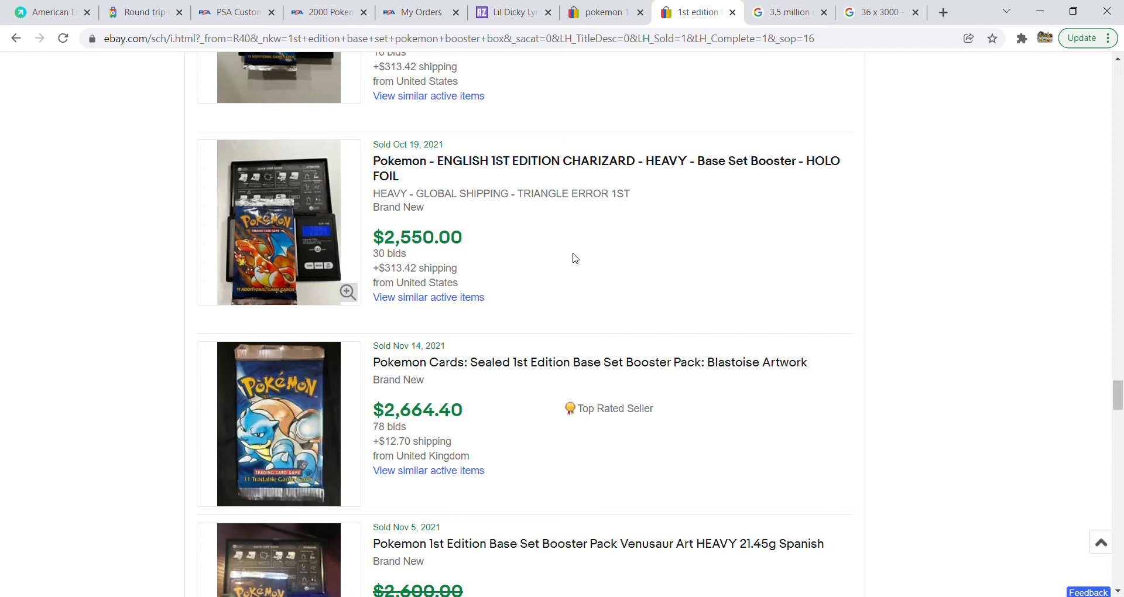
{"action": "mouse_move", "coordinate": [681, 151]}
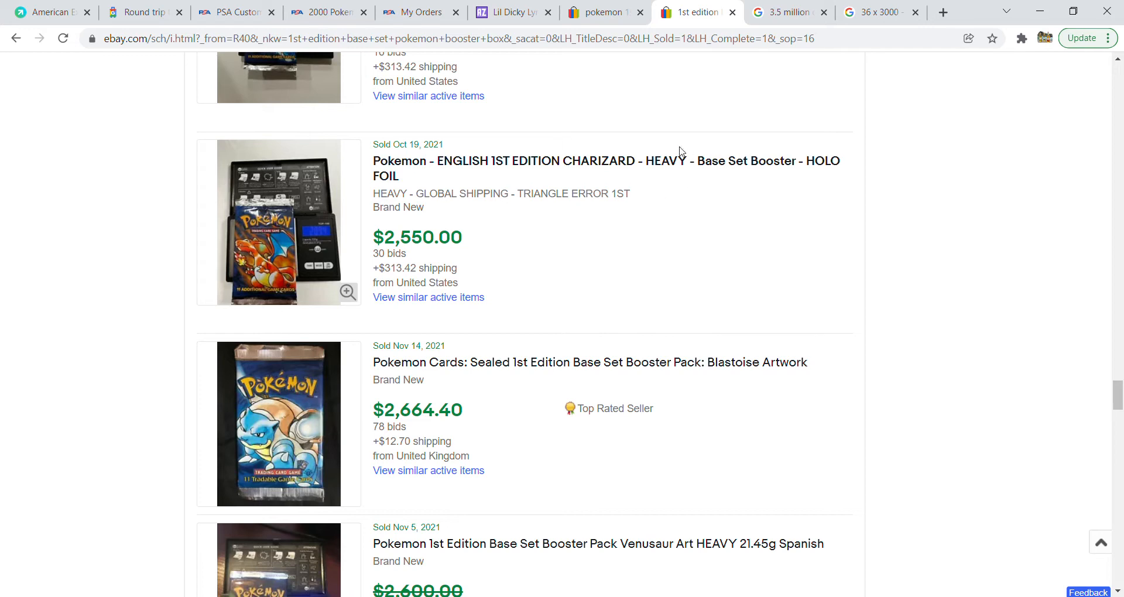
{"action": "mouse_move", "coordinate": [669, 184]}
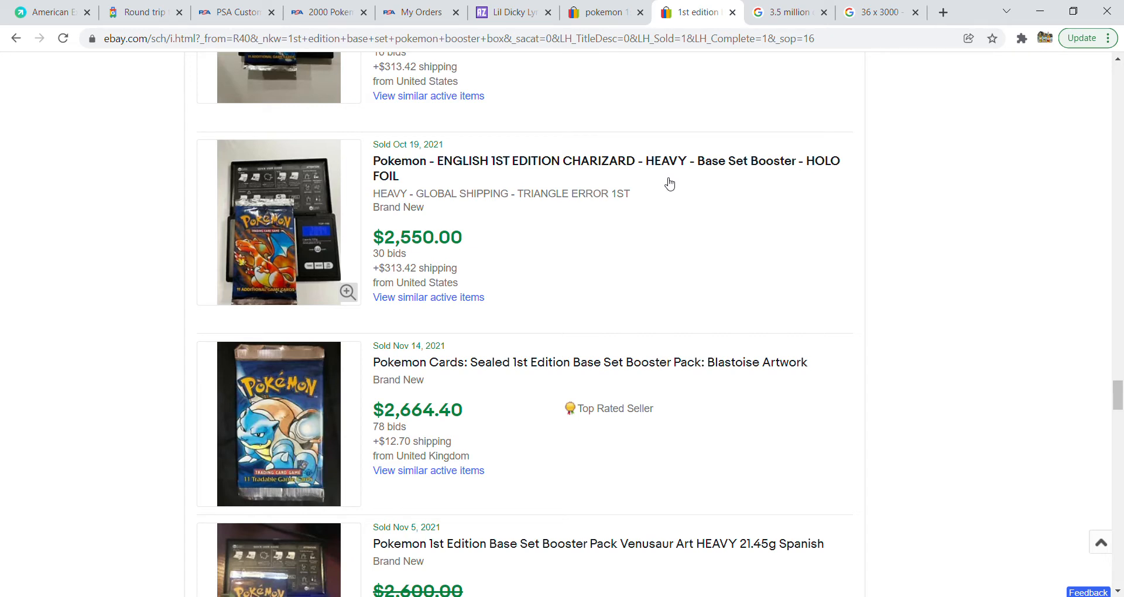
{"action": "mouse_move", "coordinate": [695, 174]}
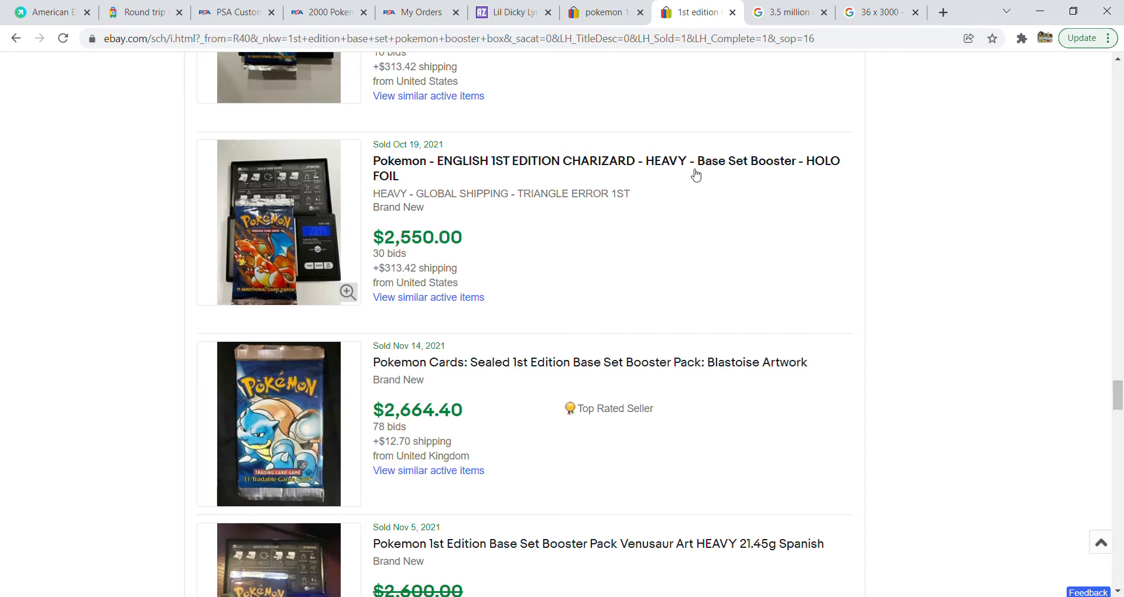
{"action": "mouse_move", "coordinate": [616, 188]}
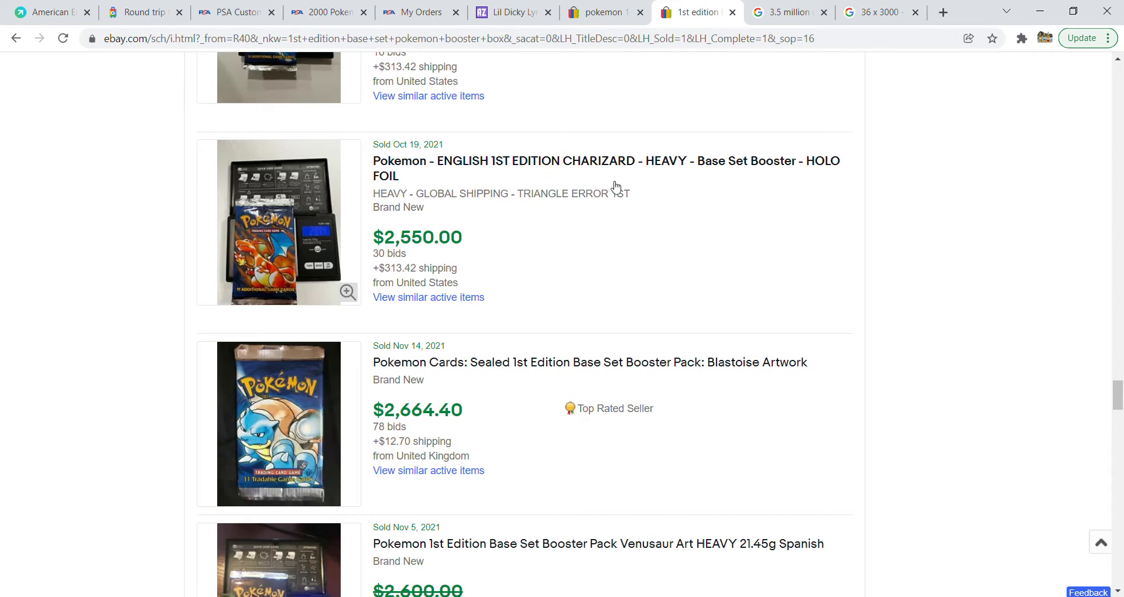
{"action": "mouse_move", "coordinate": [641, 157]}
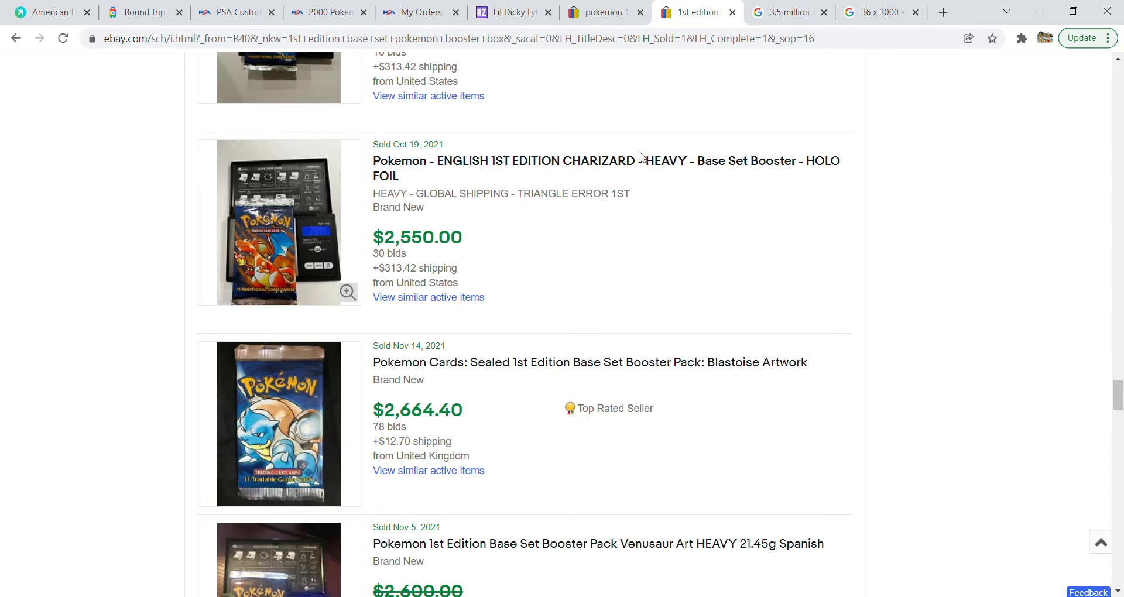
{"action": "mouse_move", "coordinate": [563, 241]}
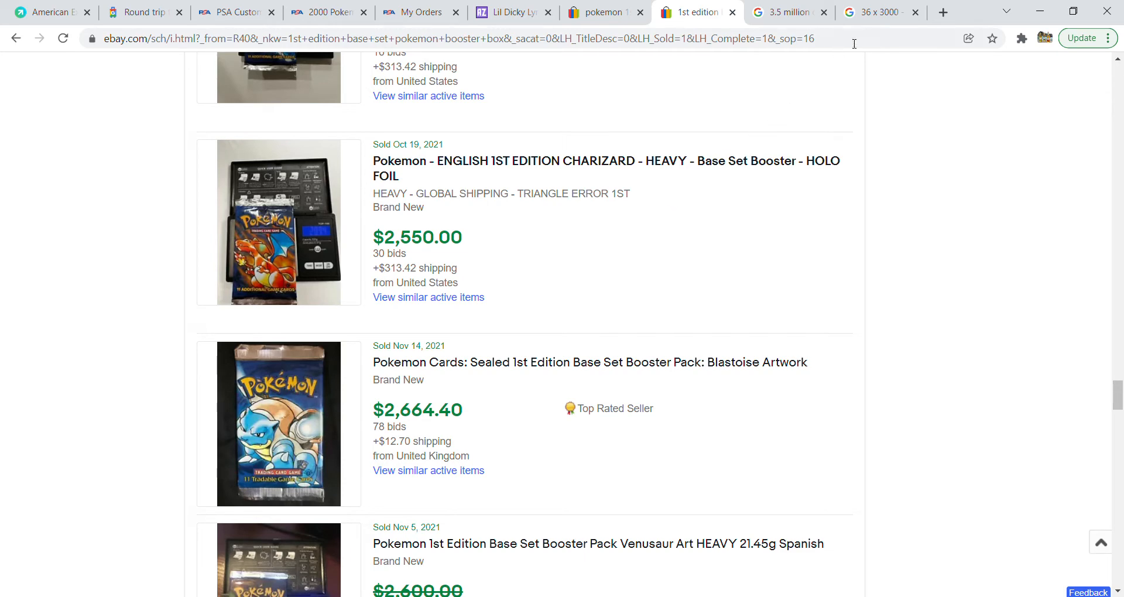
Step: Compare the 36 × 3000 = 108,000 result against the eBay sold listings
{"action": "left_click", "coordinate": [877, 11]}
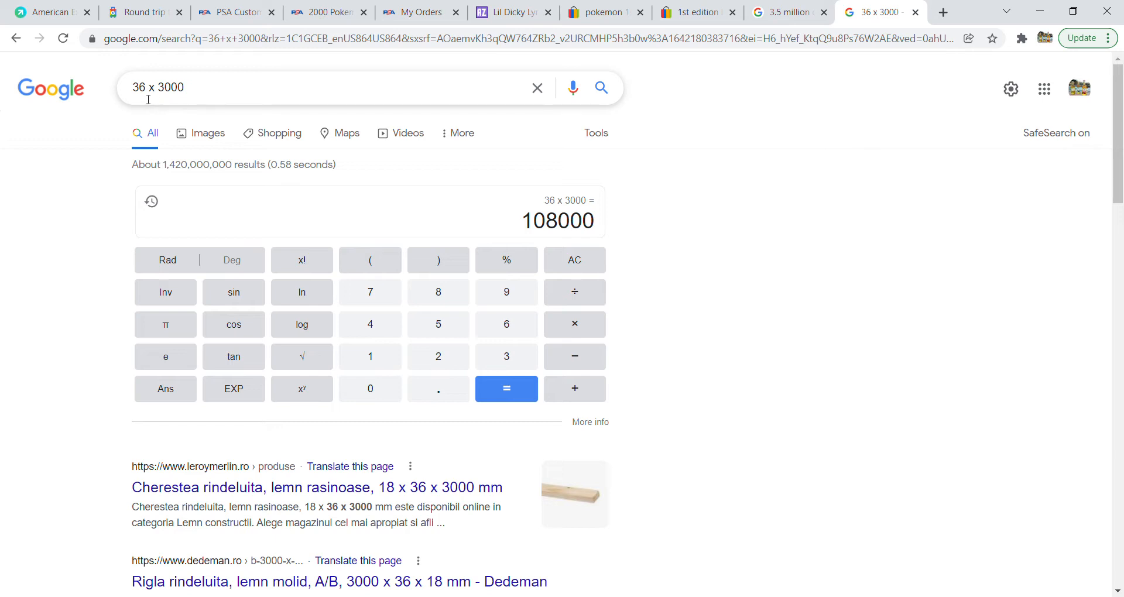
{"action": "mouse_move", "coordinate": [358, 100]}
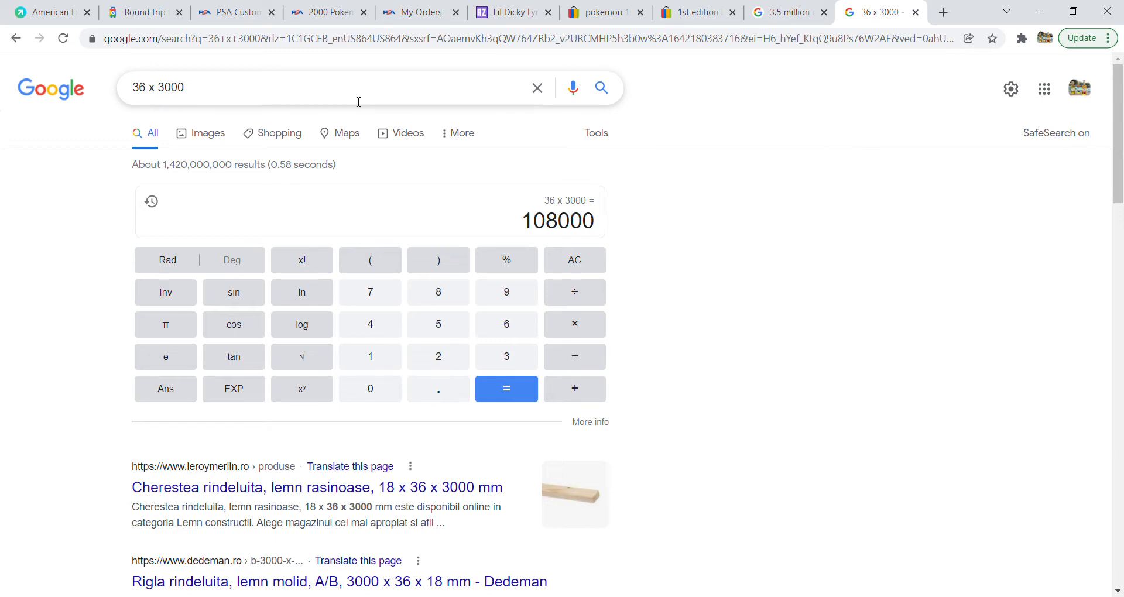
{"action": "left_click", "coordinate": [692, 12]}
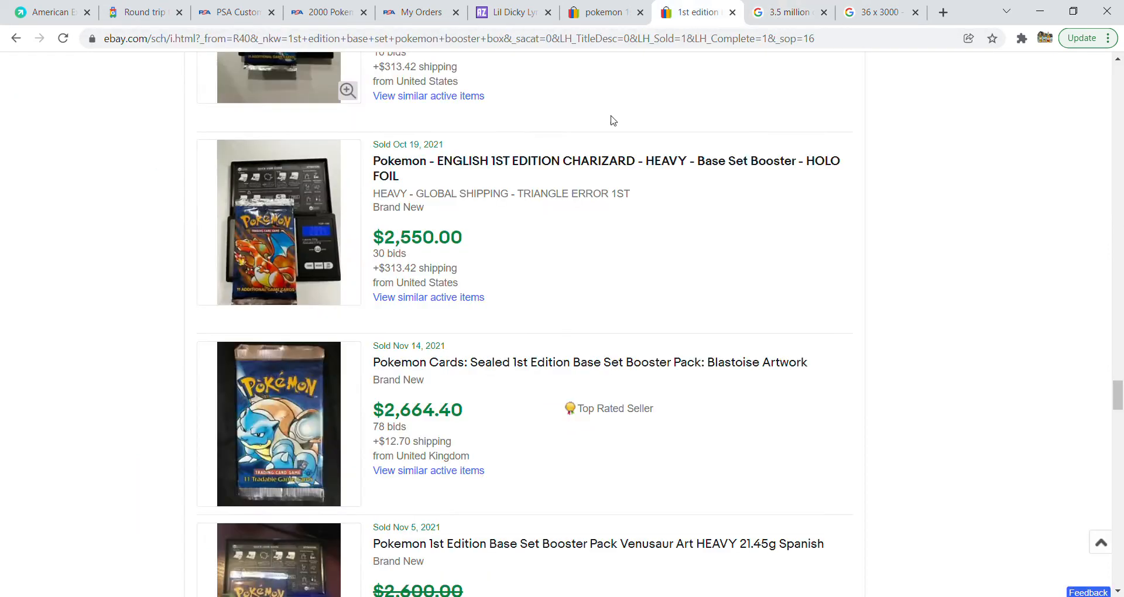
{"action": "mouse_move", "coordinate": [415, 202]}
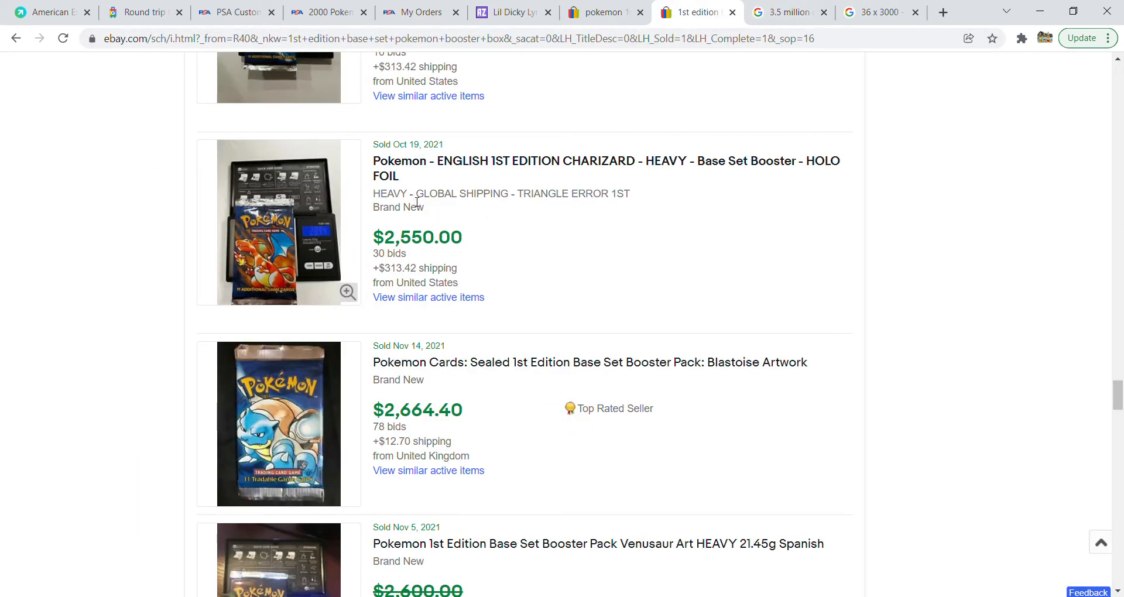
{"action": "mouse_move", "coordinate": [228, 304]}
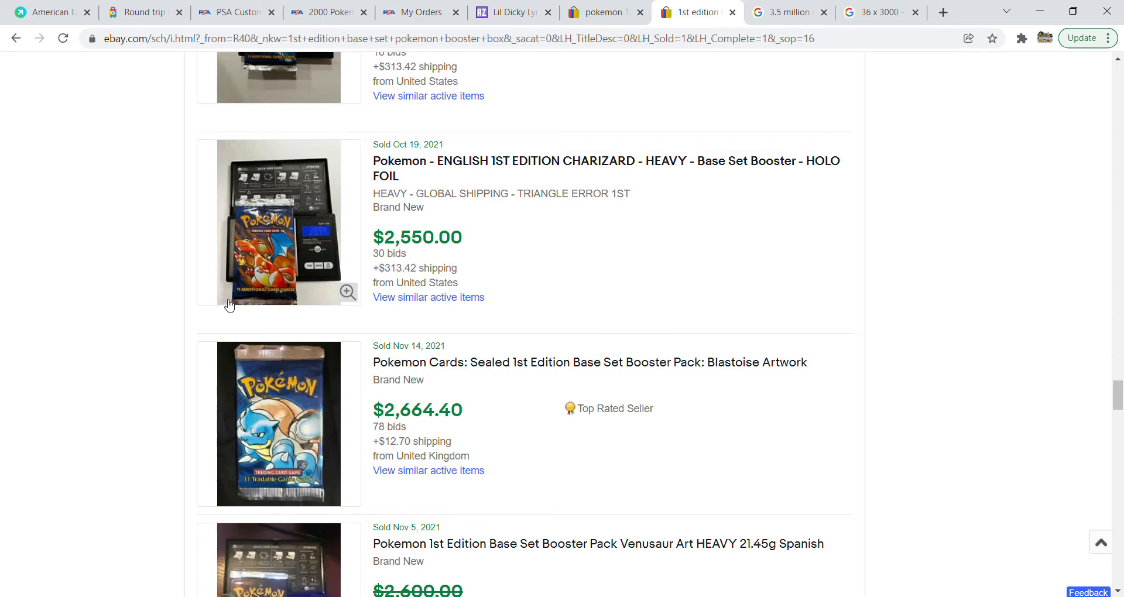
{"action": "mouse_move", "coordinate": [831, 72]}
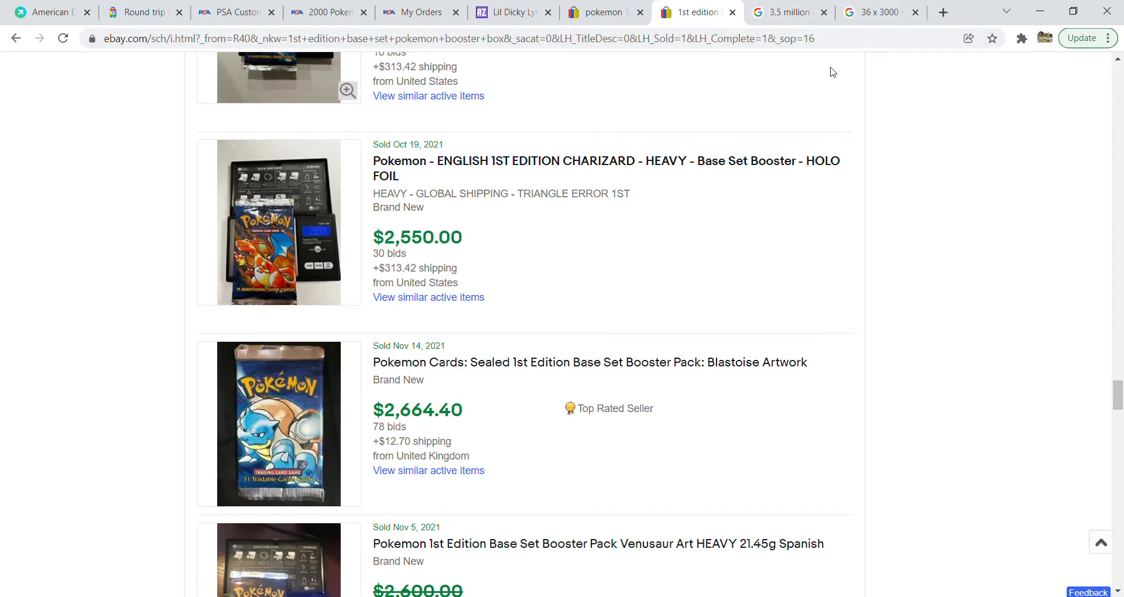
{"action": "left_click", "coordinate": [878, 12]}
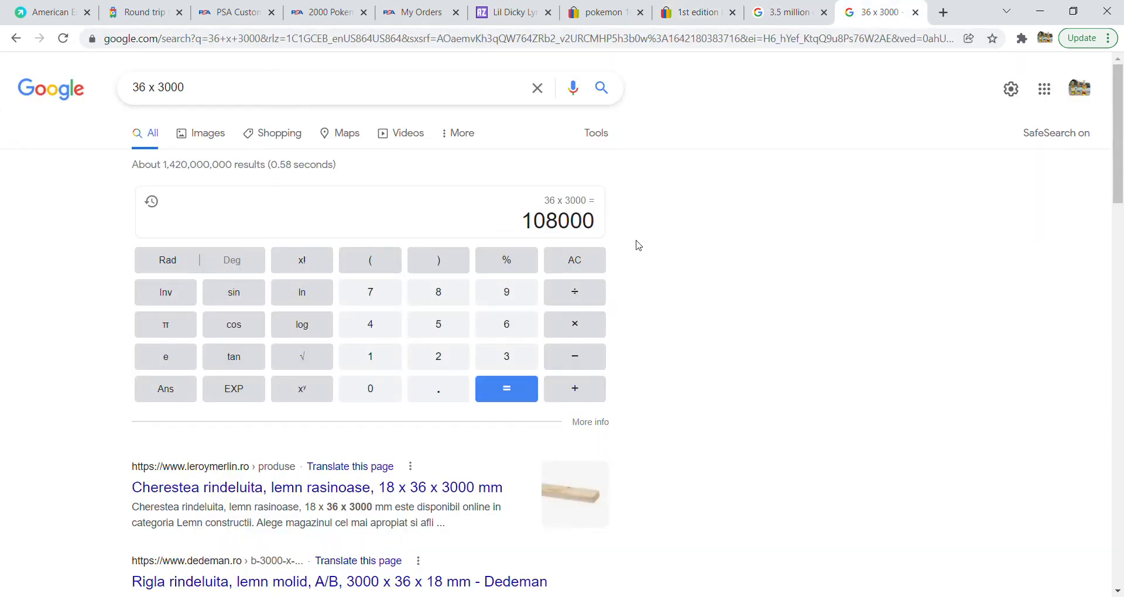
{"action": "mouse_move", "coordinate": [646, 238]}
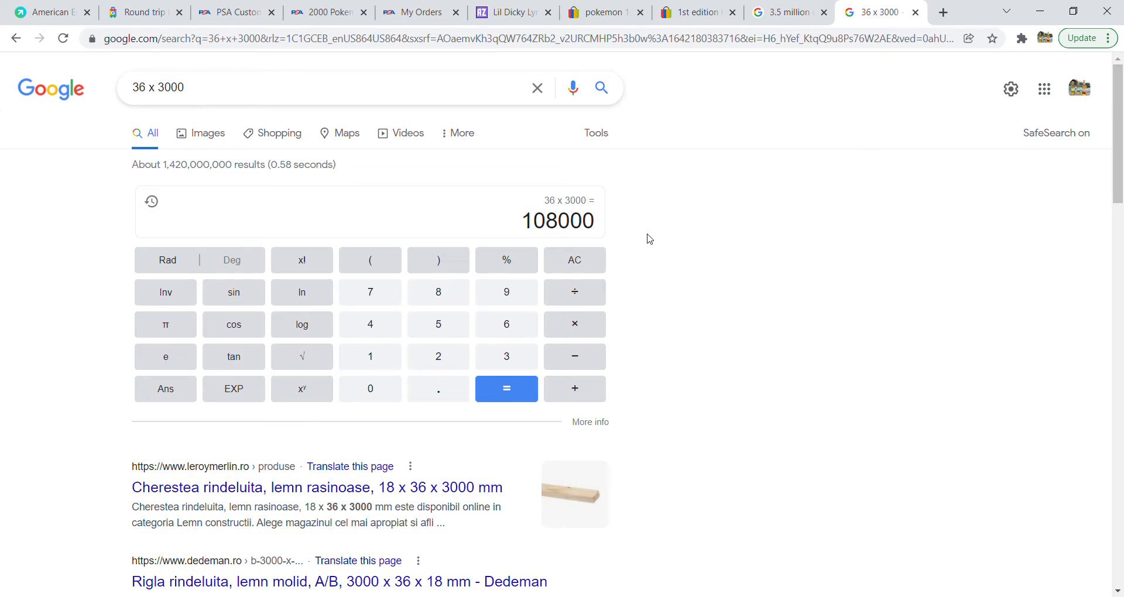
Step: Bring back the 3.5 million ÷ 6 = 583,333.33 calculation
{"action": "left_click", "coordinate": [781, 12]}
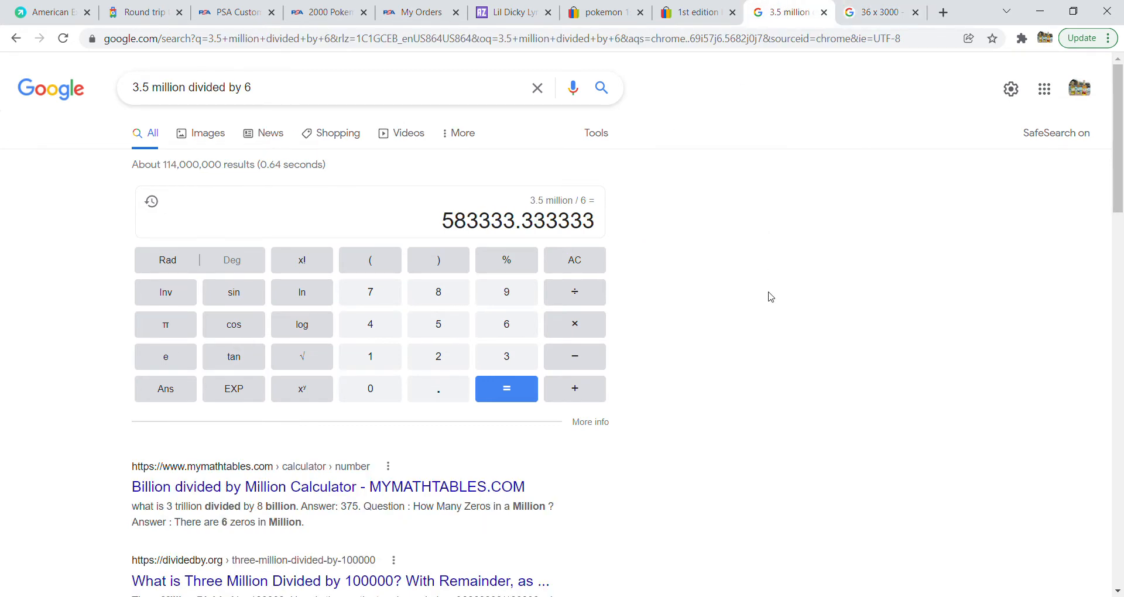
{"action": "mouse_move", "coordinate": [766, 352]}
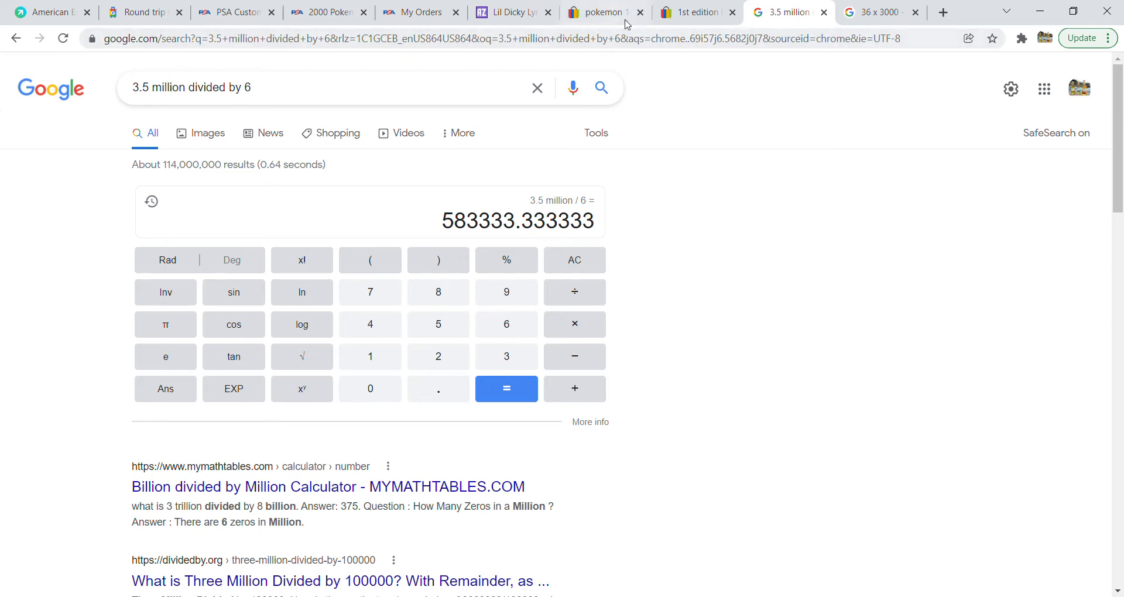
{"action": "left_click", "coordinate": [694, 12]}
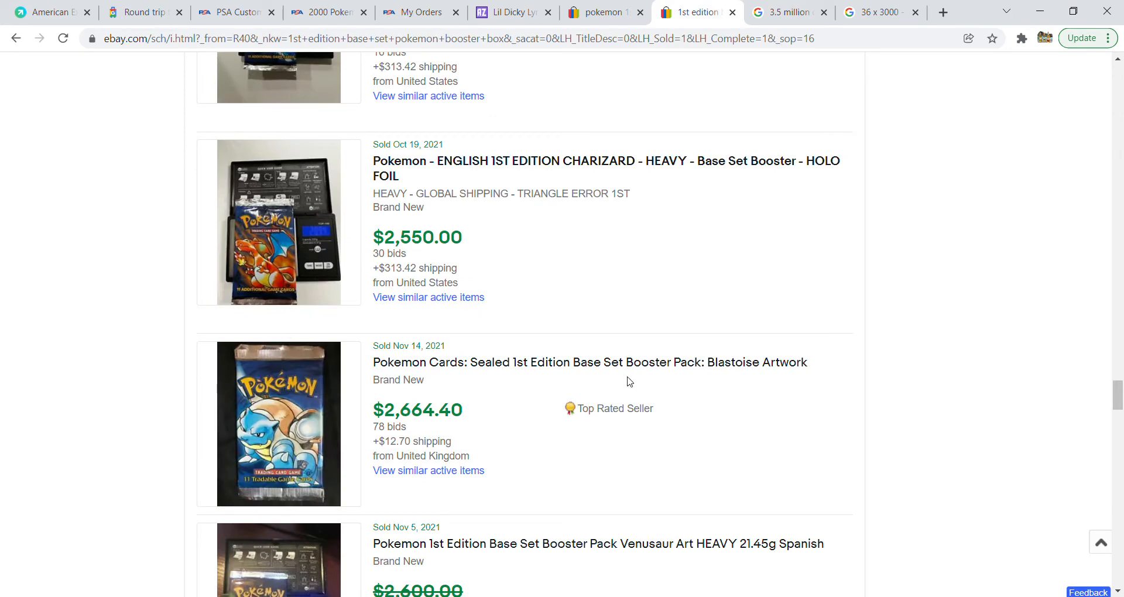
{"action": "mouse_move", "coordinate": [538, 386]}
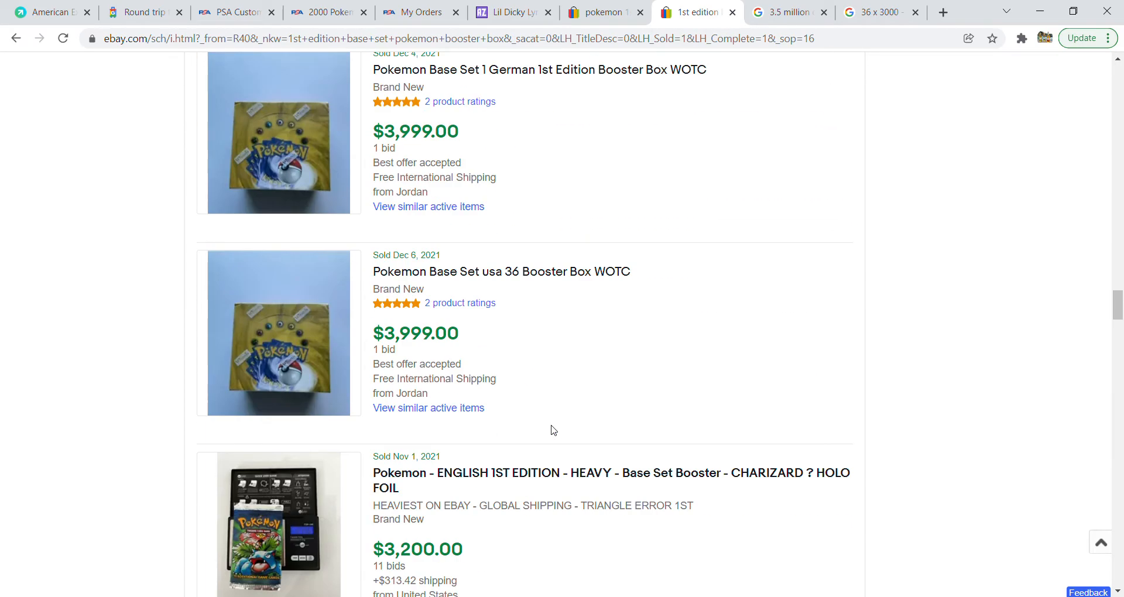
{"action": "scroll", "scroll_direction": "up", "scroll_amount": 3}
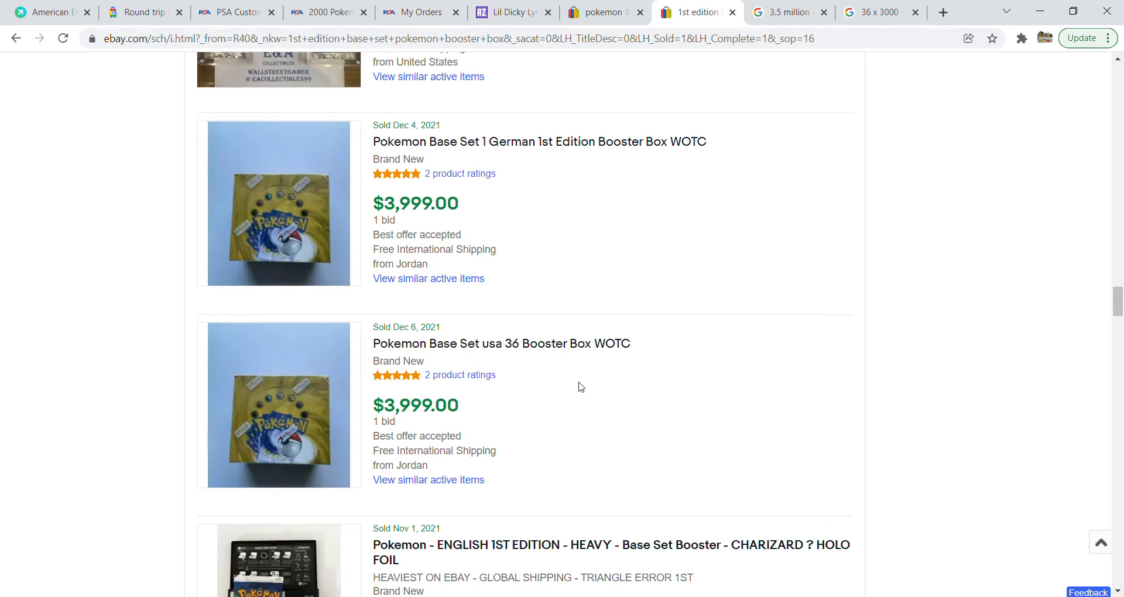
{"action": "mouse_move", "coordinate": [516, 219]}
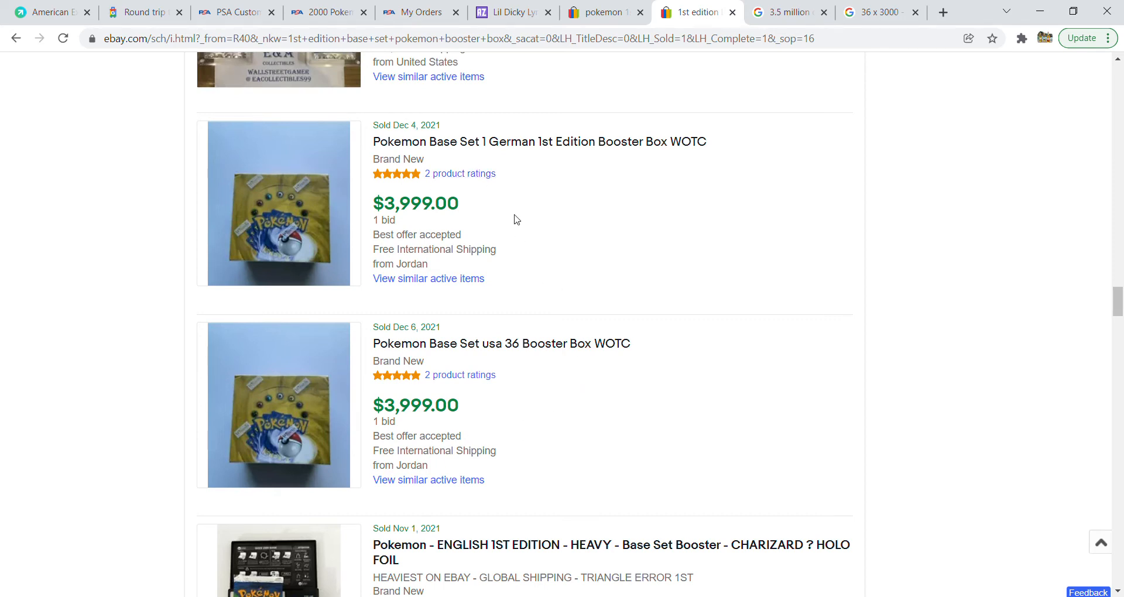
{"action": "mouse_move", "coordinate": [571, 418]}
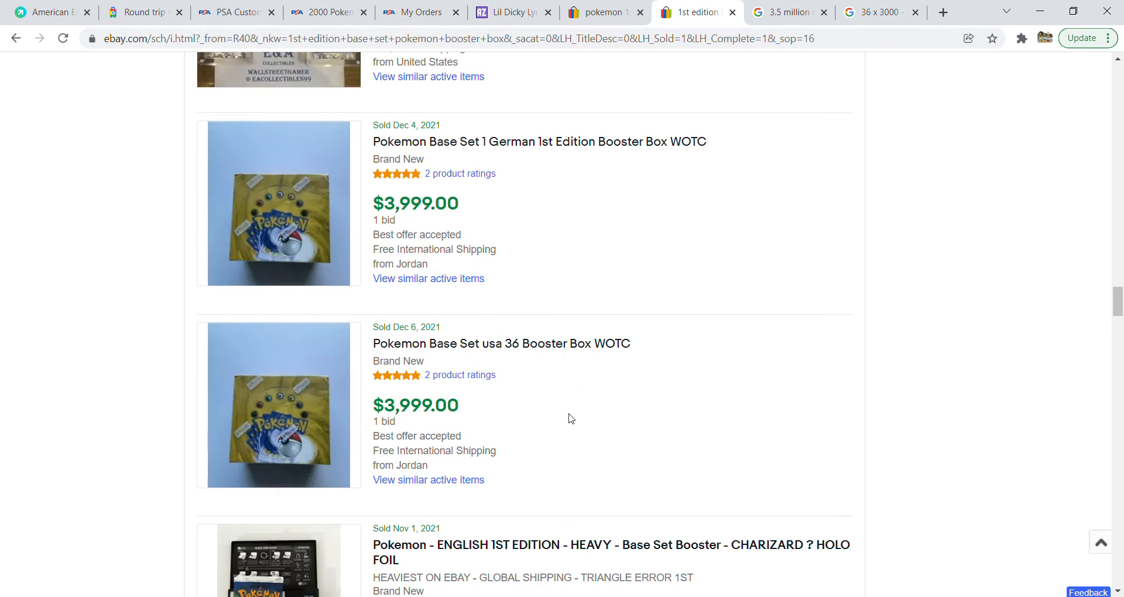
{"action": "mouse_move", "coordinate": [674, 428]}
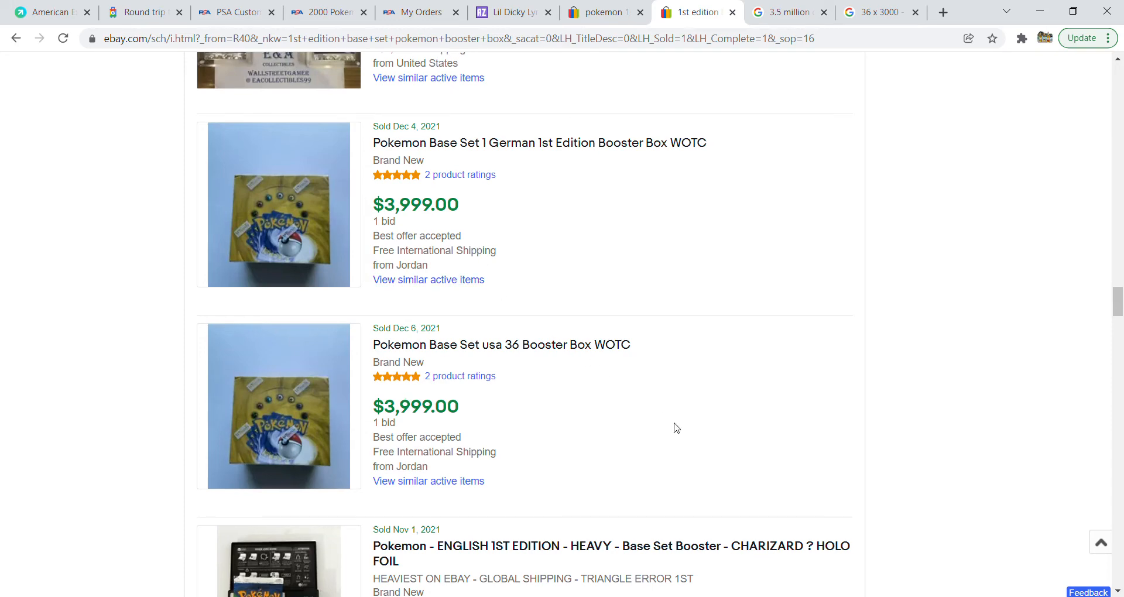
{"action": "scroll", "scroll_direction": "up", "scroll_amount": 3}
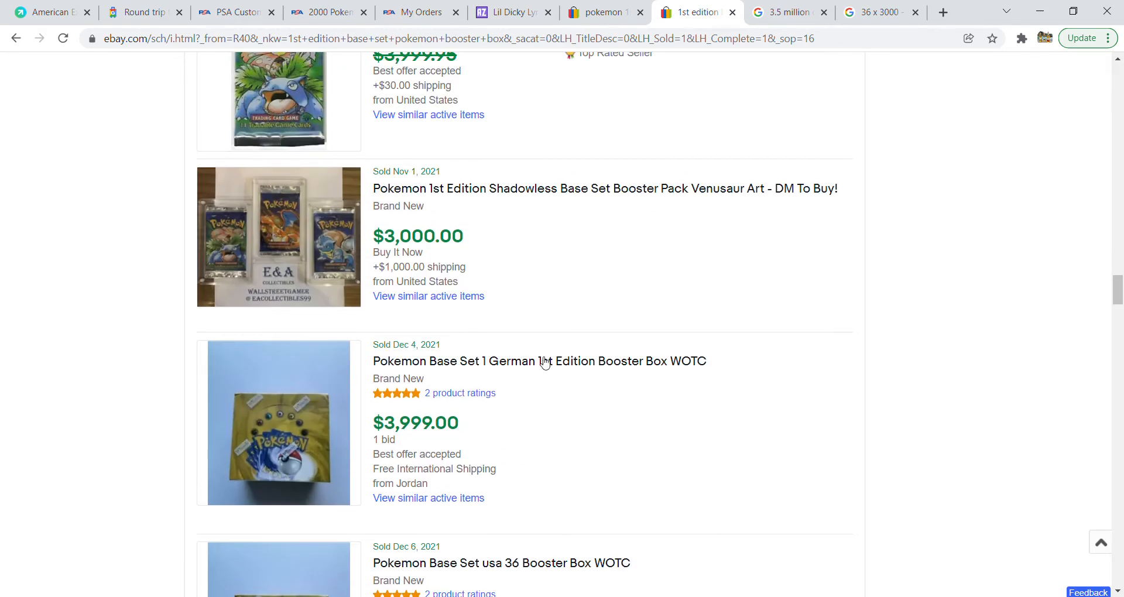
{"action": "mouse_move", "coordinate": [580, 427]}
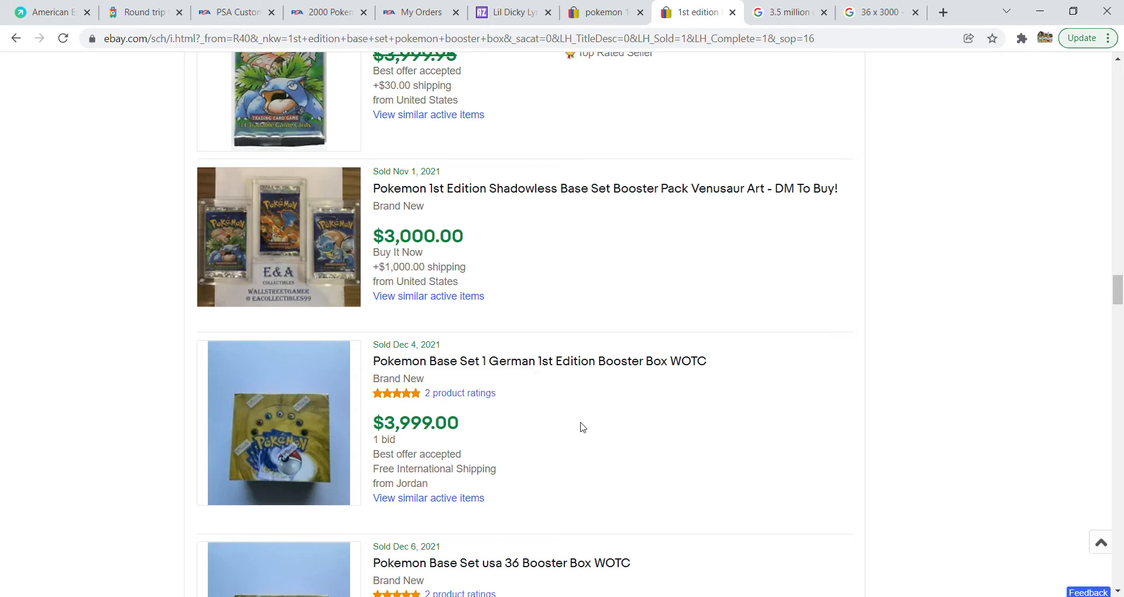
{"action": "mouse_move", "coordinate": [428, 398]}
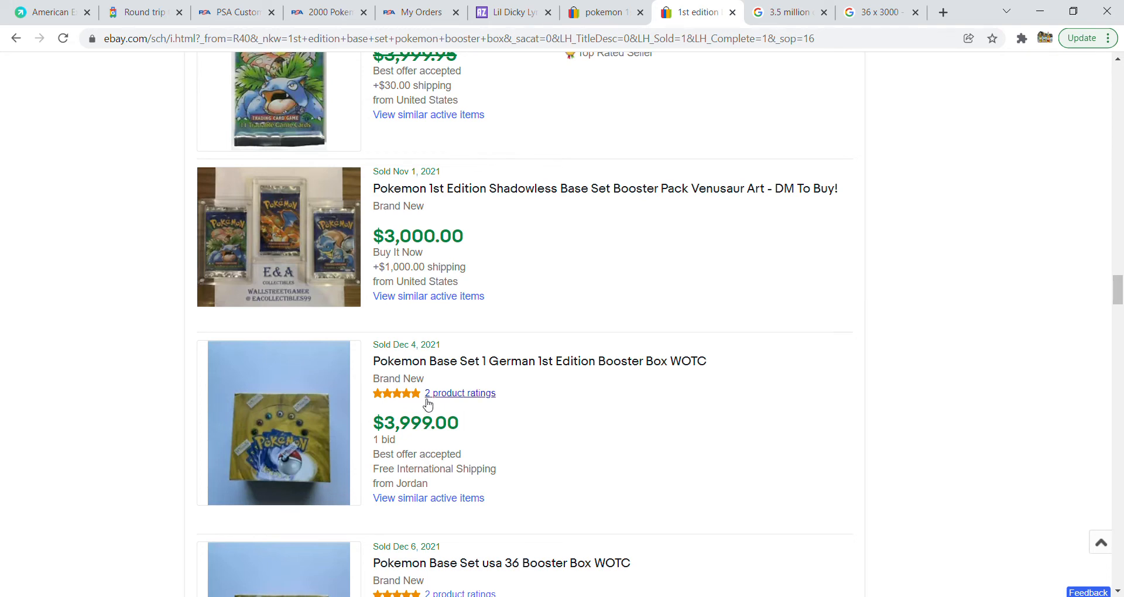
{"action": "mouse_move", "coordinate": [635, 516]}
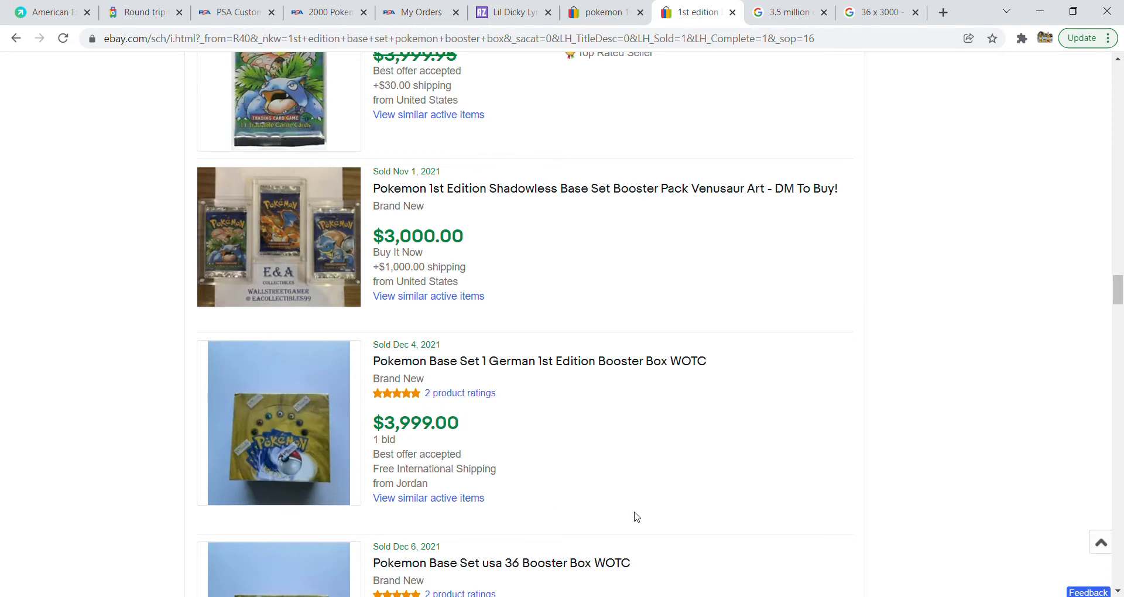
{"action": "mouse_move", "coordinate": [445, 436]}
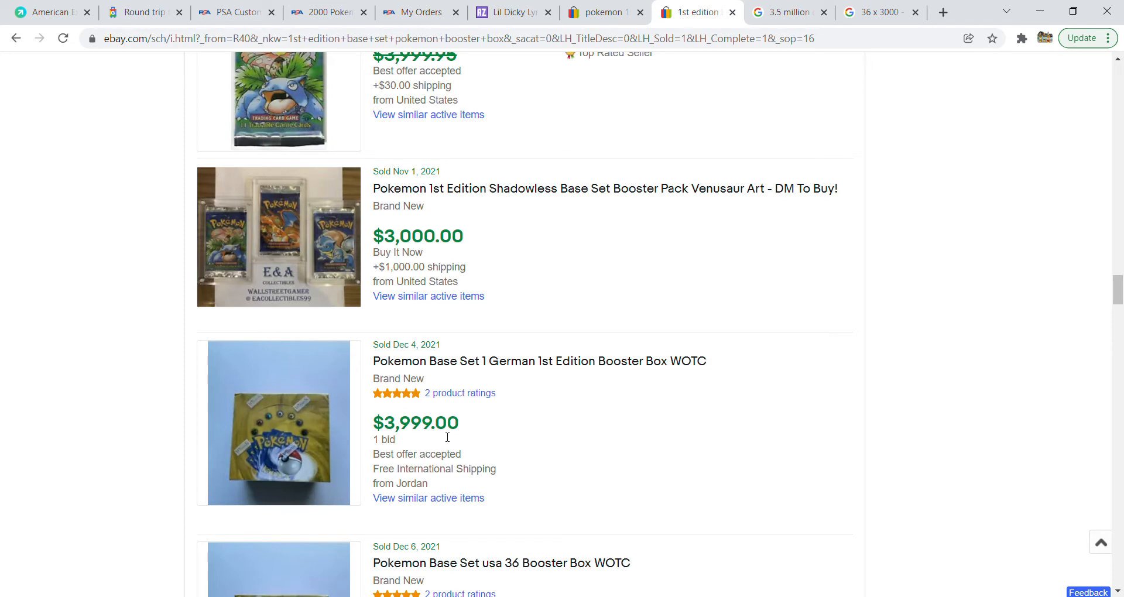
{"action": "mouse_move", "coordinate": [679, 458]}
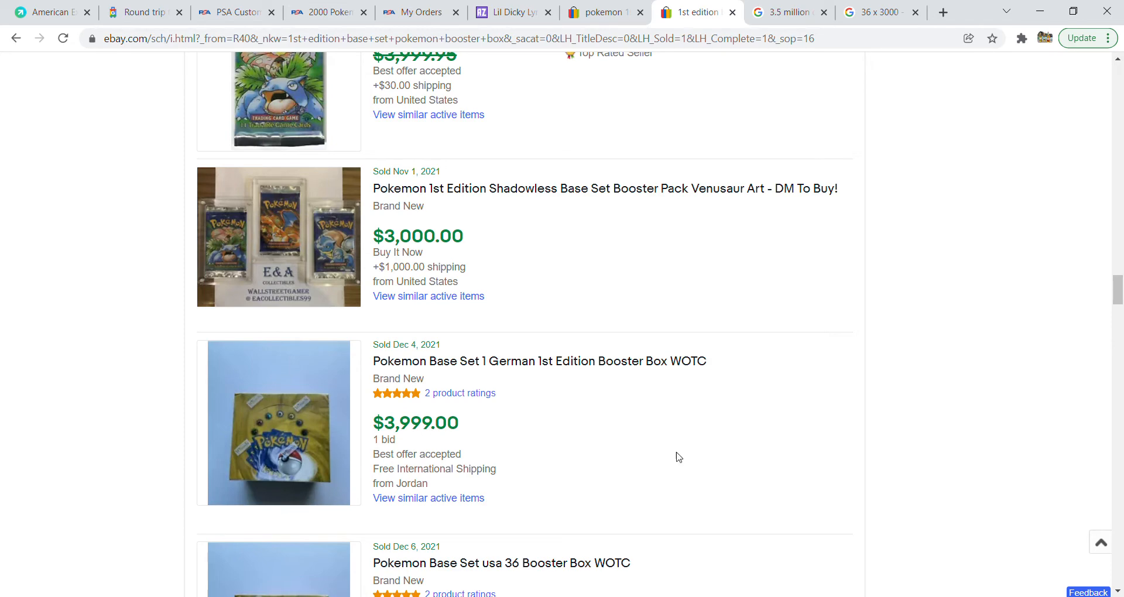
{"action": "scroll", "scroll_direction": "up", "scroll_amount": 3}
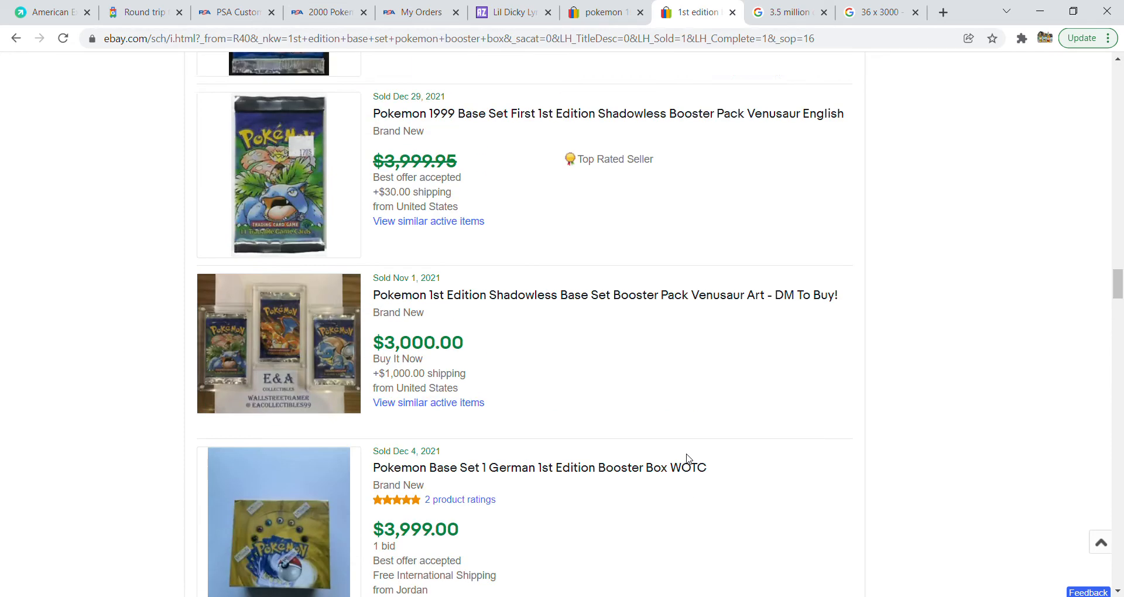
{"action": "scroll", "scroll_direction": "up", "scroll_amount": 3}
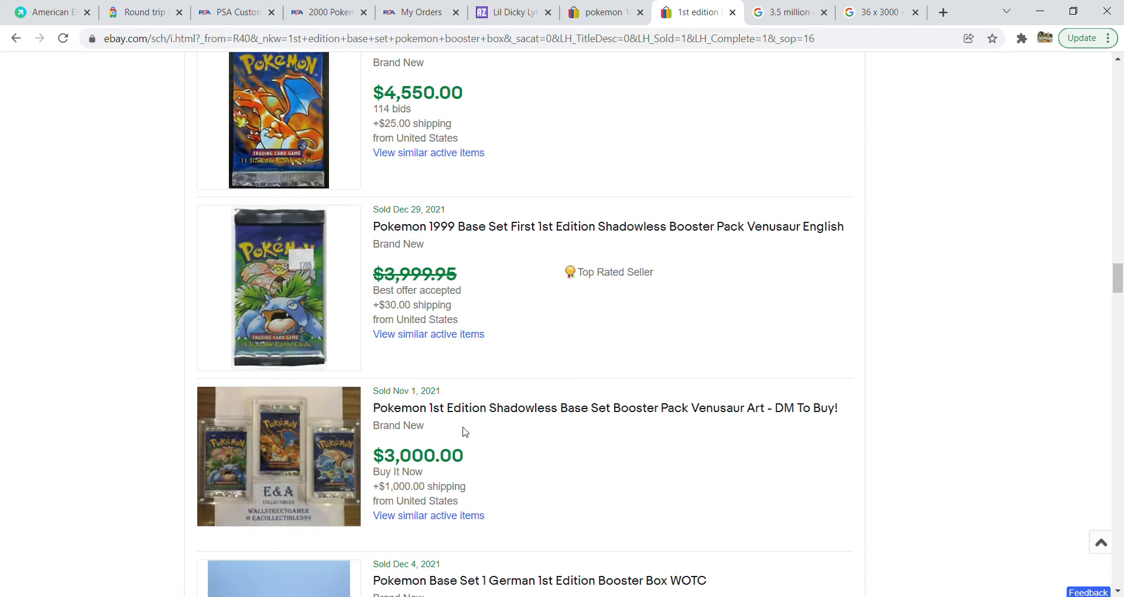
{"action": "mouse_move", "coordinate": [561, 487]}
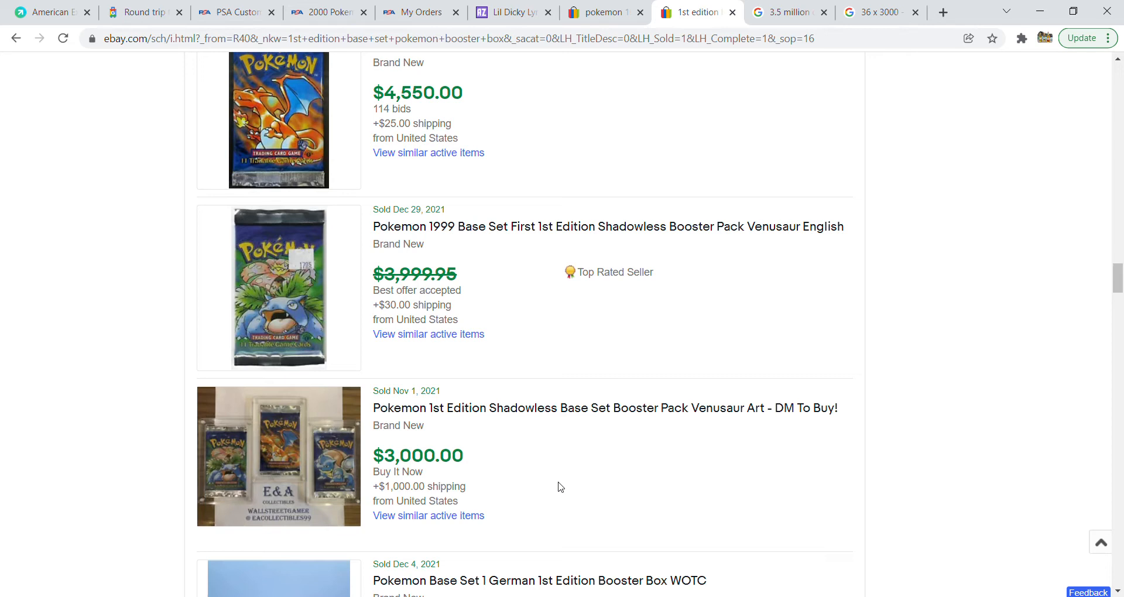
{"action": "mouse_move", "coordinate": [527, 461]}
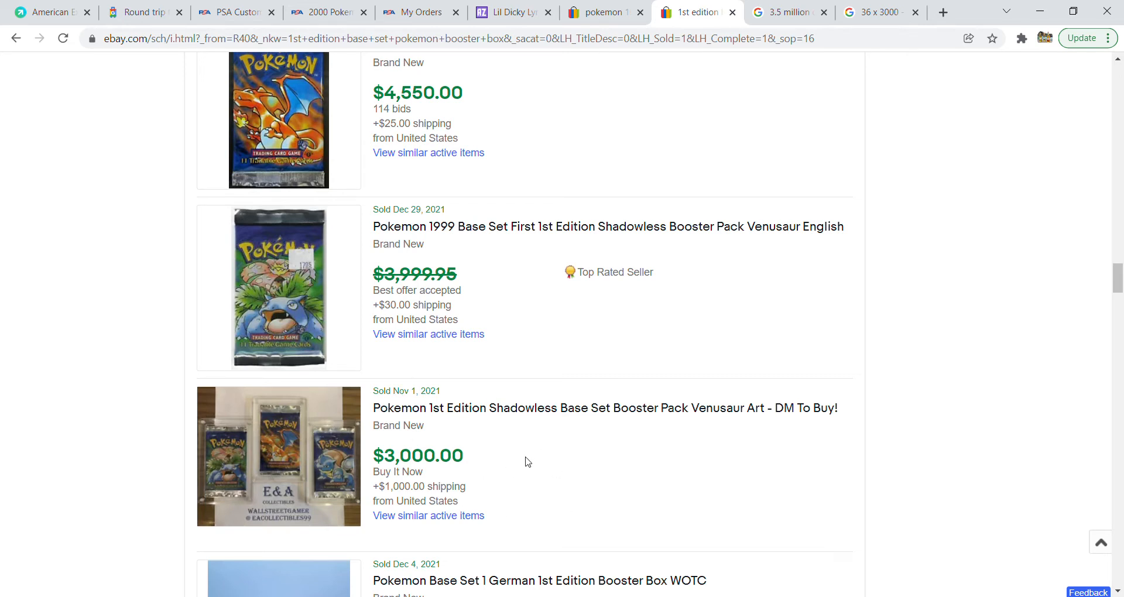
{"action": "mouse_move", "coordinate": [629, 430]}
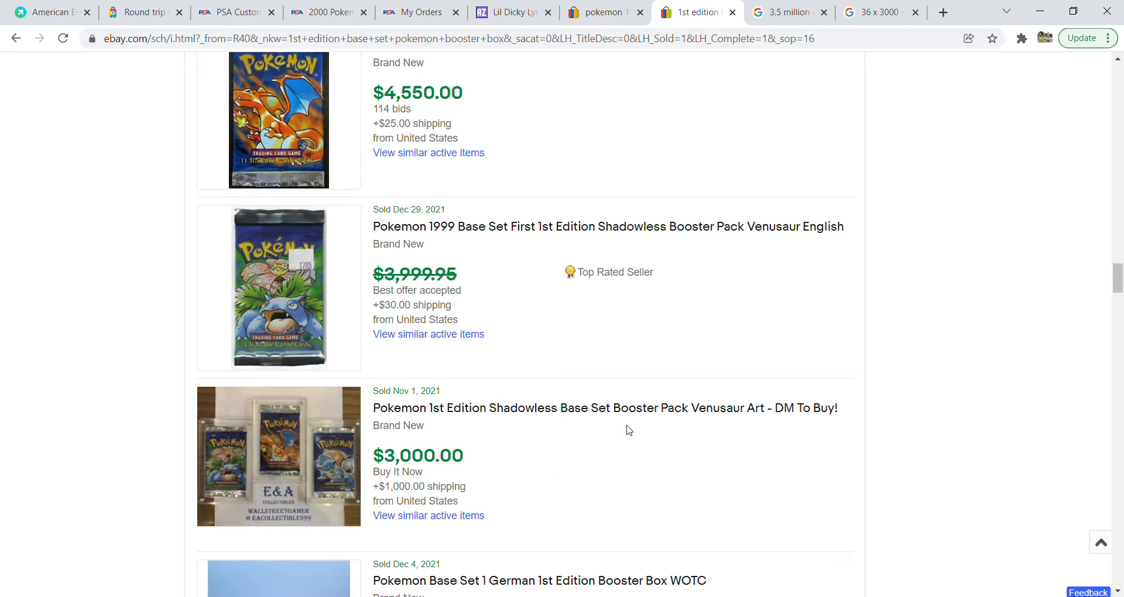
{"action": "scroll", "scroll_direction": "up", "scroll_amount": 3}
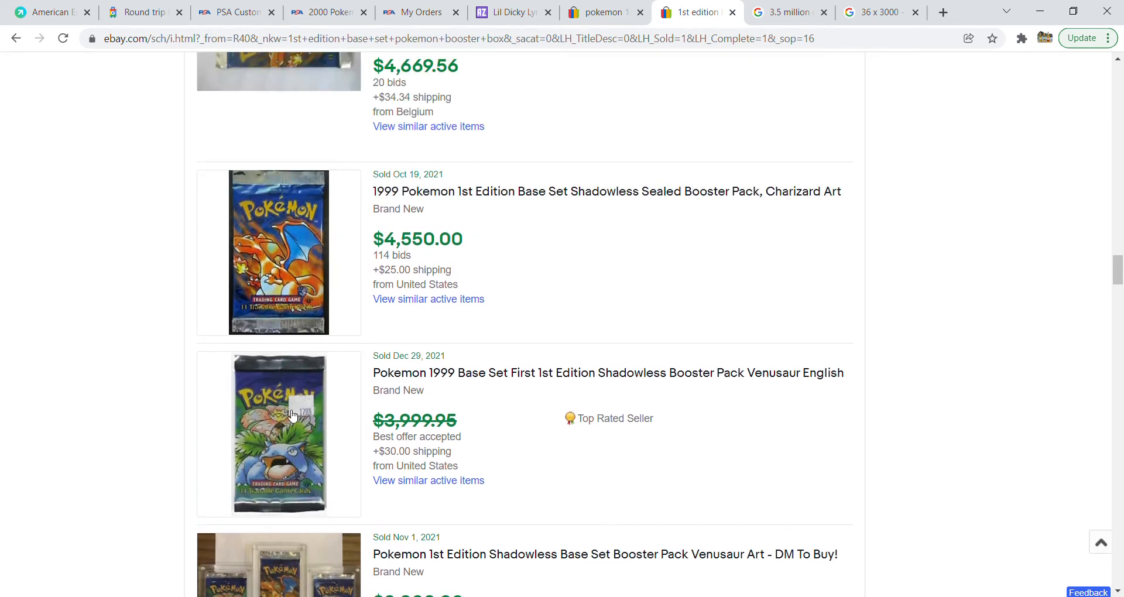
{"action": "mouse_move", "coordinate": [286, 402]}
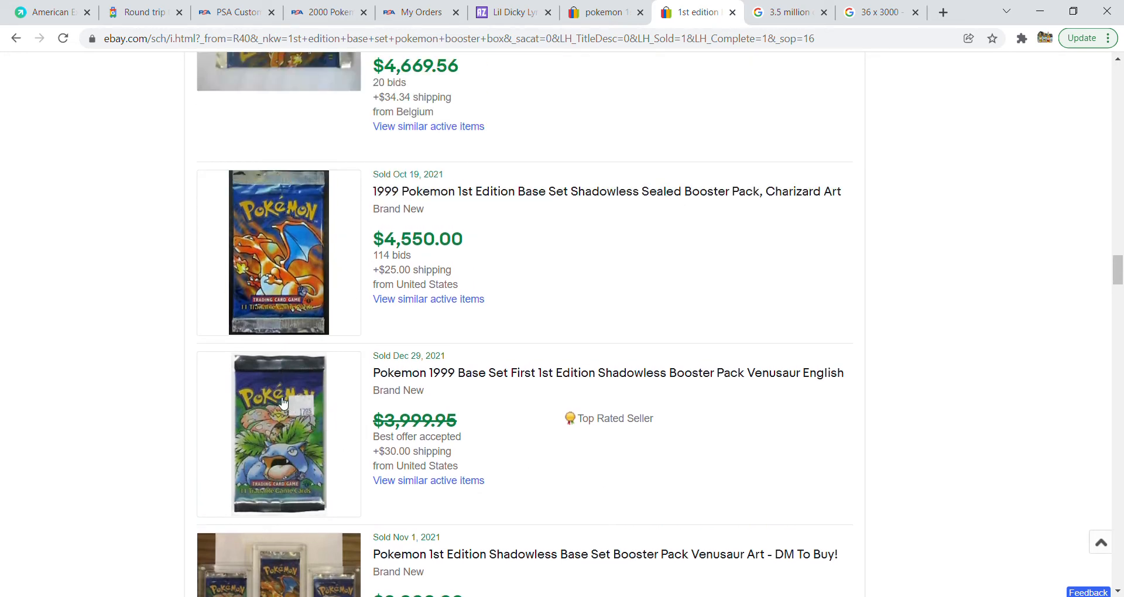
{"action": "mouse_move", "coordinate": [337, 424]}
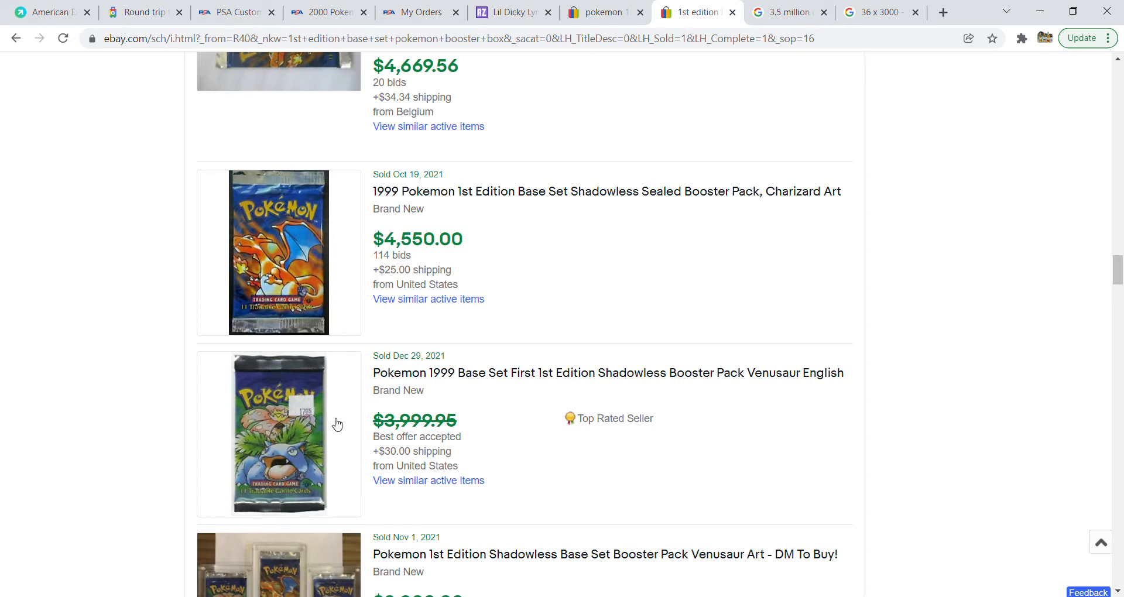
{"action": "mouse_move", "coordinate": [286, 398]}
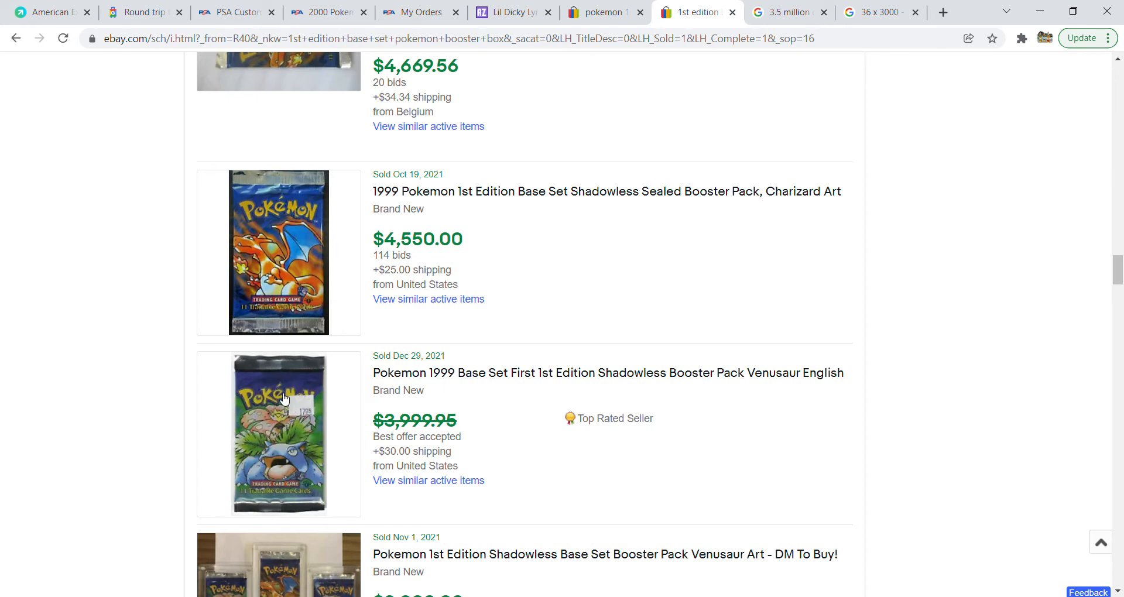
{"action": "scroll", "scroll_direction": "up", "scroll_amount": 3}
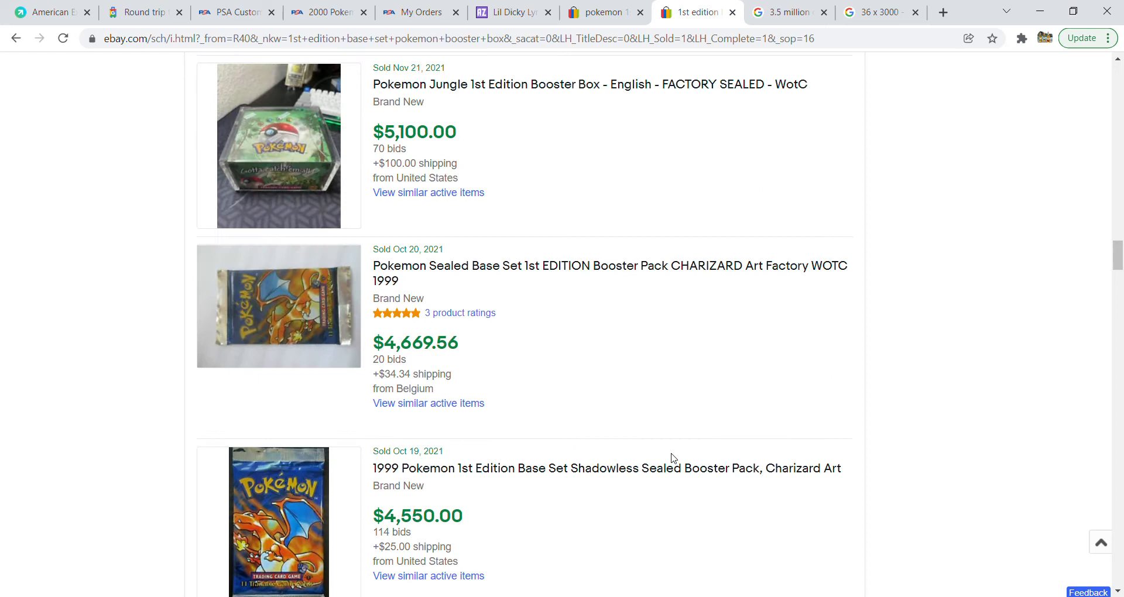
{"action": "scroll", "scroll_direction": "up", "scroll_amount": 3}
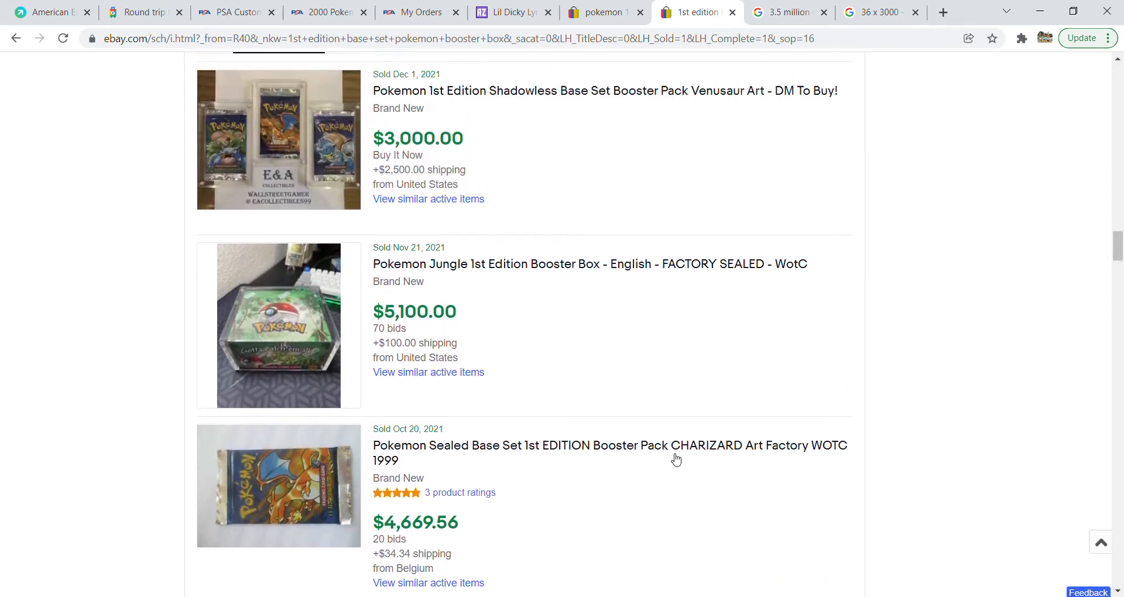
{"action": "scroll", "scroll_direction": "down", "scroll_amount": 3}
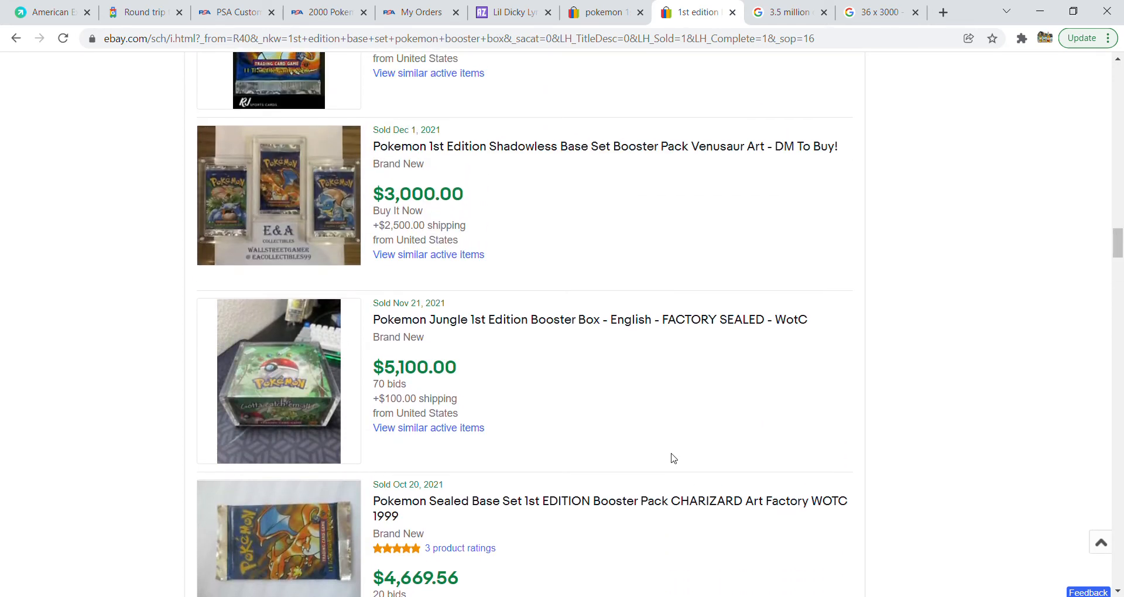
{"action": "mouse_move", "coordinate": [672, 431]}
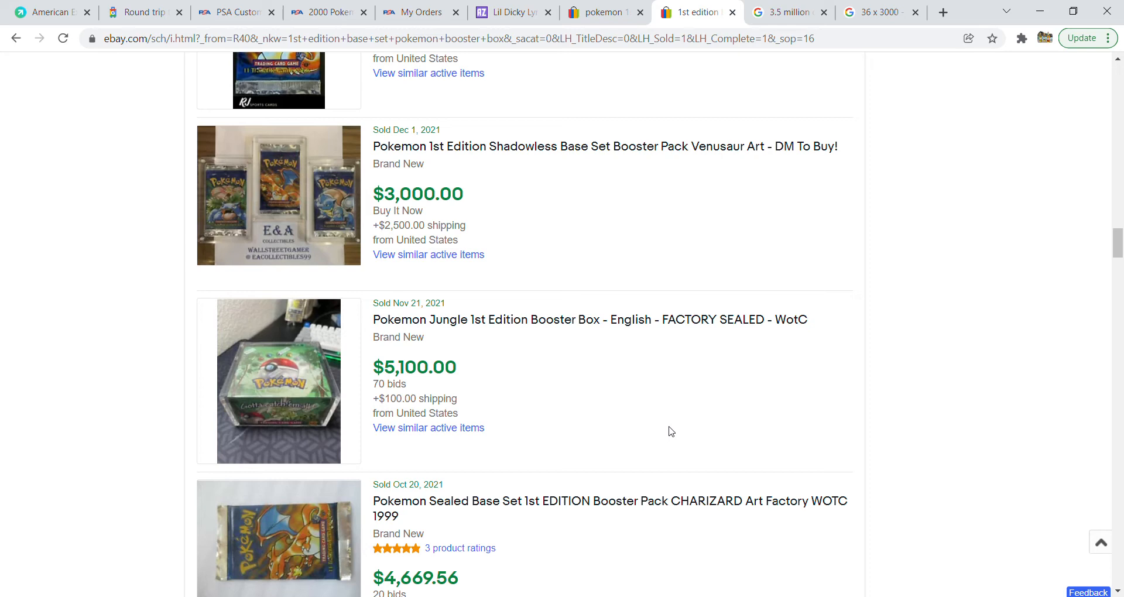
{"action": "mouse_move", "coordinate": [412, 321]}
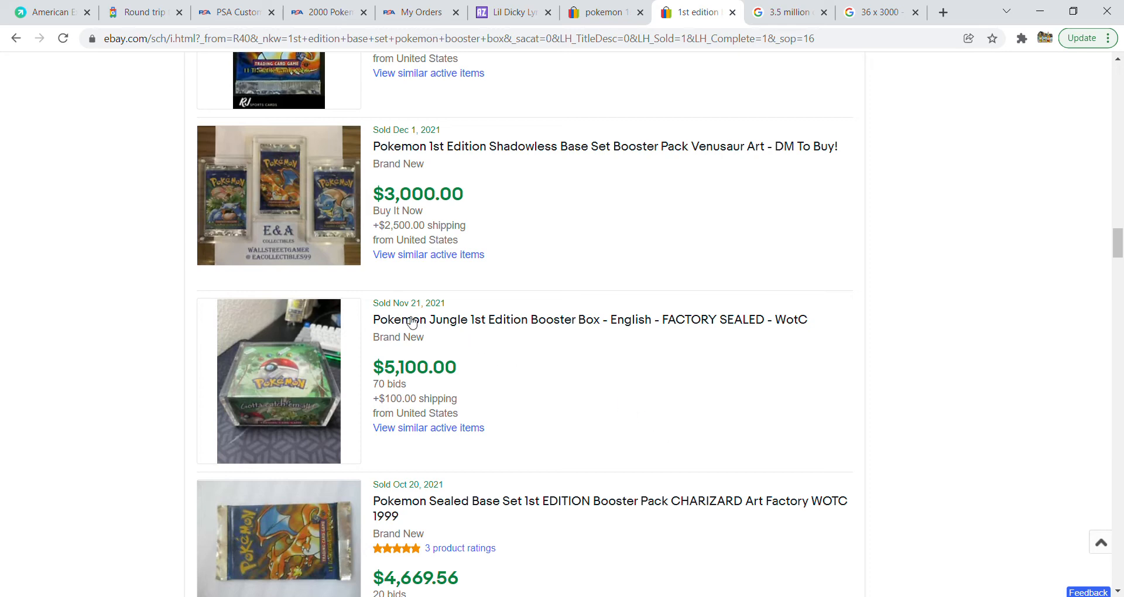
{"action": "mouse_move", "coordinate": [414, 357]}
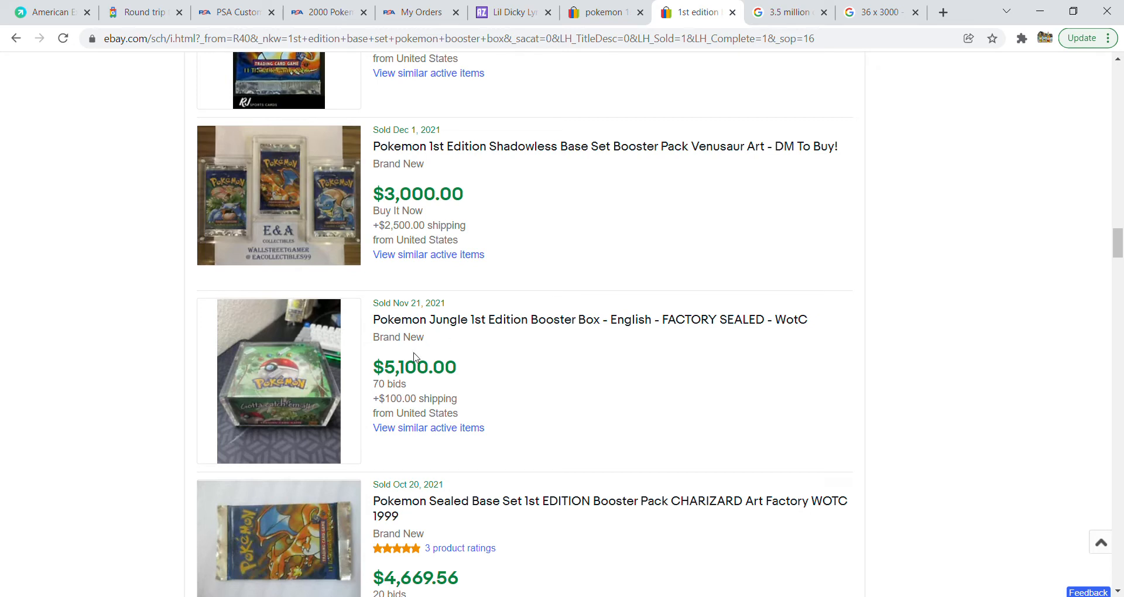
{"action": "mouse_move", "coordinate": [603, 161]}
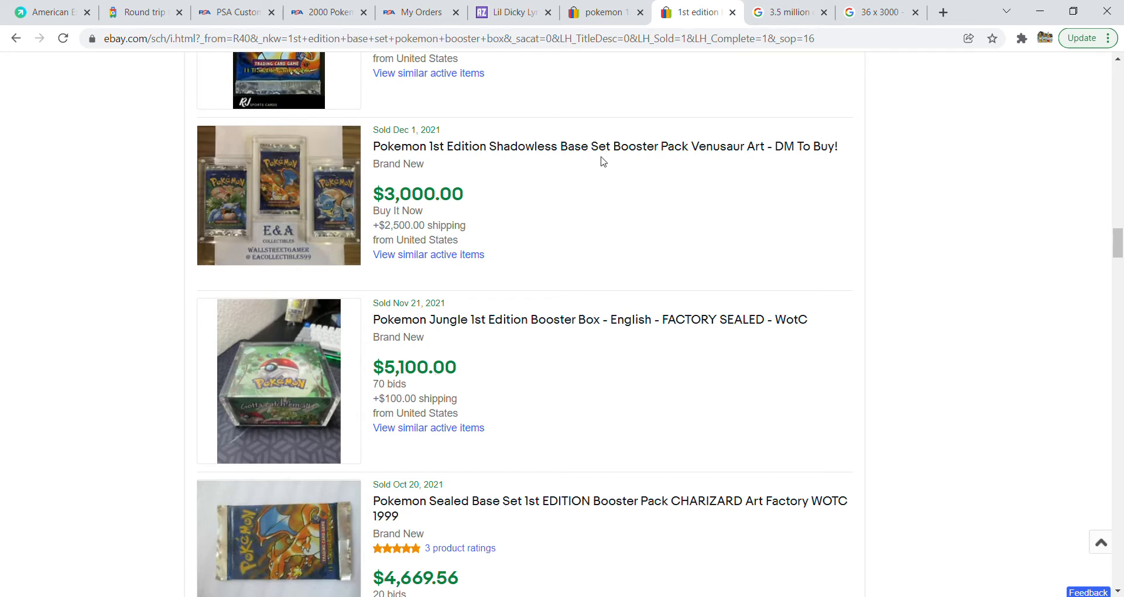
{"action": "mouse_move", "coordinate": [467, 360]}
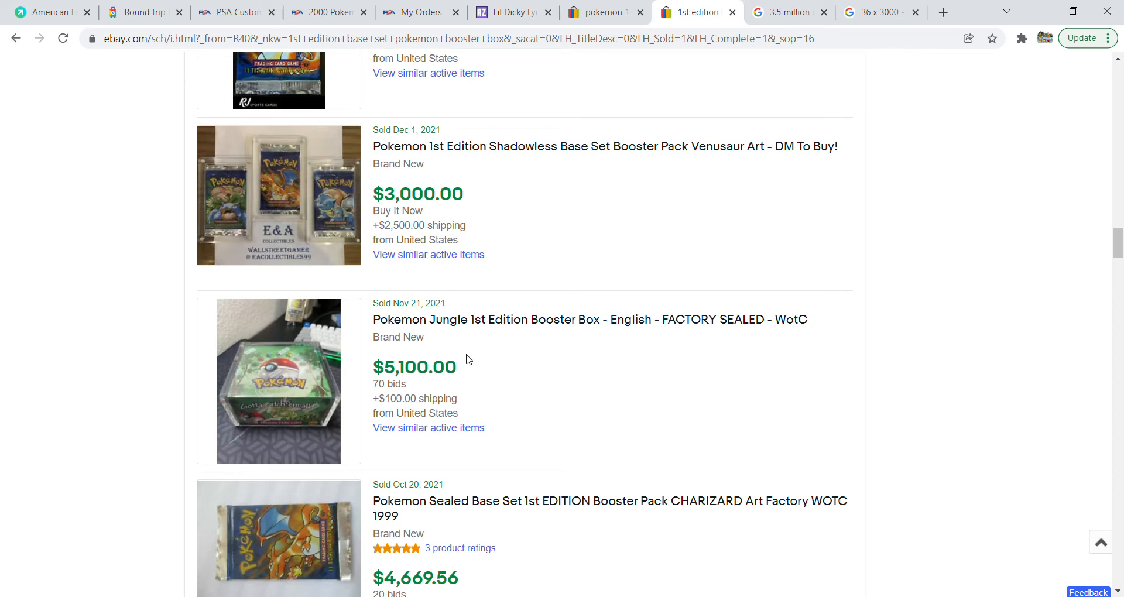
{"action": "mouse_move", "coordinate": [400, 387]}
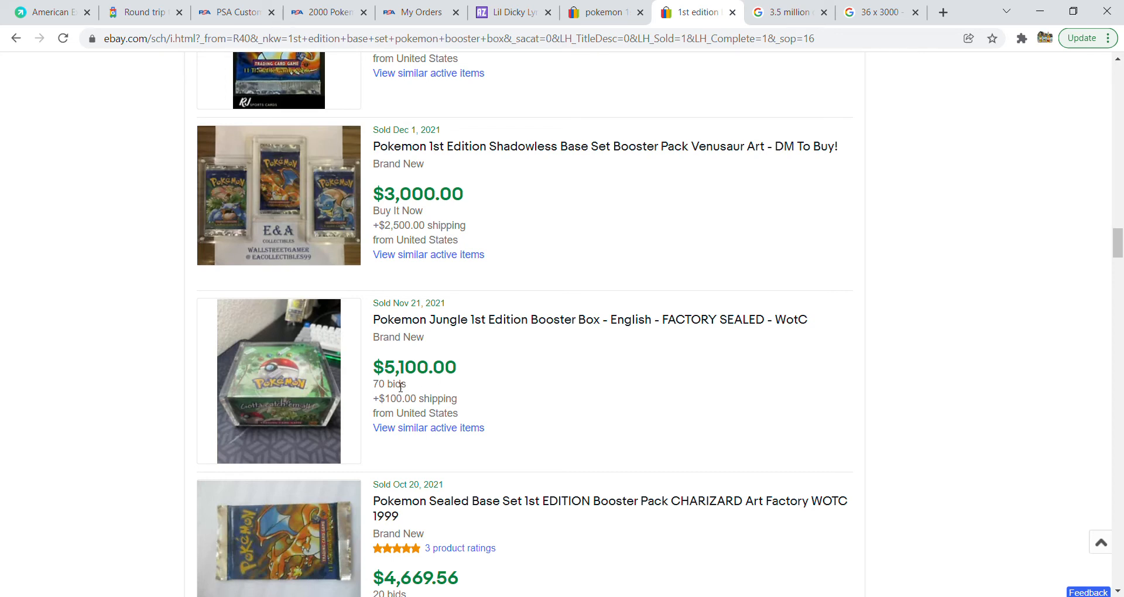
{"action": "double_click", "coordinate": [414, 367]}
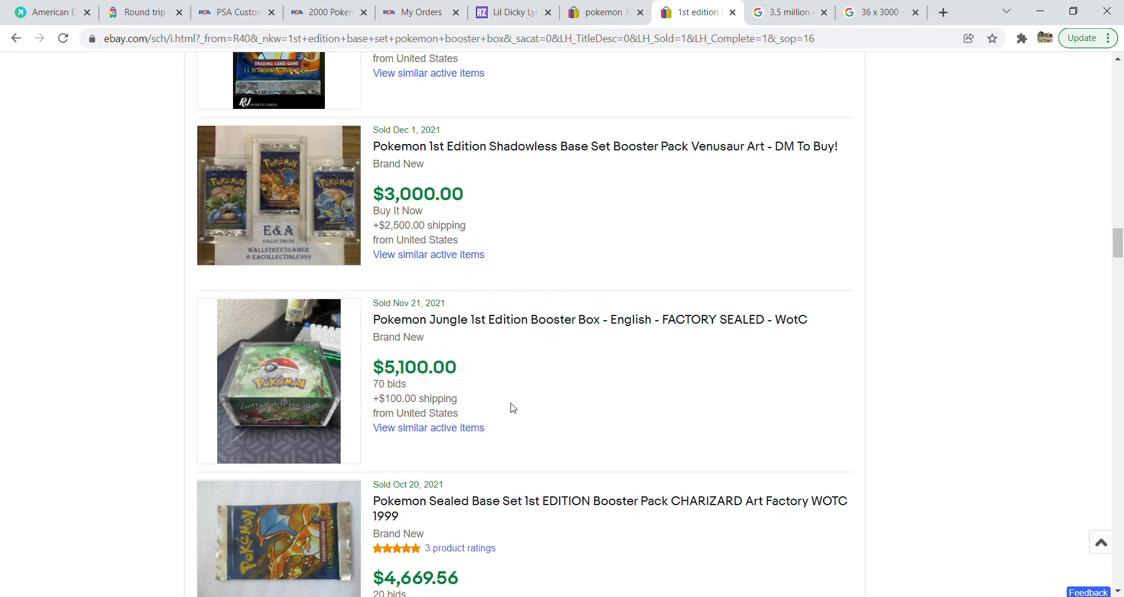
{"action": "mouse_move", "coordinate": [534, 422]}
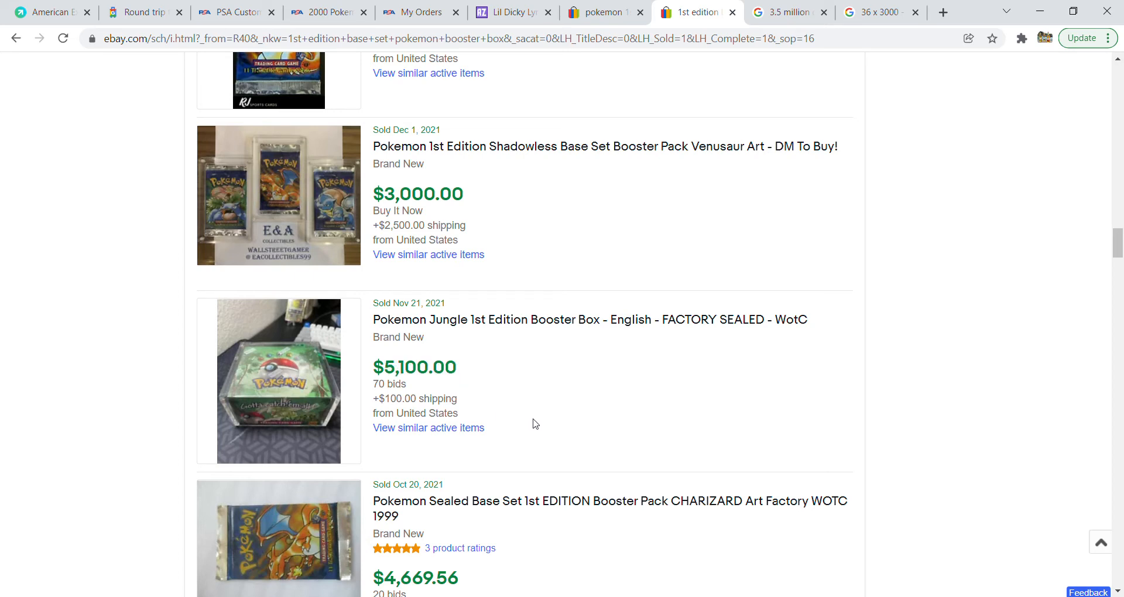
{"action": "mouse_move", "coordinate": [579, 418]}
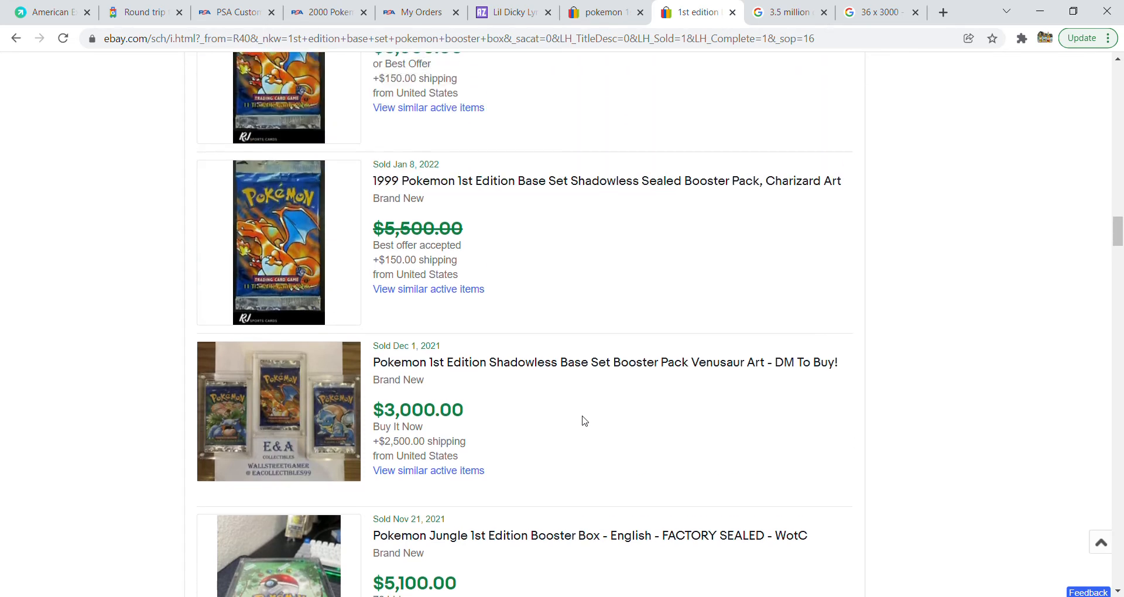
{"action": "scroll", "scroll_direction": "down", "scroll_amount": 3}
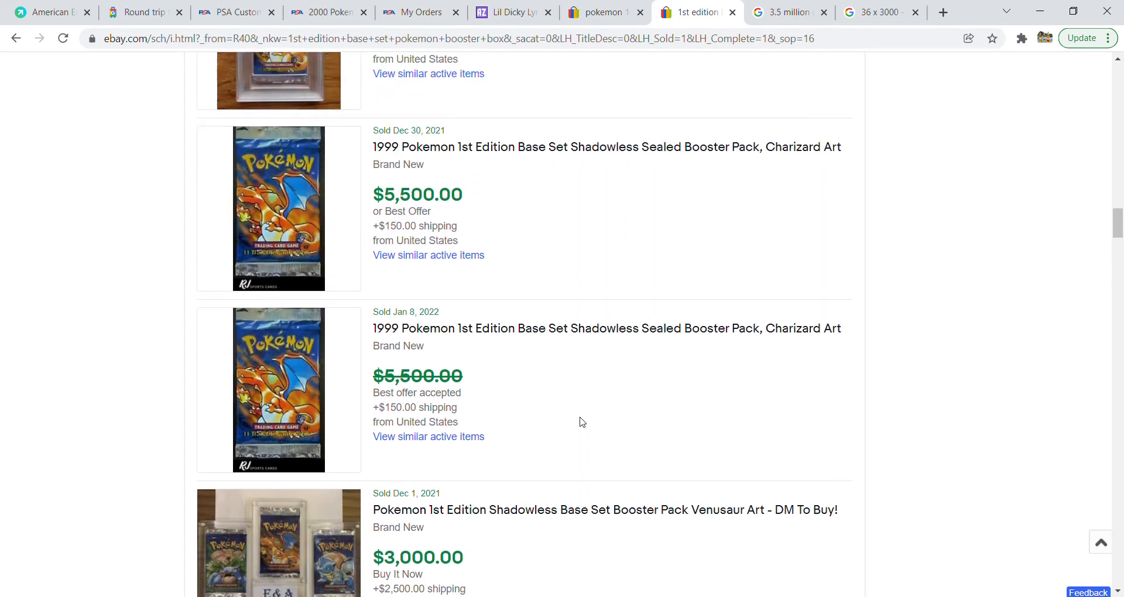
{"action": "scroll", "scroll_direction": "up", "scroll_amount": 3}
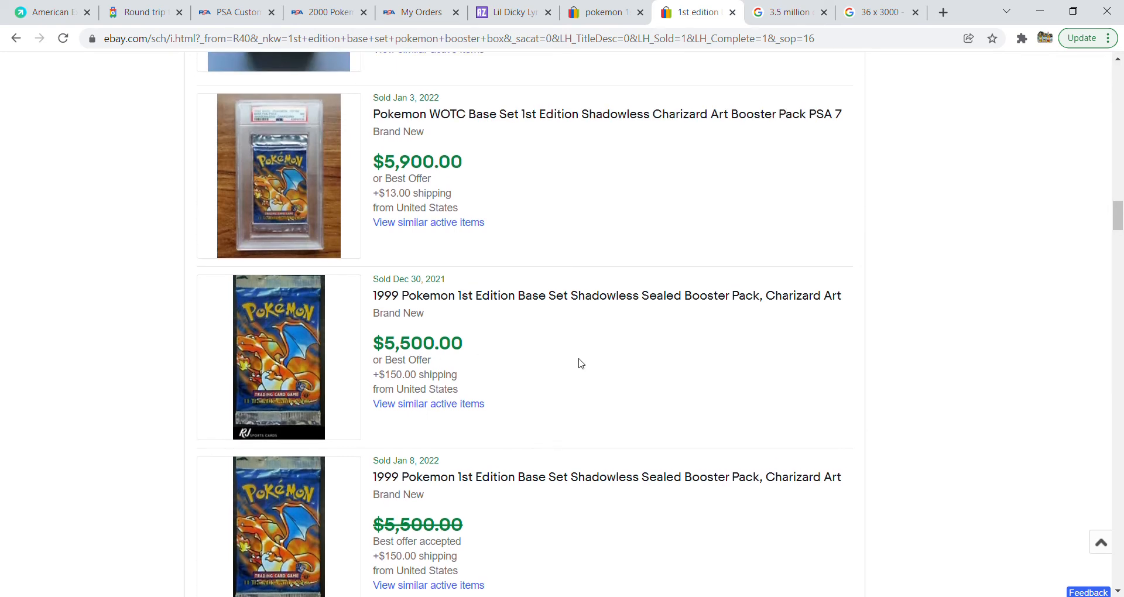
{"action": "scroll", "scroll_direction": "up", "scroll_amount": 3}
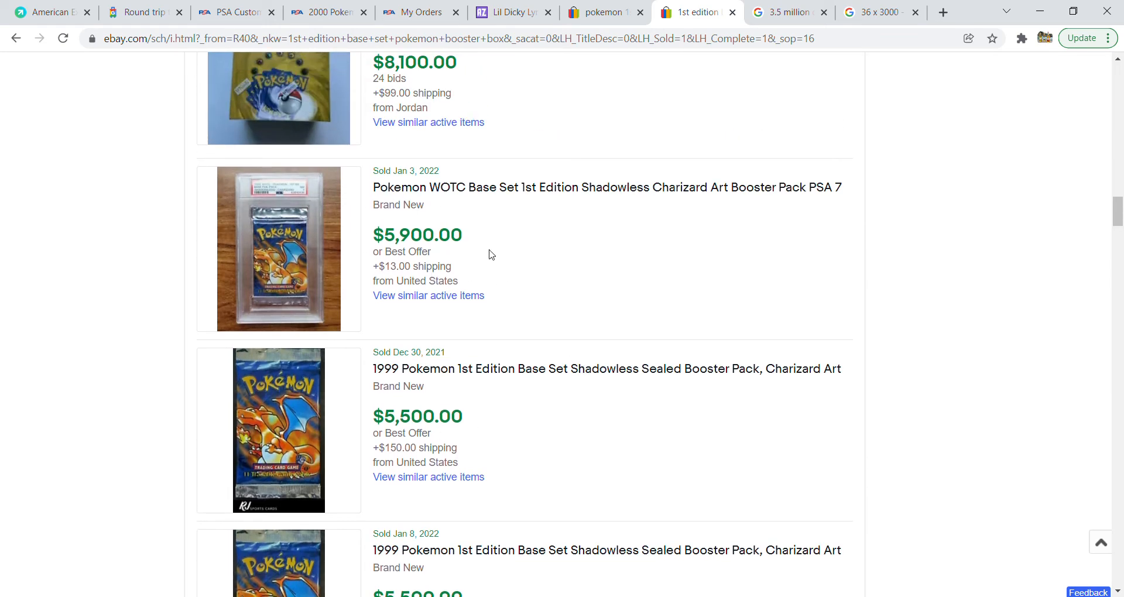
{"action": "mouse_move", "coordinate": [441, 459]}
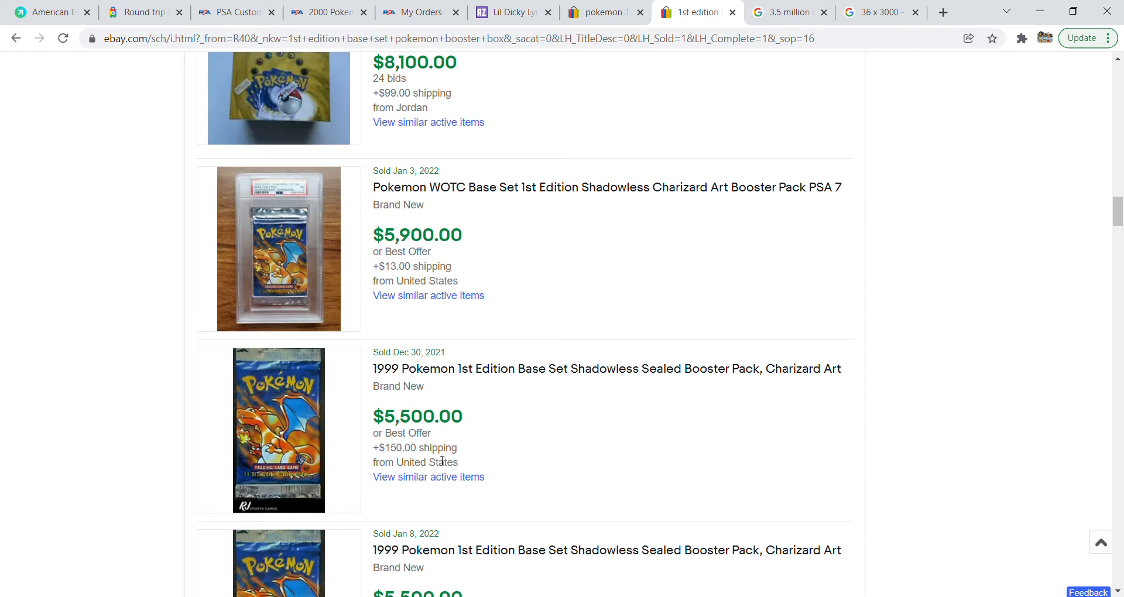
{"action": "mouse_move", "coordinate": [484, 406]}
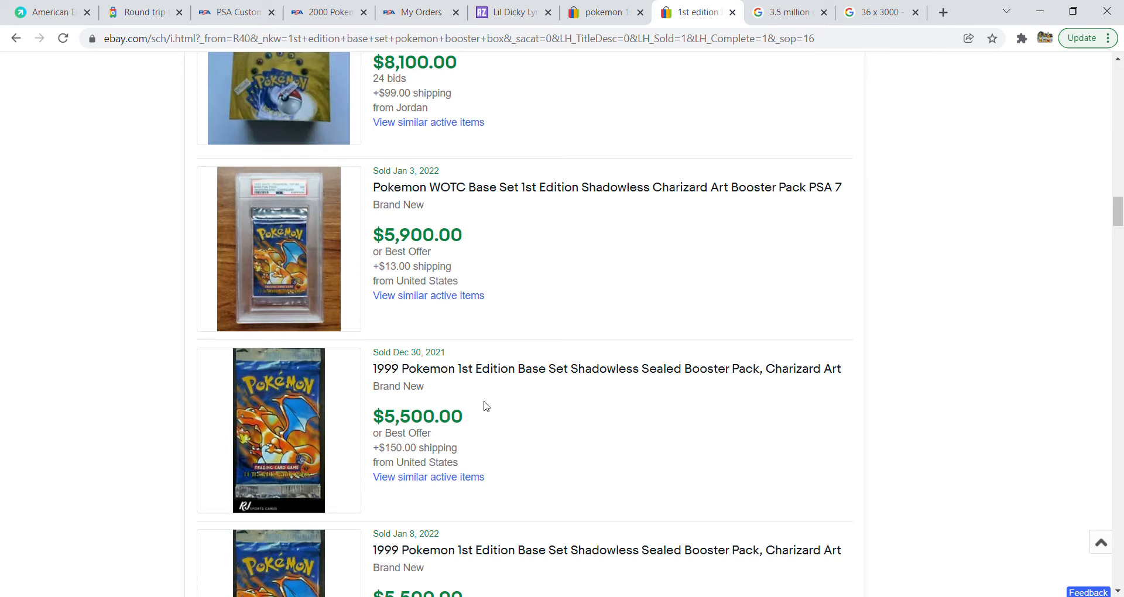
{"action": "mouse_move", "coordinate": [464, 435]}
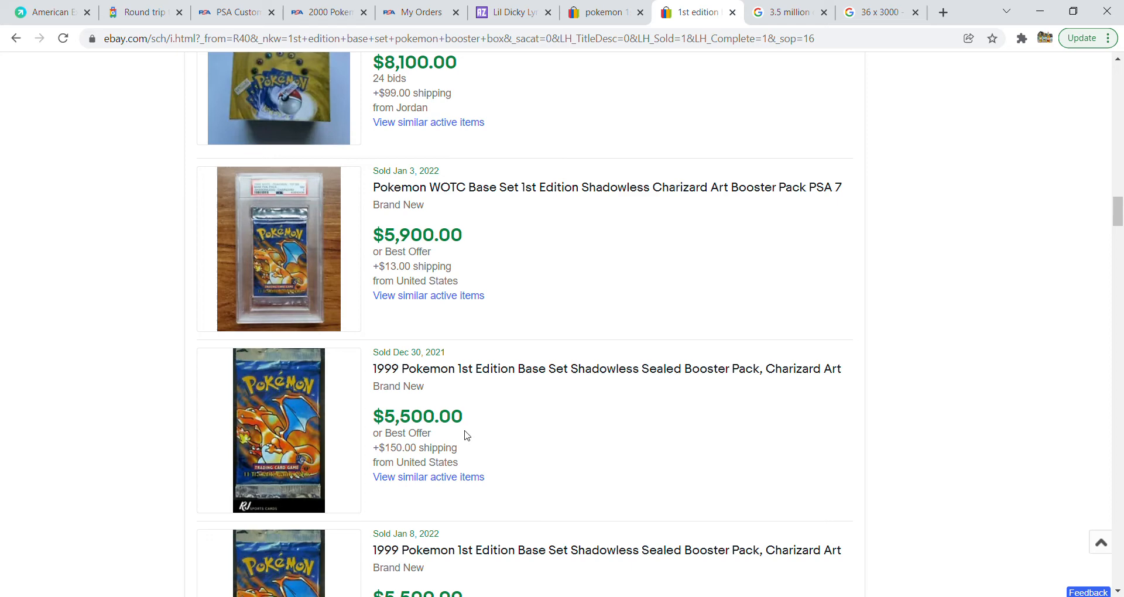
{"action": "scroll", "scroll_direction": "up", "scroll_amount": 3}
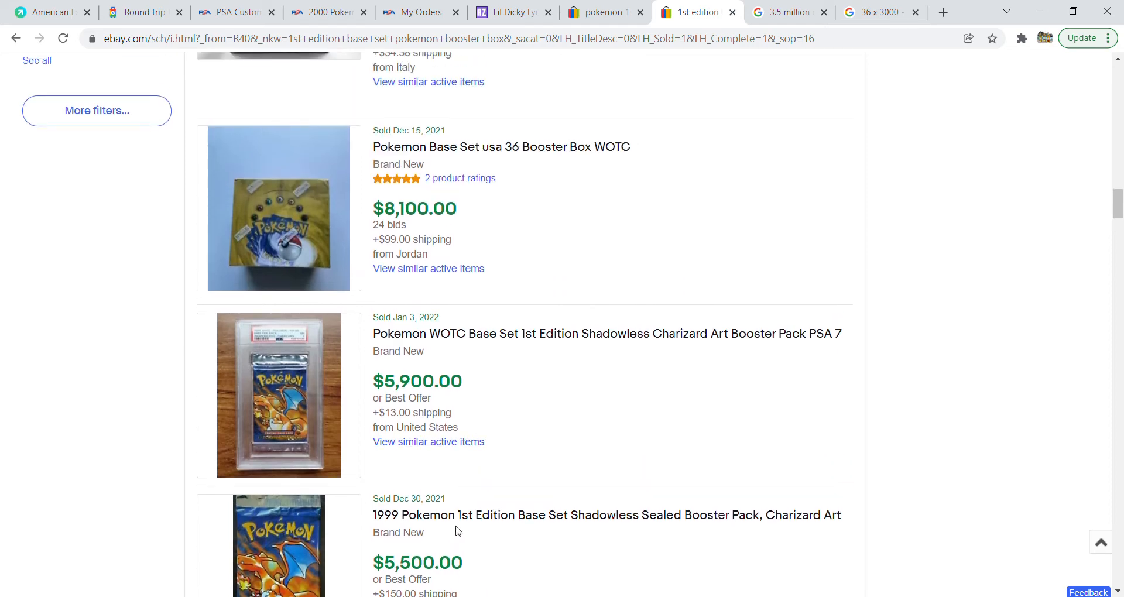
{"action": "scroll", "scroll_direction": "up", "scroll_amount": 3}
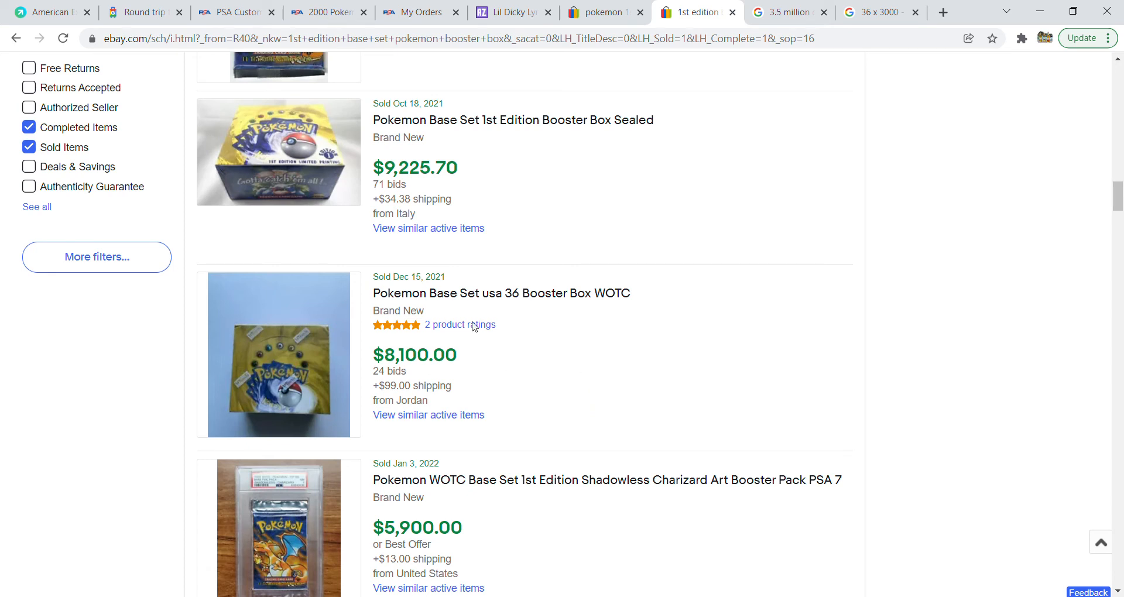
{"action": "mouse_move", "coordinate": [565, 328]}
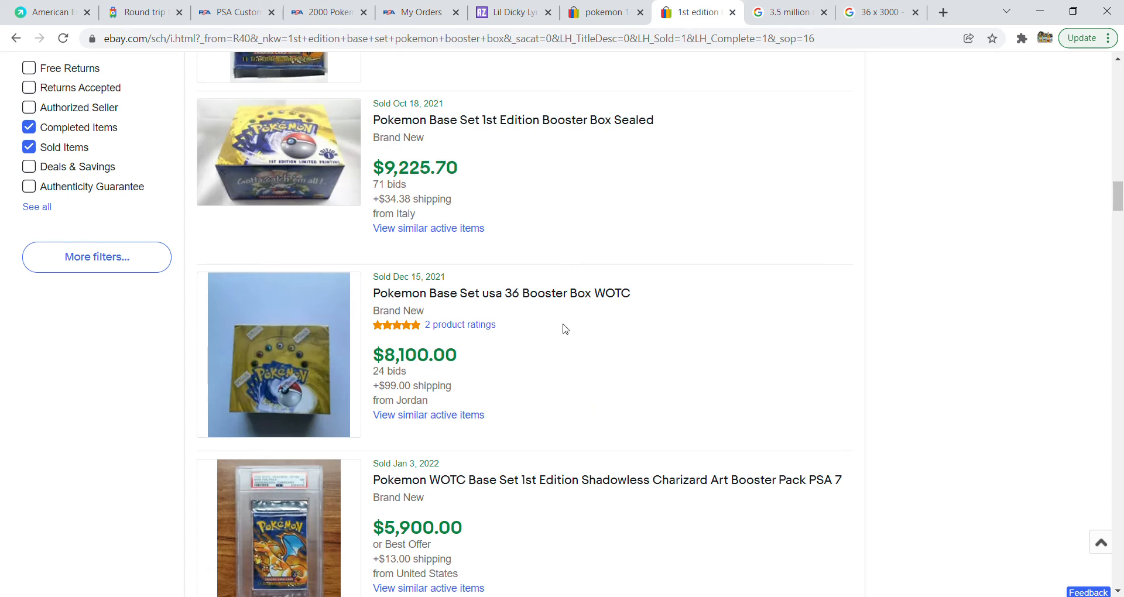
{"action": "mouse_move", "coordinate": [366, 379]}
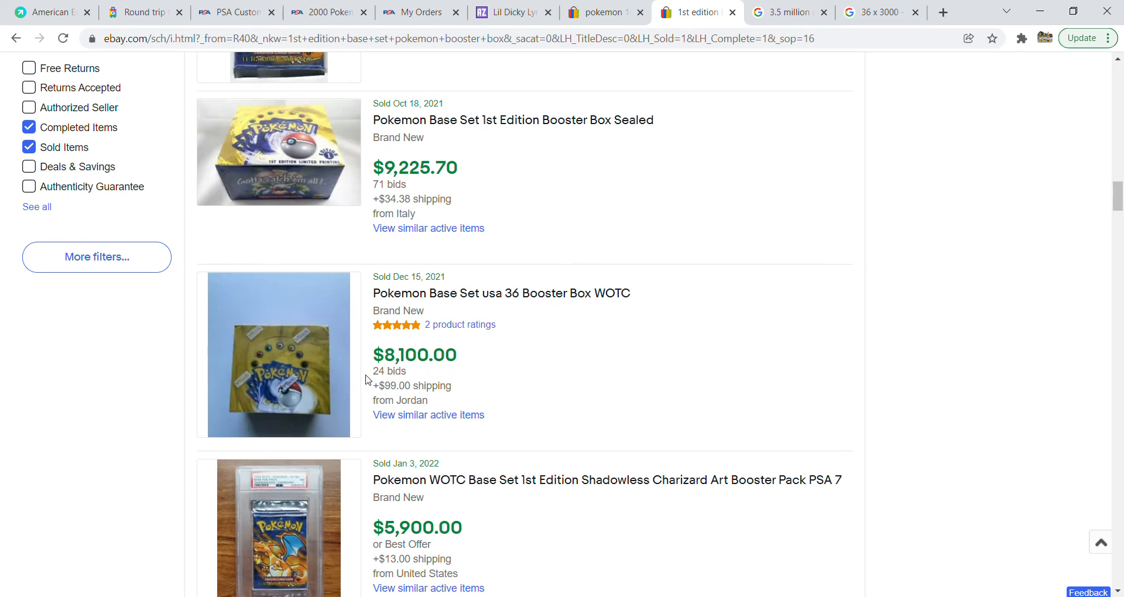
{"action": "mouse_move", "coordinate": [499, 382]}
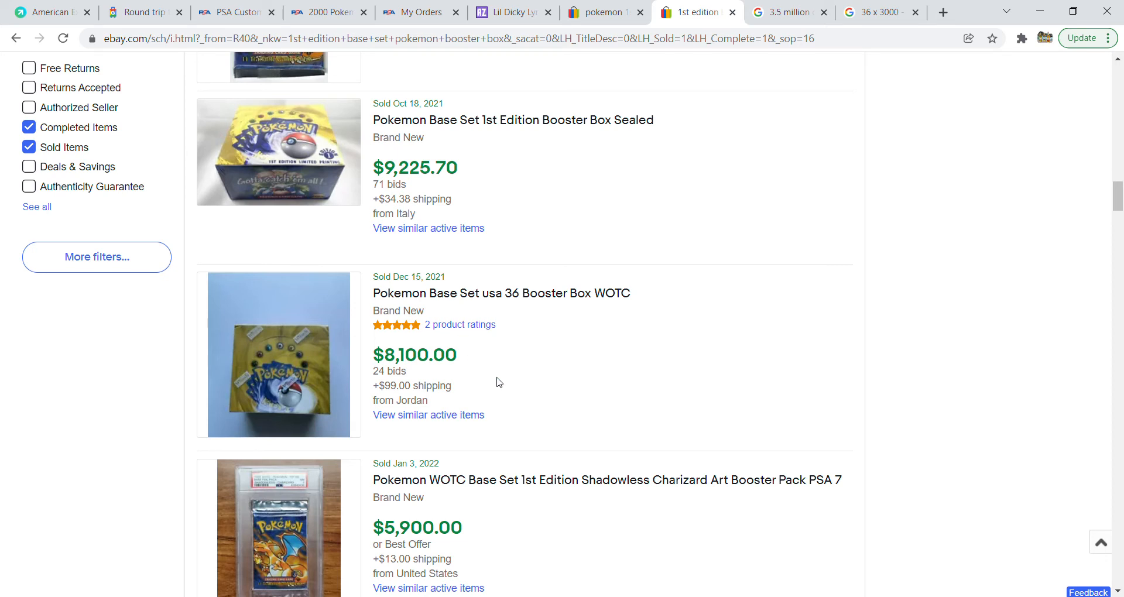
{"action": "scroll", "scroll_direction": "up", "scroll_amount": 3}
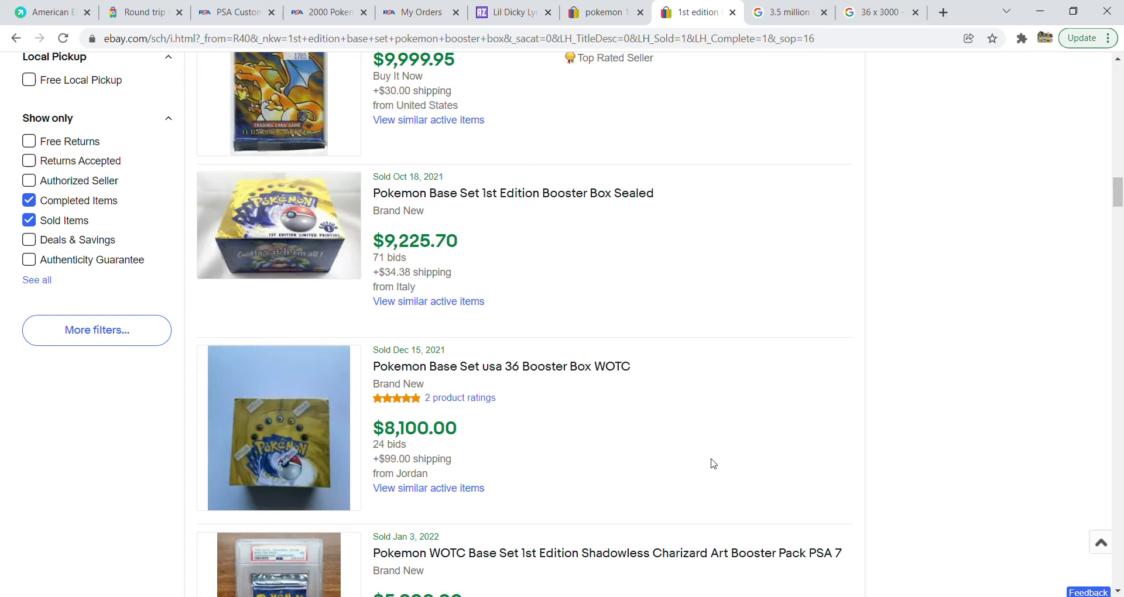
{"action": "mouse_move", "coordinate": [630, 461]}
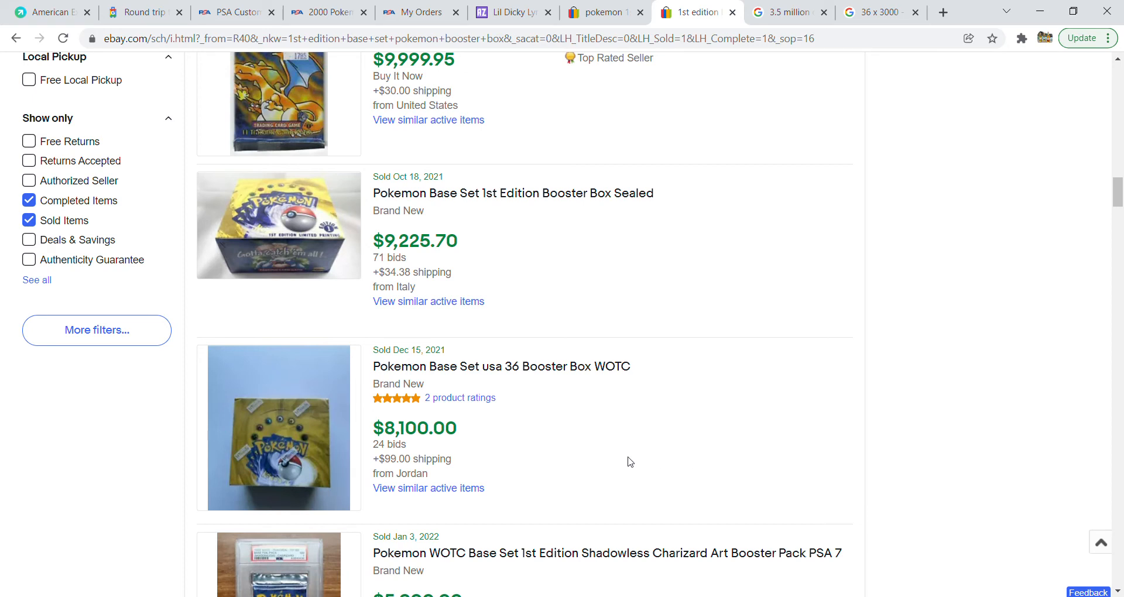
{"action": "scroll", "scroll_direction": "up", "scroll_amount": 3}
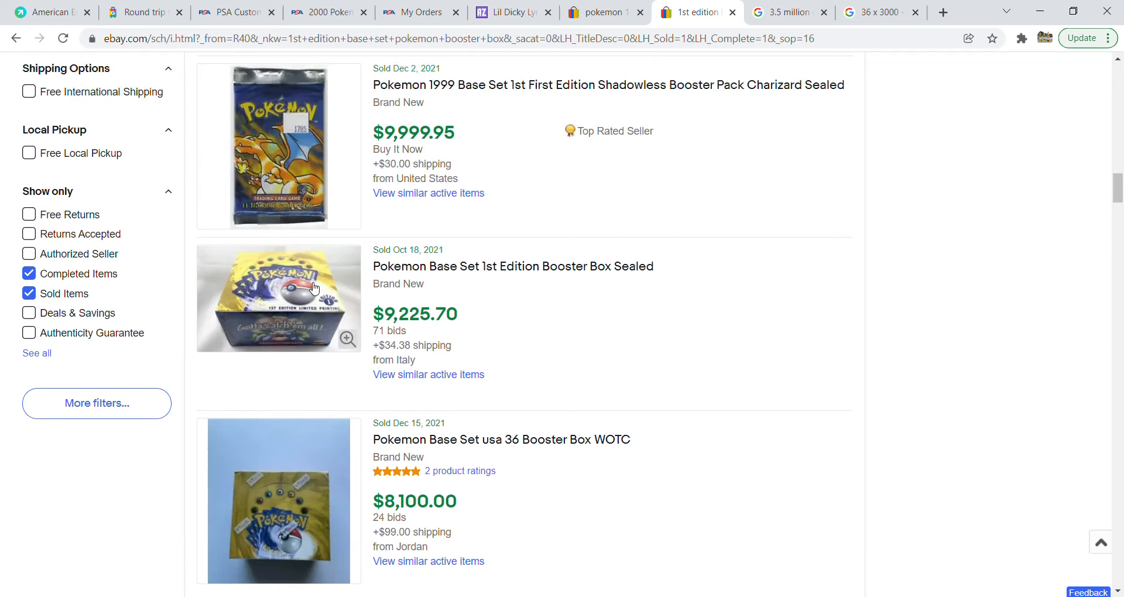
{"action": "mouse_move", "coordinate": [351, 484]}
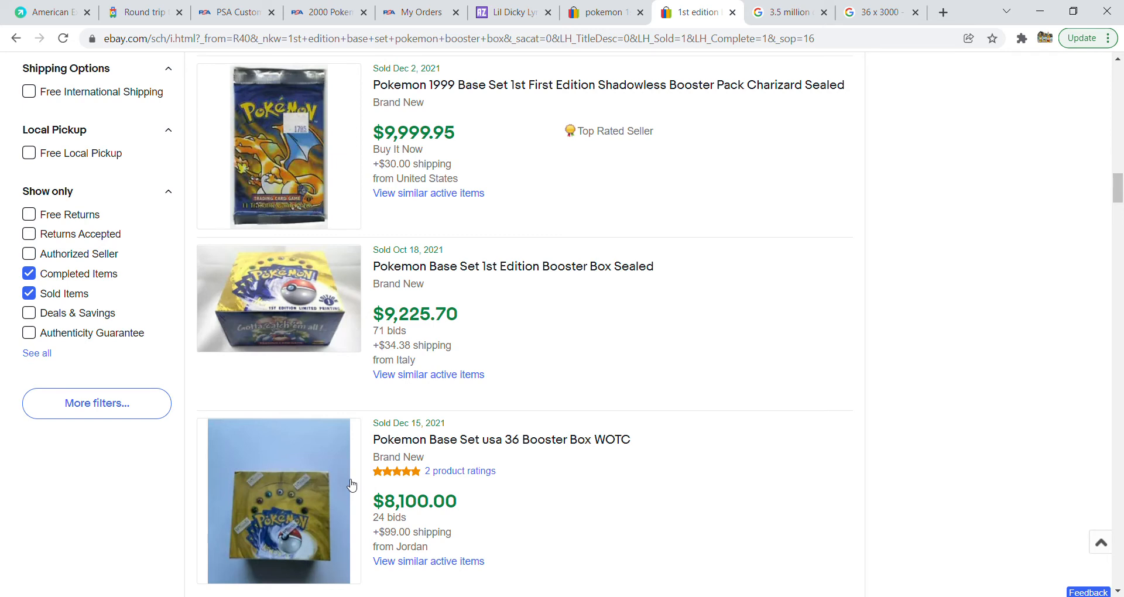
{"action": "mouse_move", "coordinate": [471, 334]}
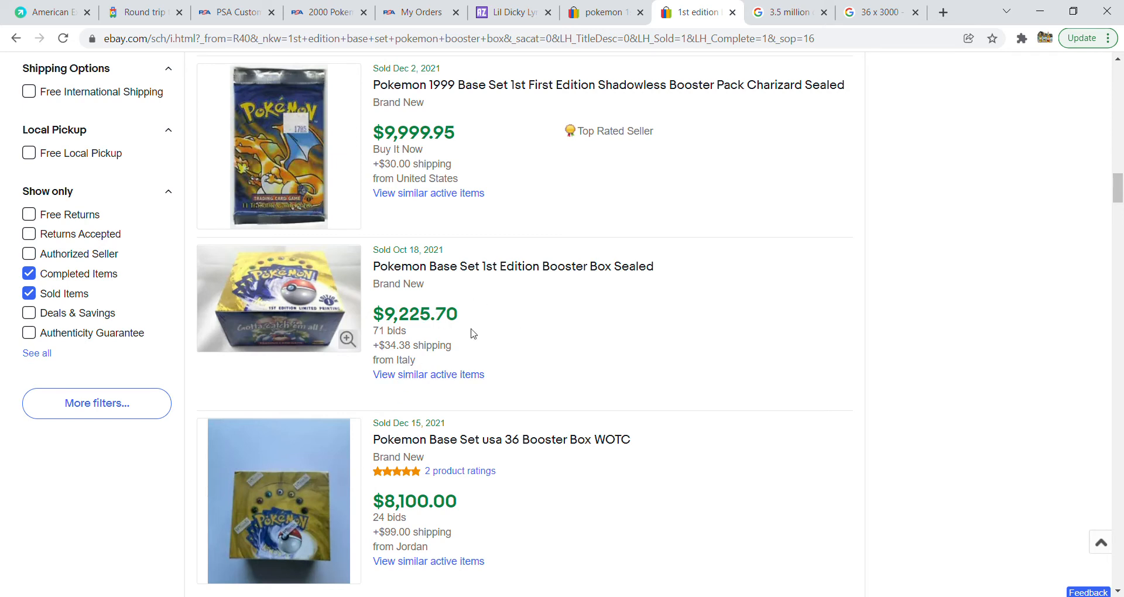
{"action": "mouse_move", "coordinate": [473, 314]}
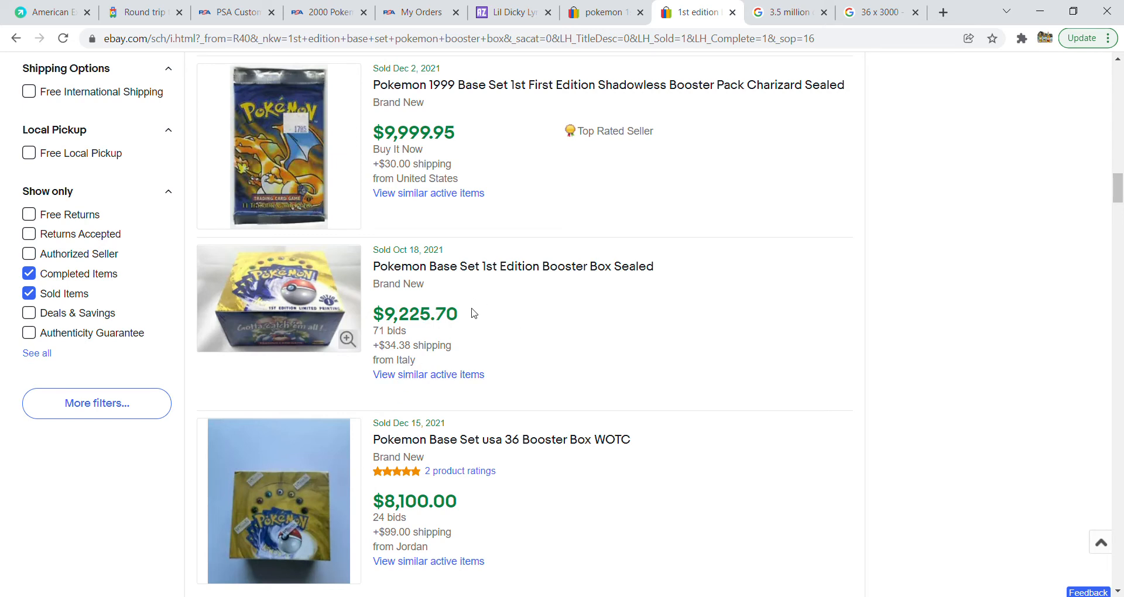
{"action": "scroll", "scroll_direction": "up", "scroll_amount": 3}
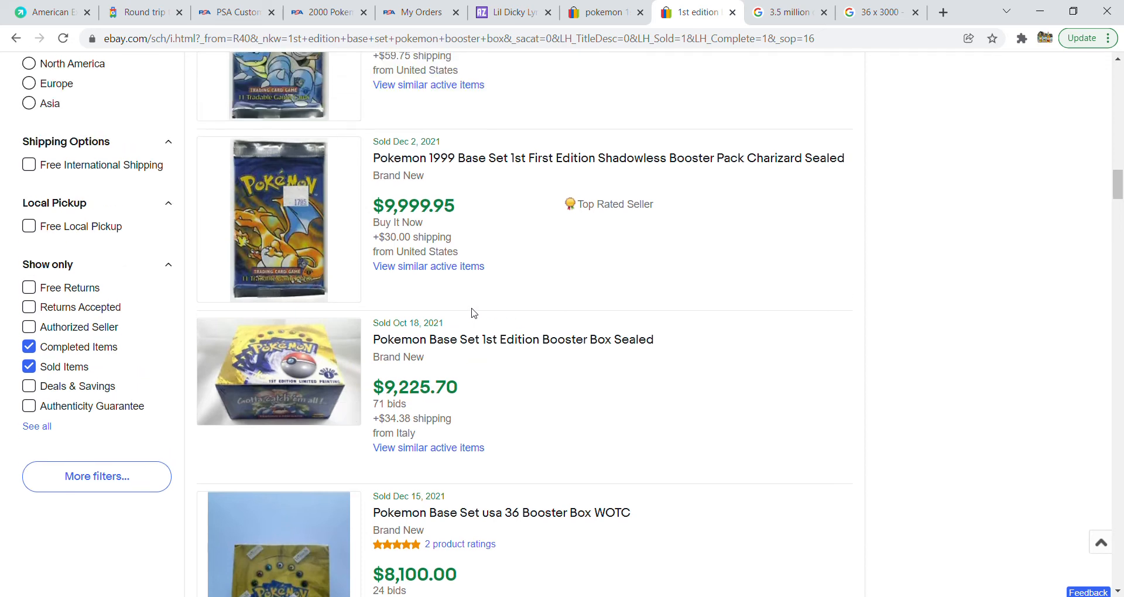
{"action": "scroll", "scroll_direction": "up", "scroll_amount": 3}
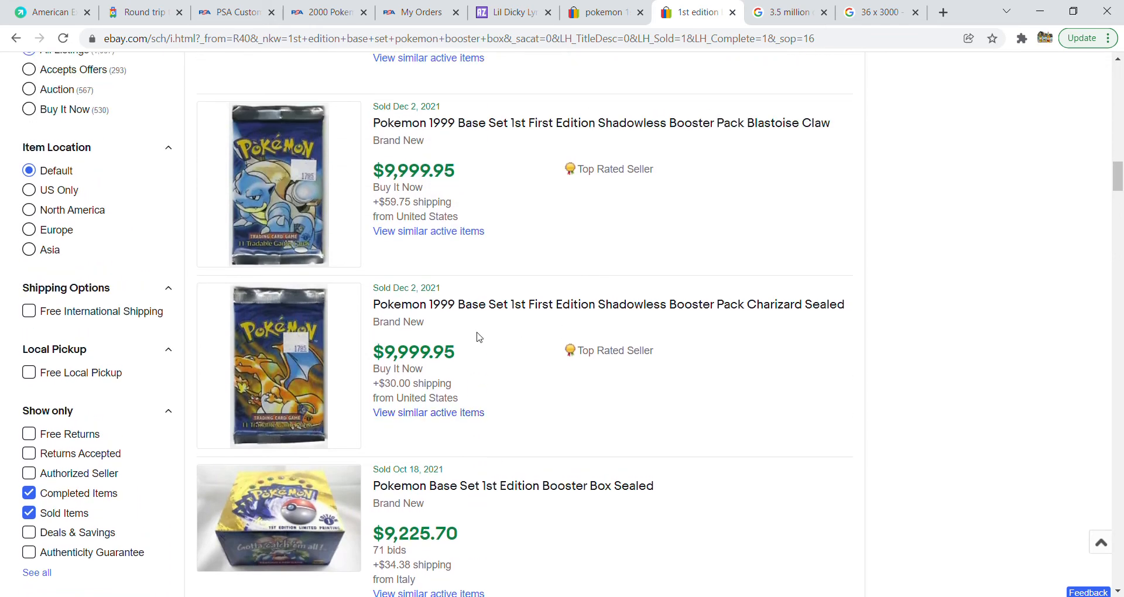
{"action": "mouse_move", "coordinate": [596, 337]}
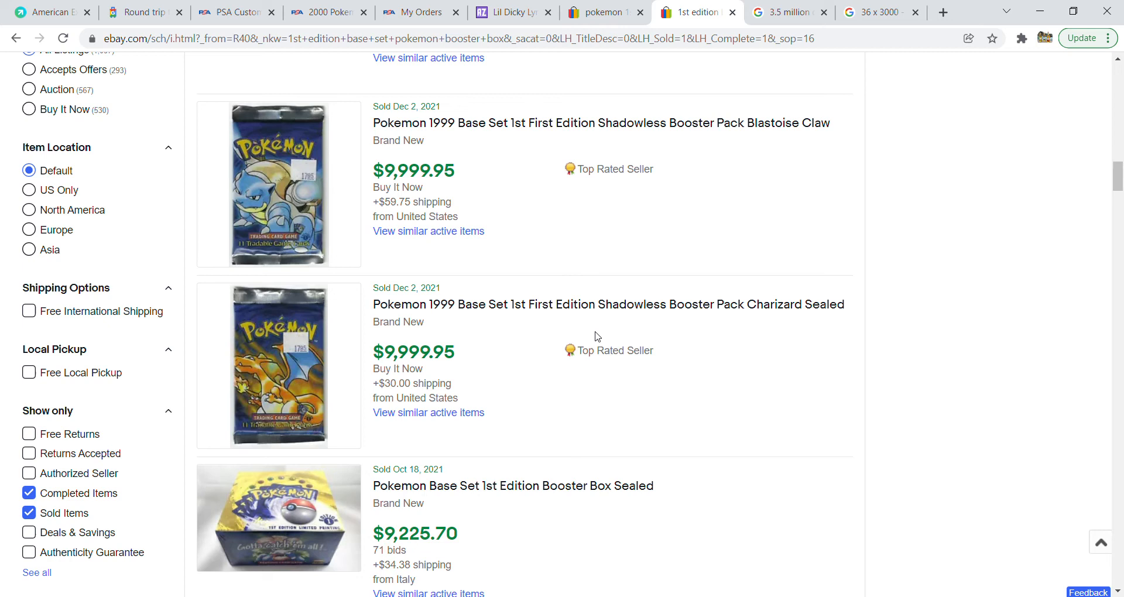
{"action": "scroll", "scroll_direction": "up", "scroll_amount": 3}
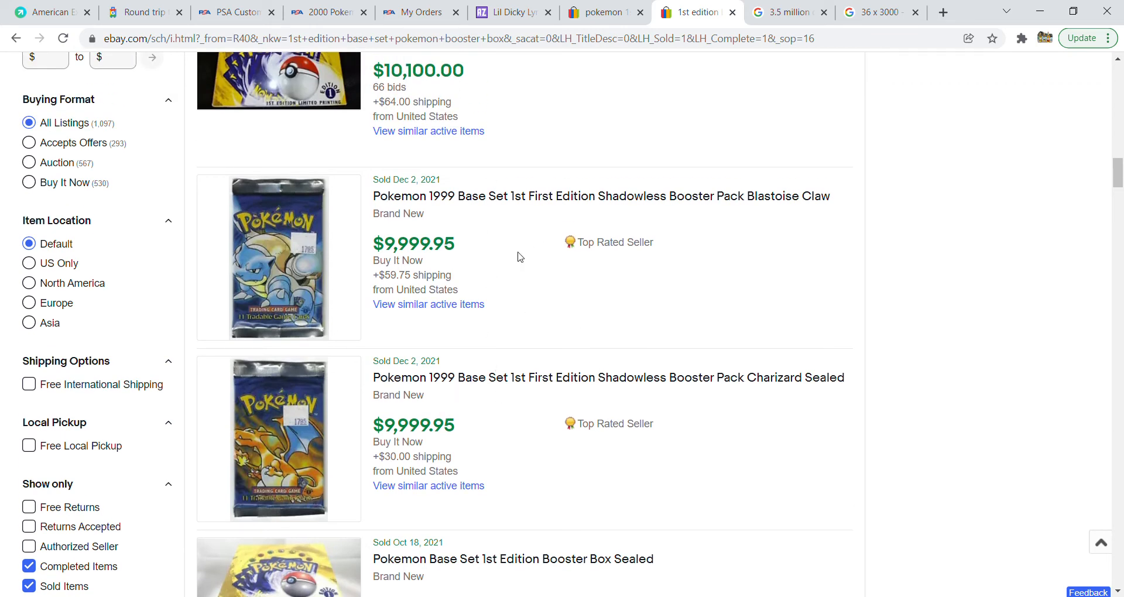
{"action": "mouse_move", "coordinate": [723, 487]}
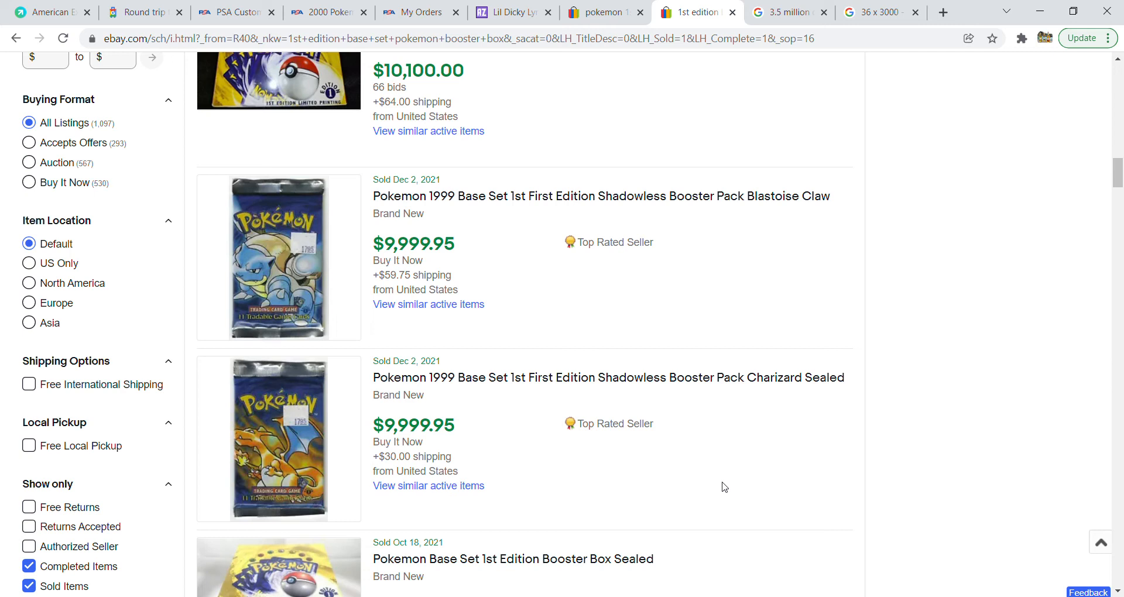
{"action": "scroll", "scroll_direction": "up", "scroll_amount": 3}
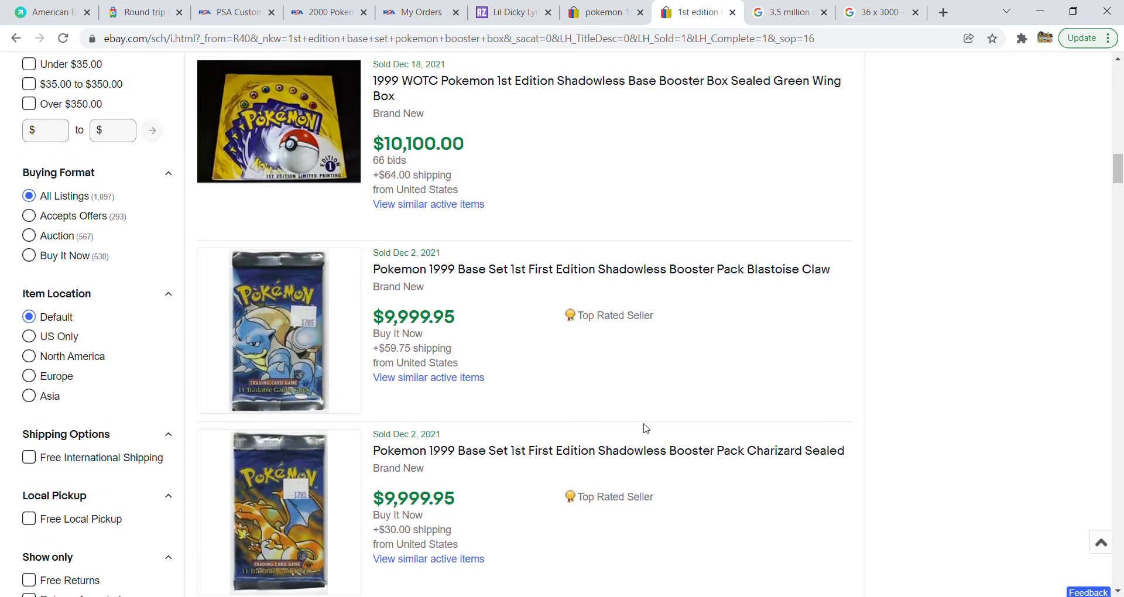
{"action": "mouse_move", "coordinate": [887, 446]}
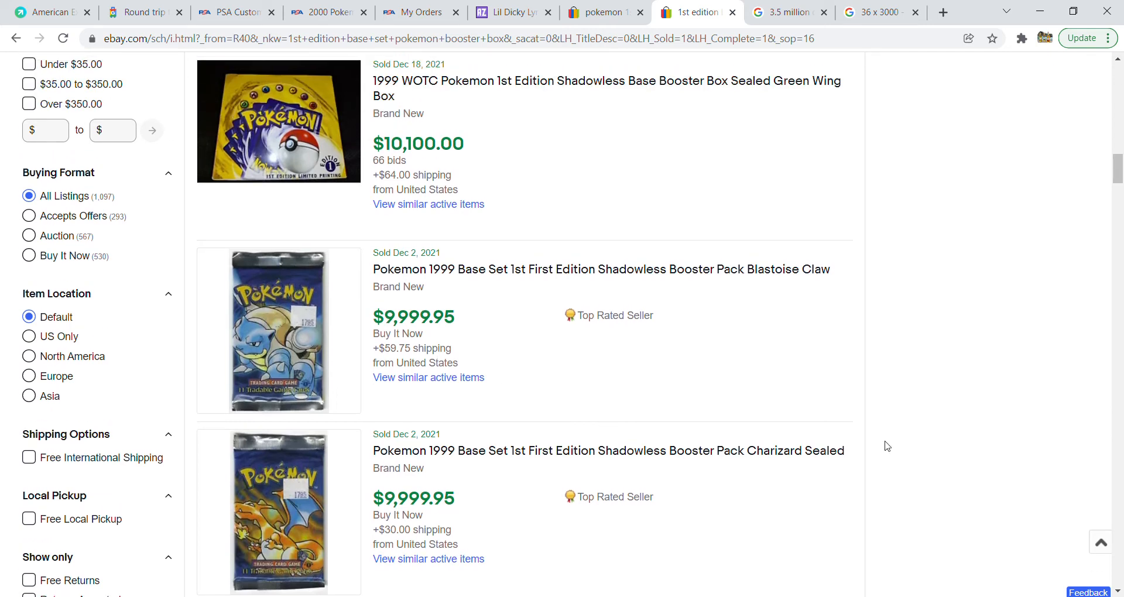
{"action": "scroll", "scroll_direction": "up", "scroll_amount": 3}
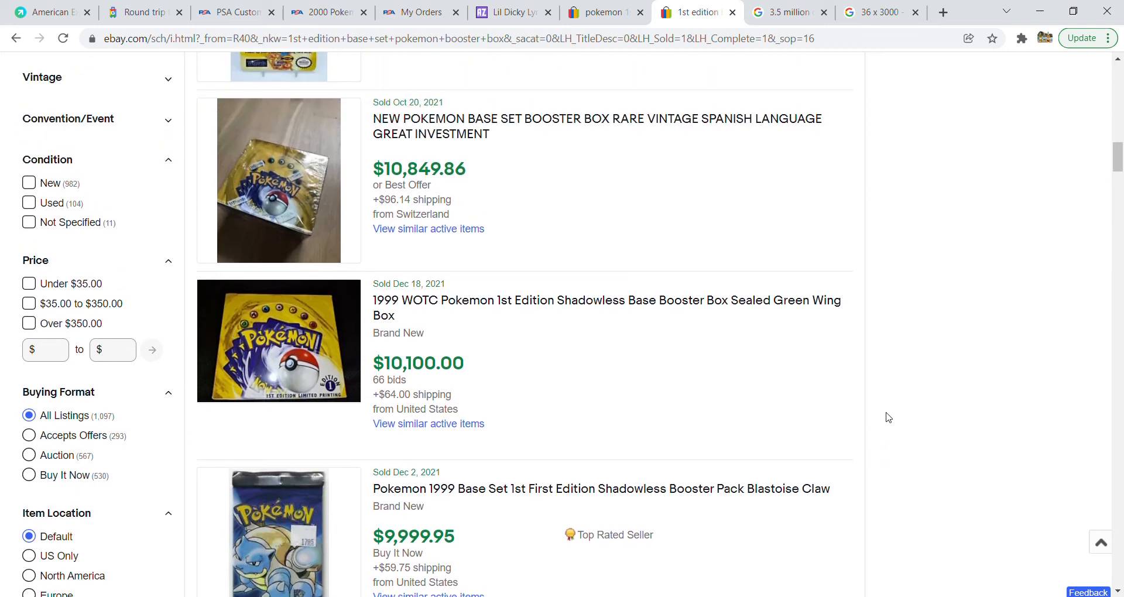
{"action": "scroll", "scroll_direction": "up", "scroll_amount": 3}
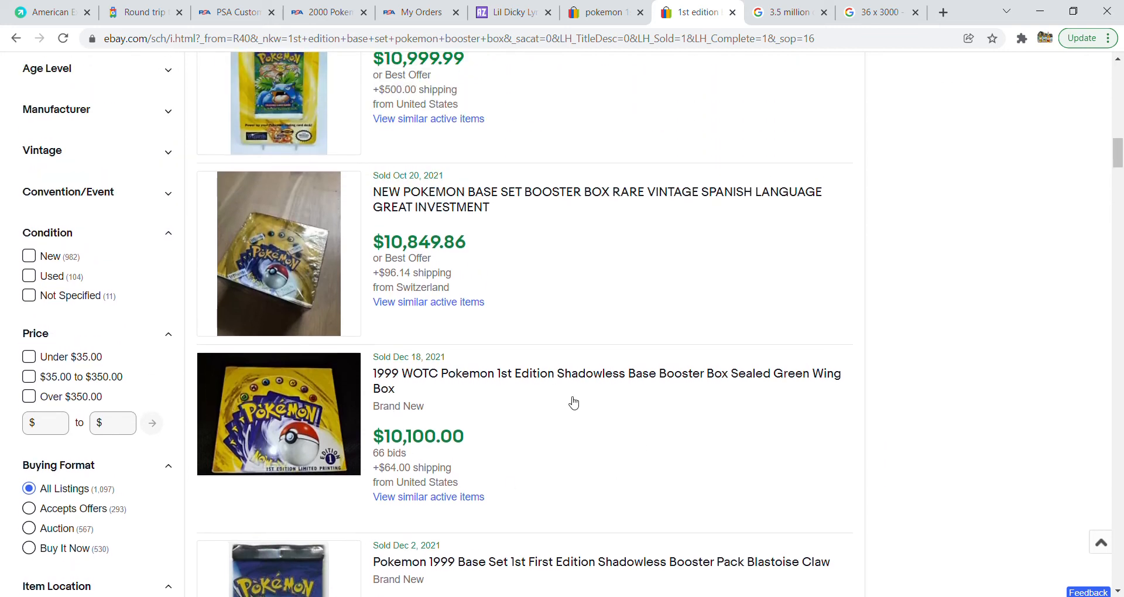
{"action": "mouse_move", "coordinate": [371, 452]}
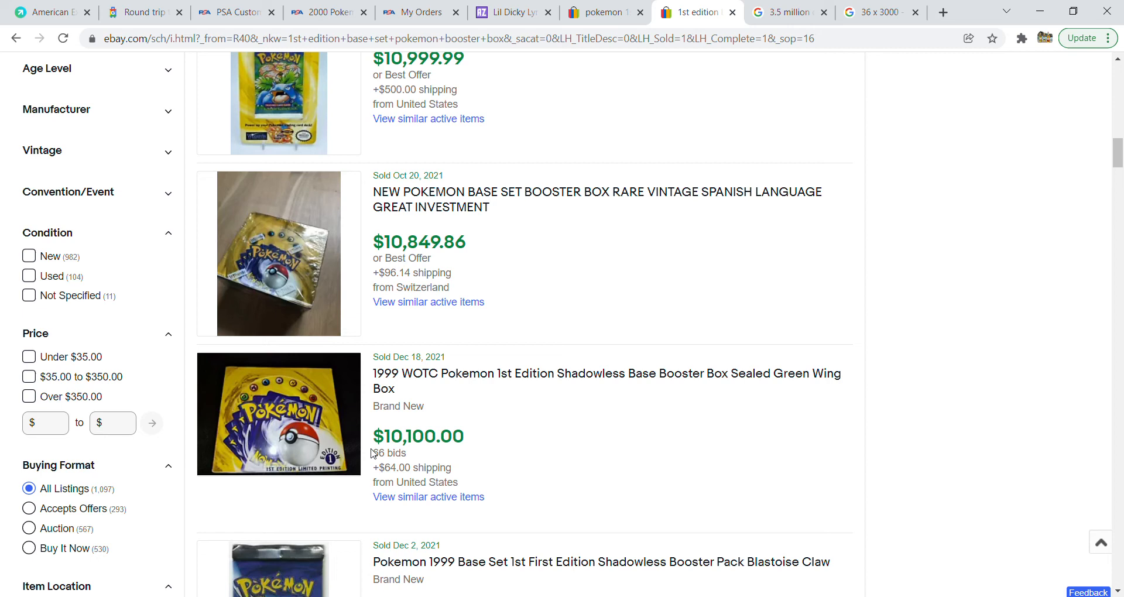
{"action": "mouse_move", "coordinate": [419, 439]}
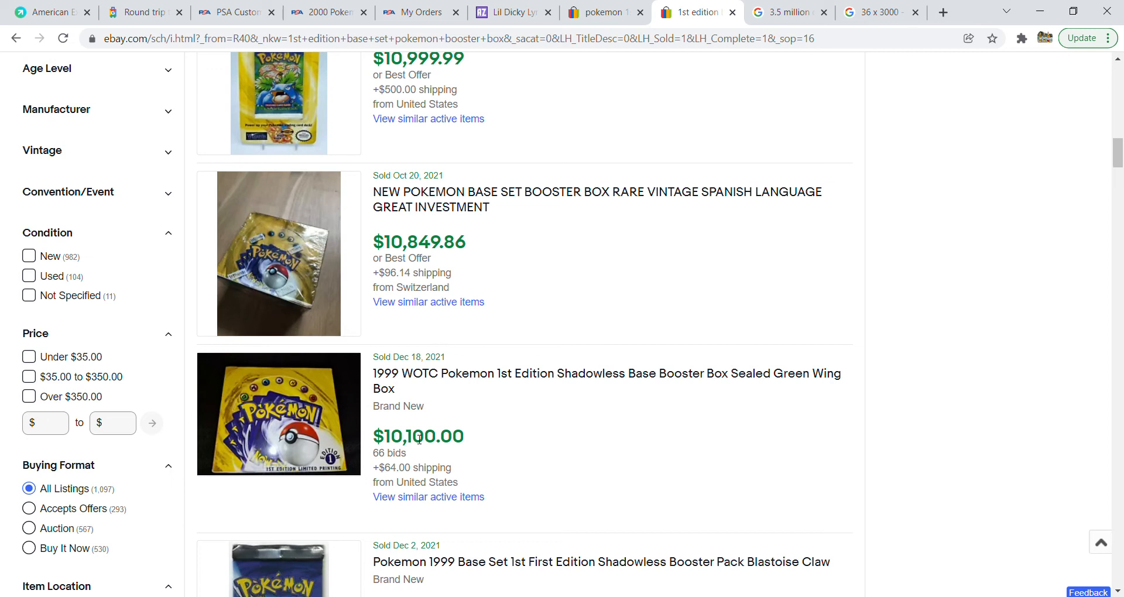
{"action": "mouse_move", "coordinate": [468, 465]}
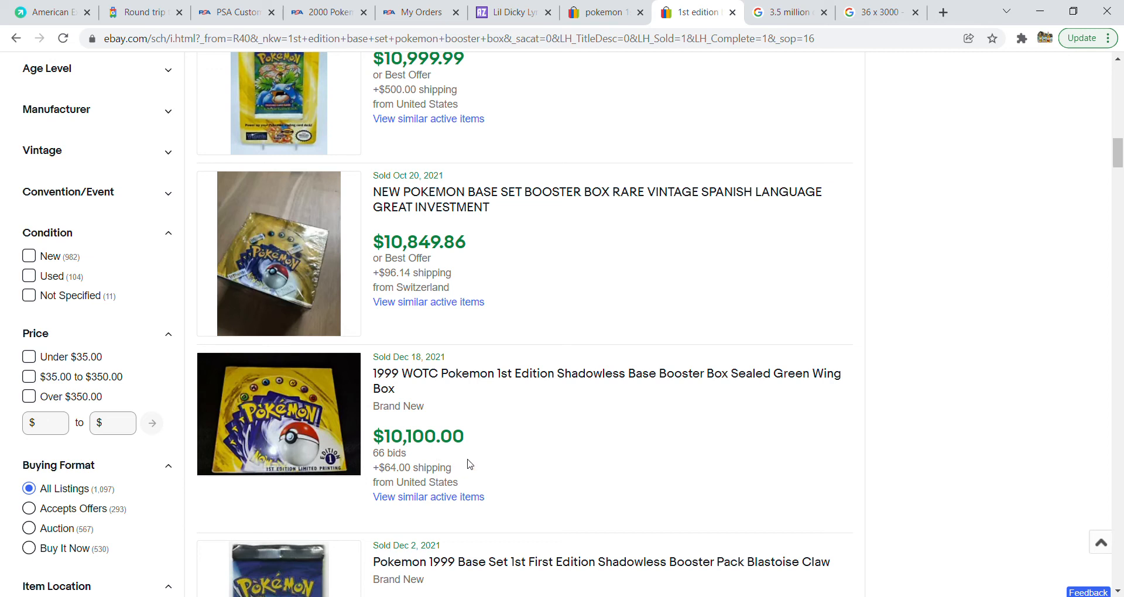
{"action": "mouse_move", "coordinate": [519, 454]}
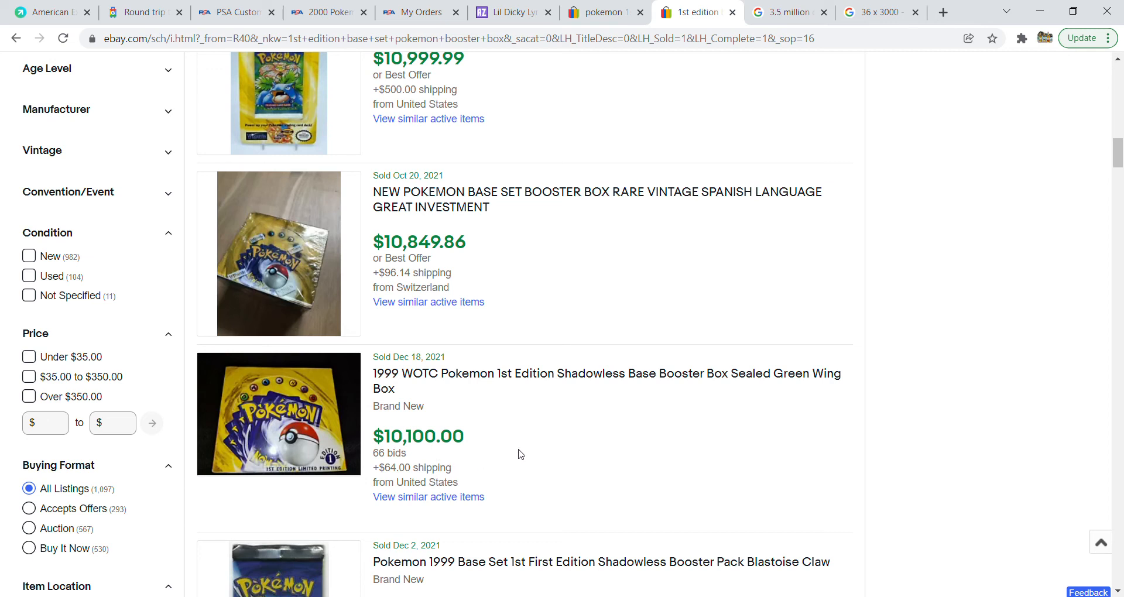
{"action": "mouse_move", "coordinate": [367, 434]}
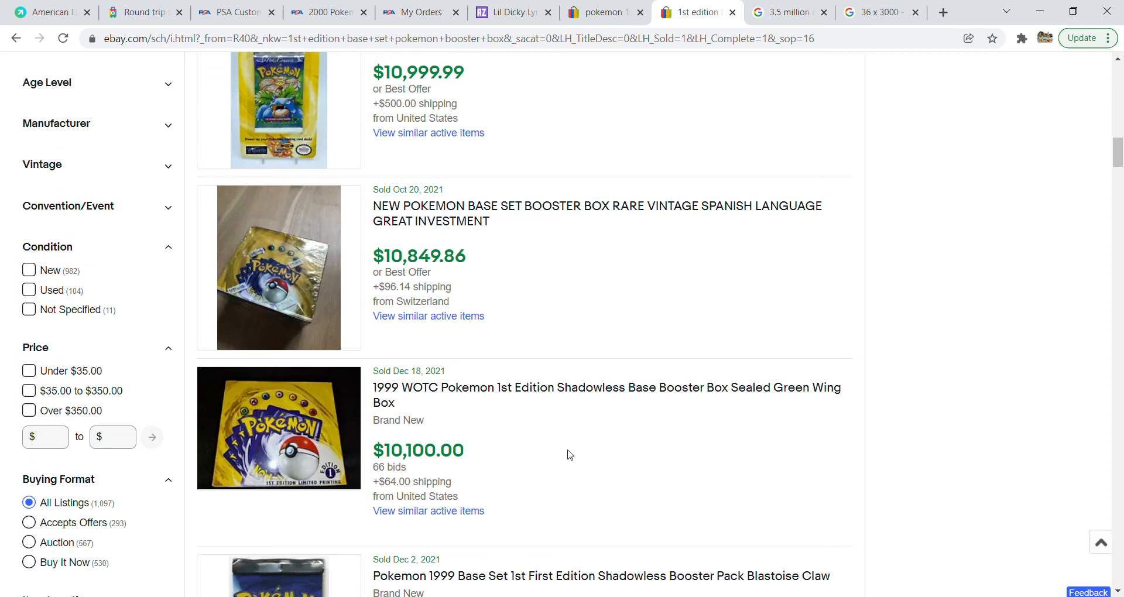
{"action": "scroll", "scroll_direction": "up", "scroll_amount": 3}
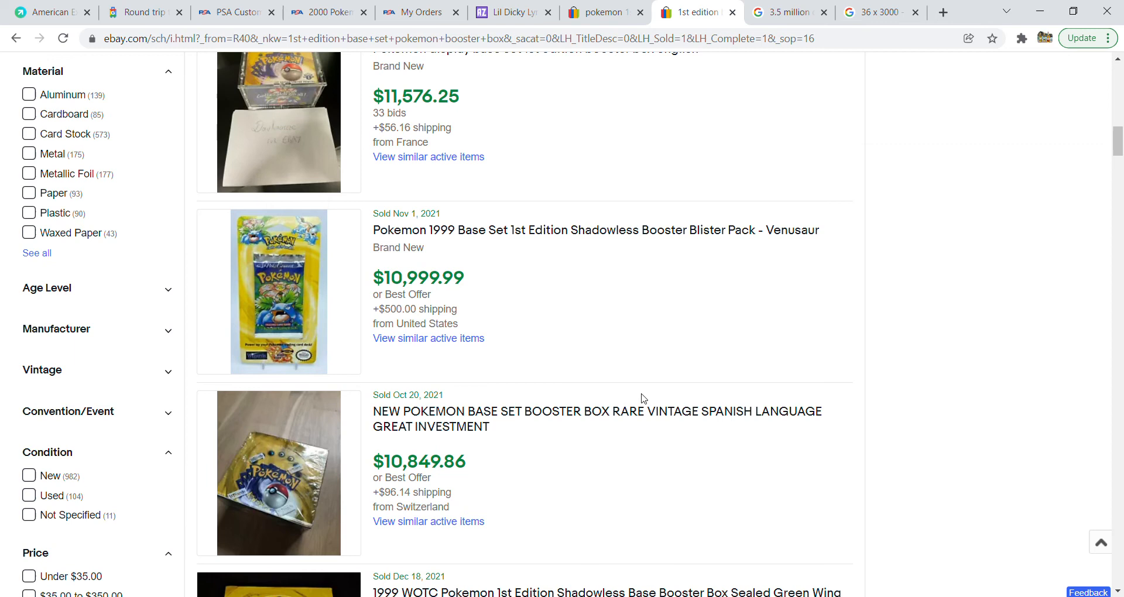
{"action": "mouse_move", "coordinate": [628, 302]}
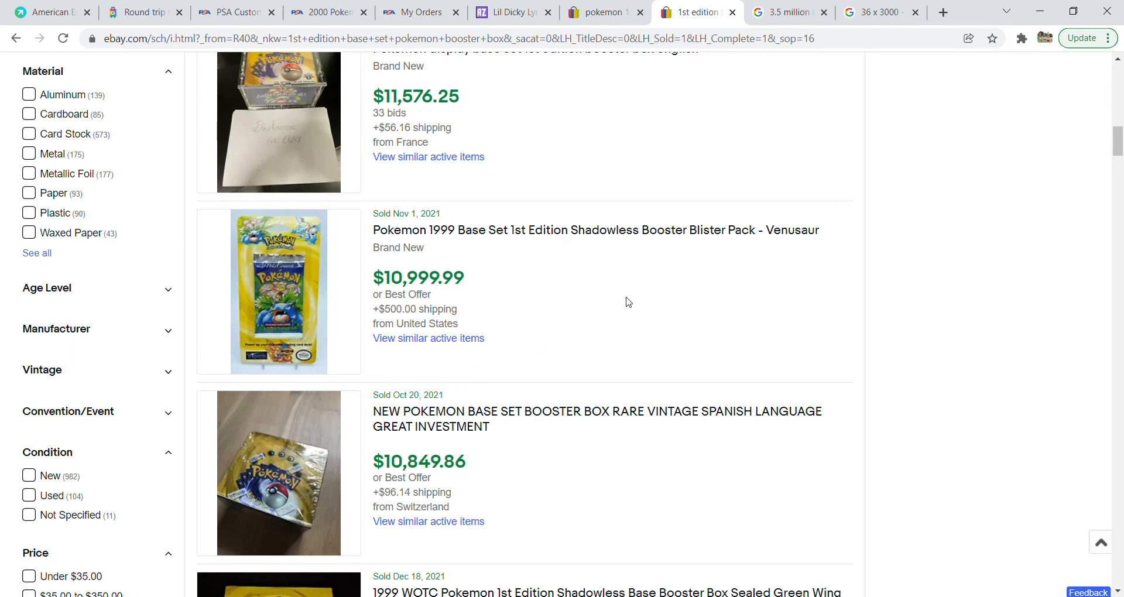
{"action": "mouse_move", "coordinate": [529, 322]}
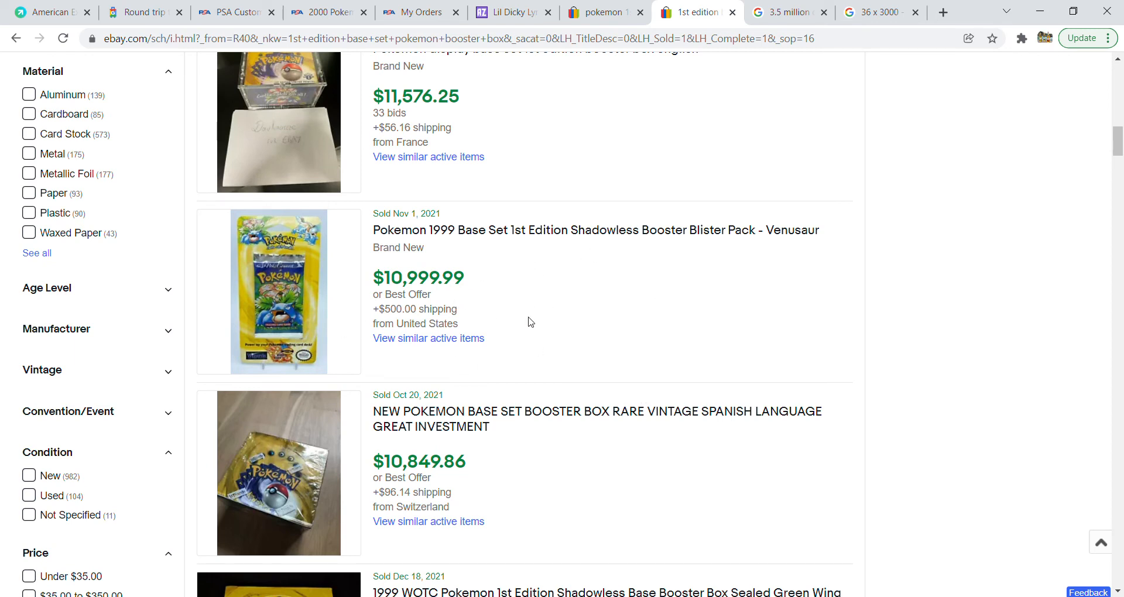
{"action": "mouse_move", "coordinate": [534, 455]}
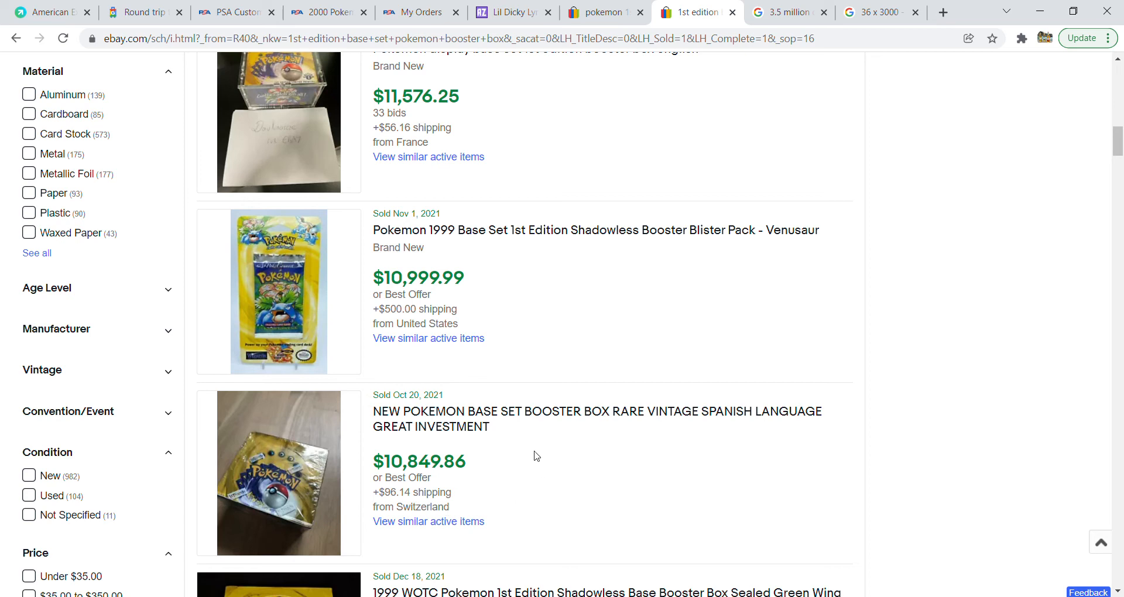
{"action": "mouse_move", "coordinate": [774, 459]}
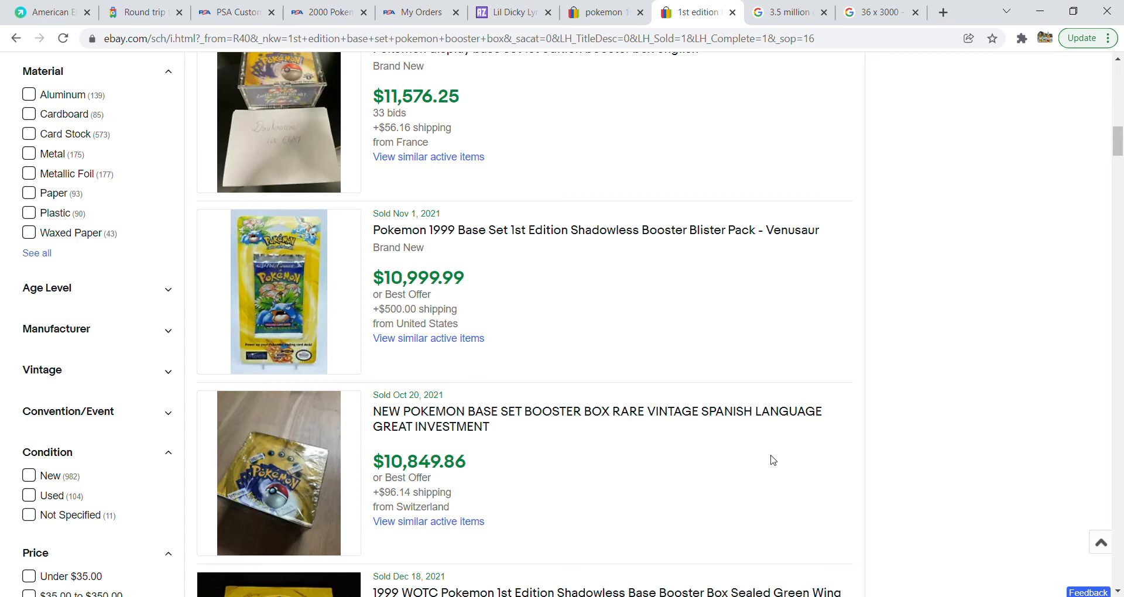
{"action": "mouse_move", "coordinate": [381, 493]}
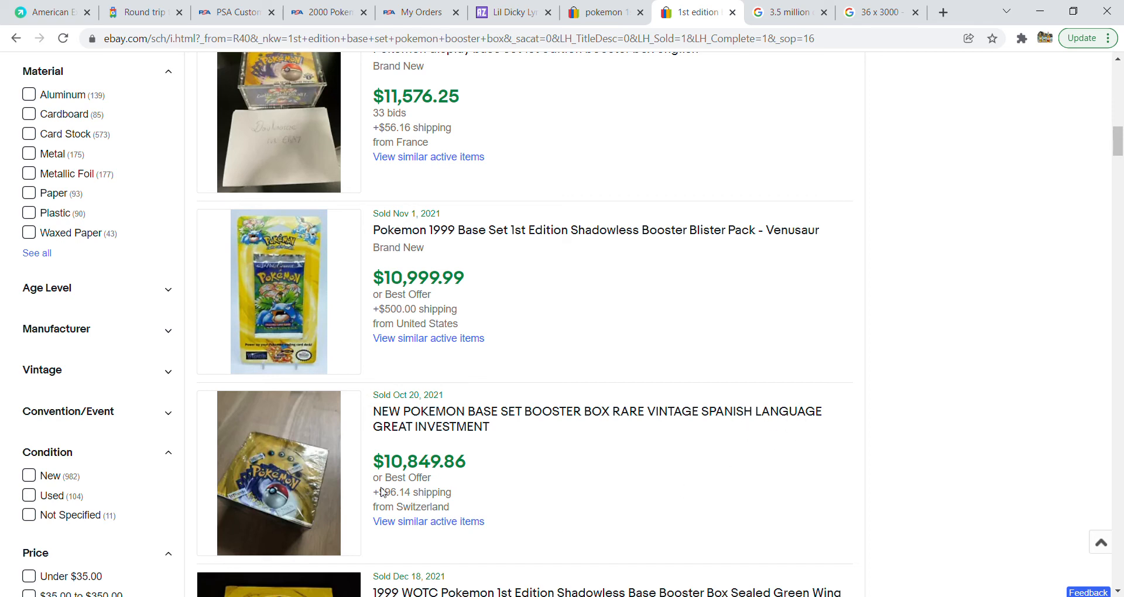
{"action": "mouse_move", "coordinate": [520, 467]}
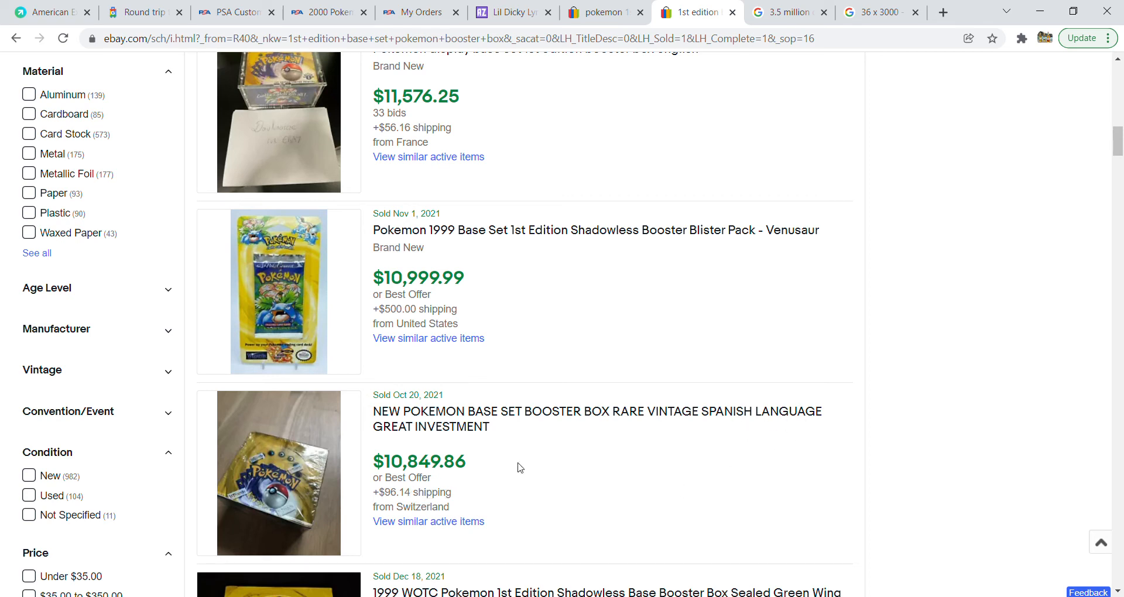
{"action": "scroll", "scroll_direction": "up", "scroll_amount": 3}
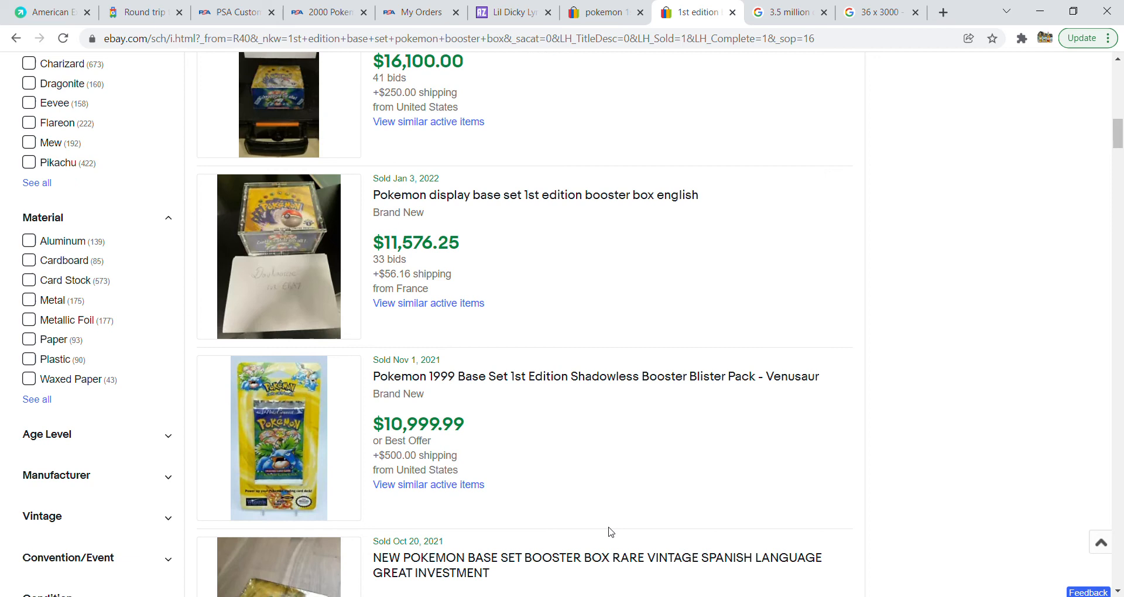
Step: Scroll back up through the eBay sold results
{"action": "scroll", "scroll_direction": "up", "scroll_amount": 3}
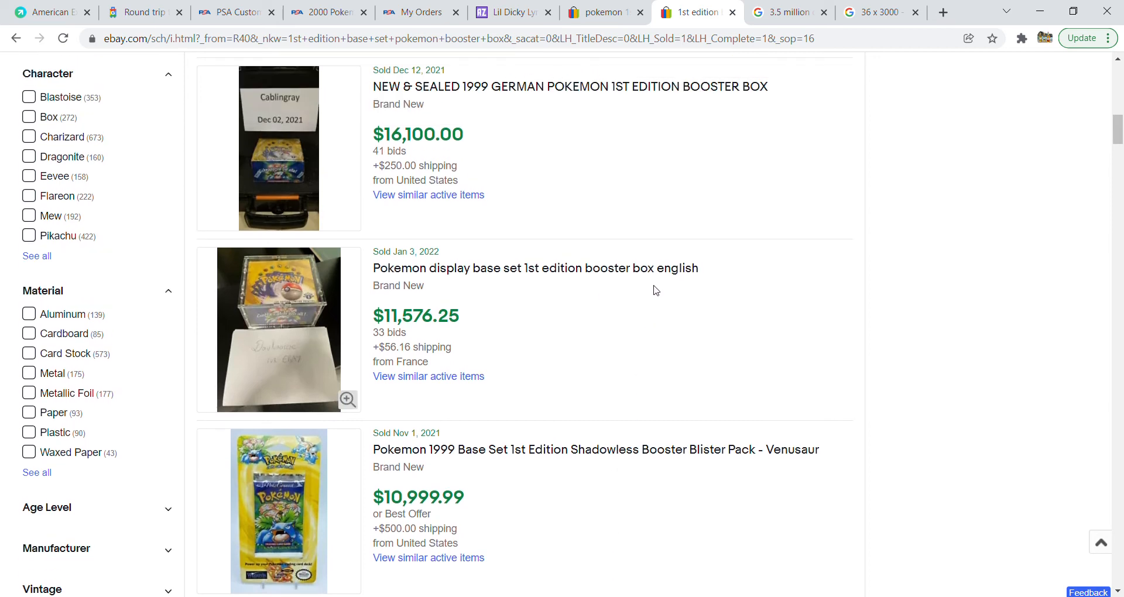
{"action": "mouse_move", "coordinate": [643, 294]}
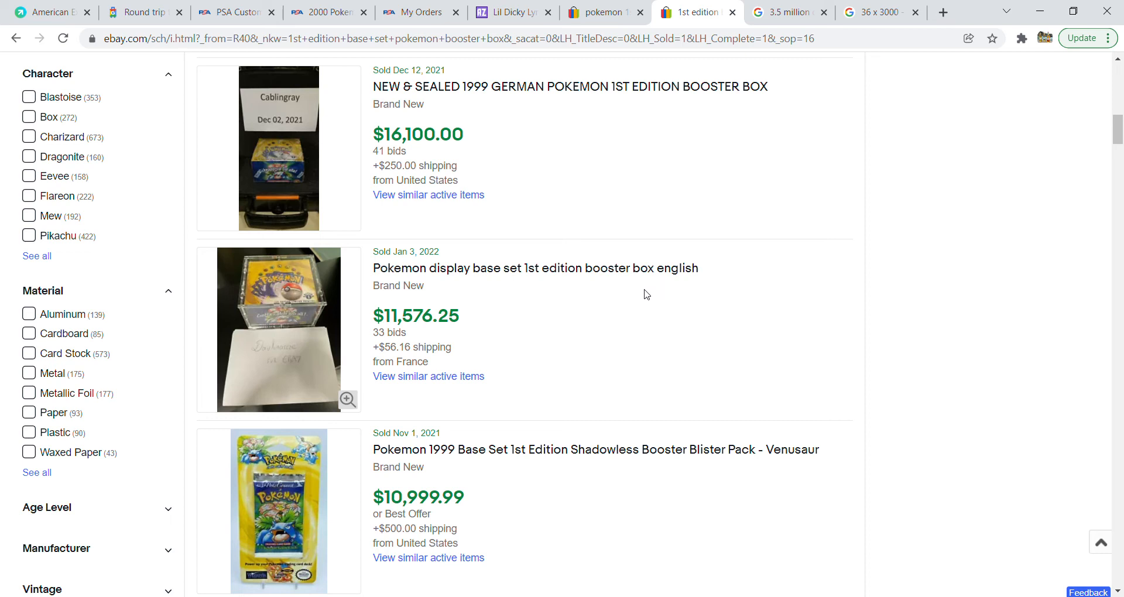
{"action": "mouse_move", "coordinate": [530, 335]}
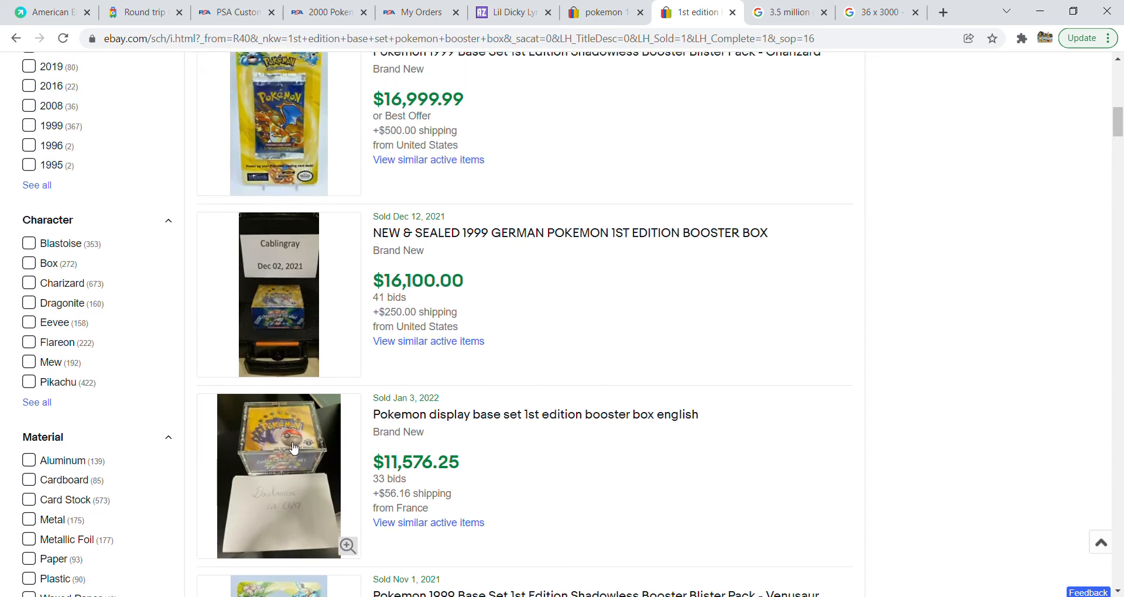
{"action": "mouse_move", "coordinate": [633, 471]}
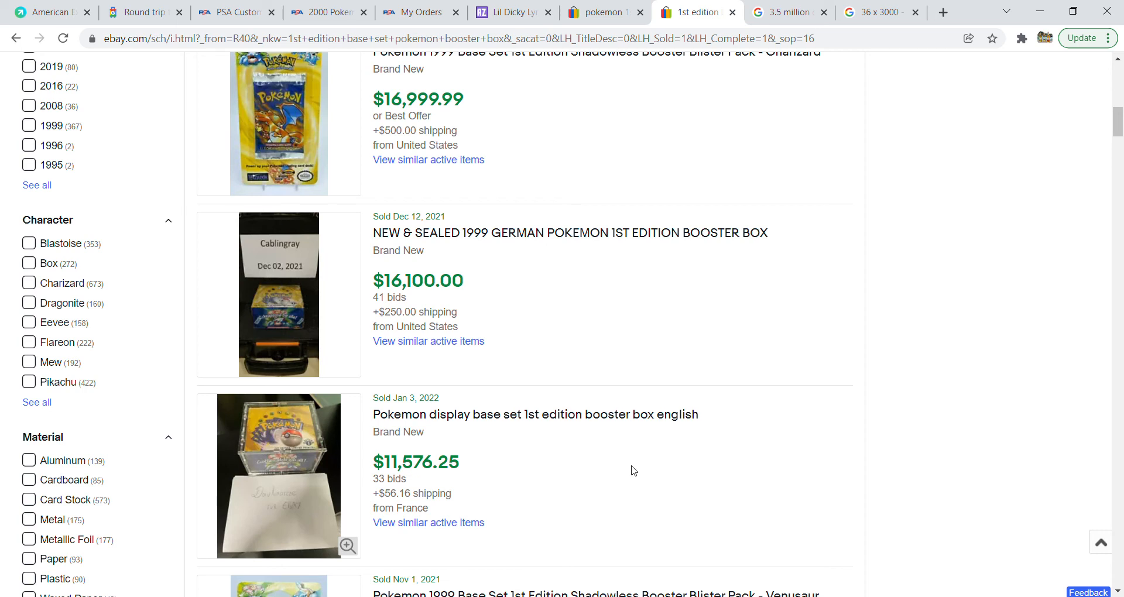
{"action": "mouse_move", "coordinate": [592, 470]}
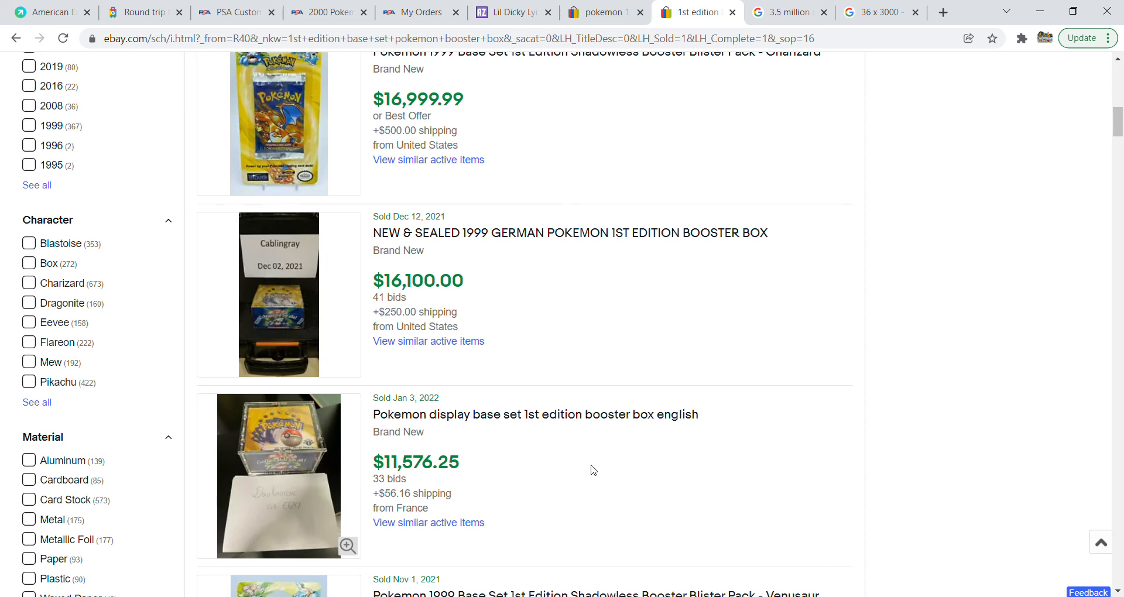
{"action": "mouse_move", "coordinate": [442, 279]}
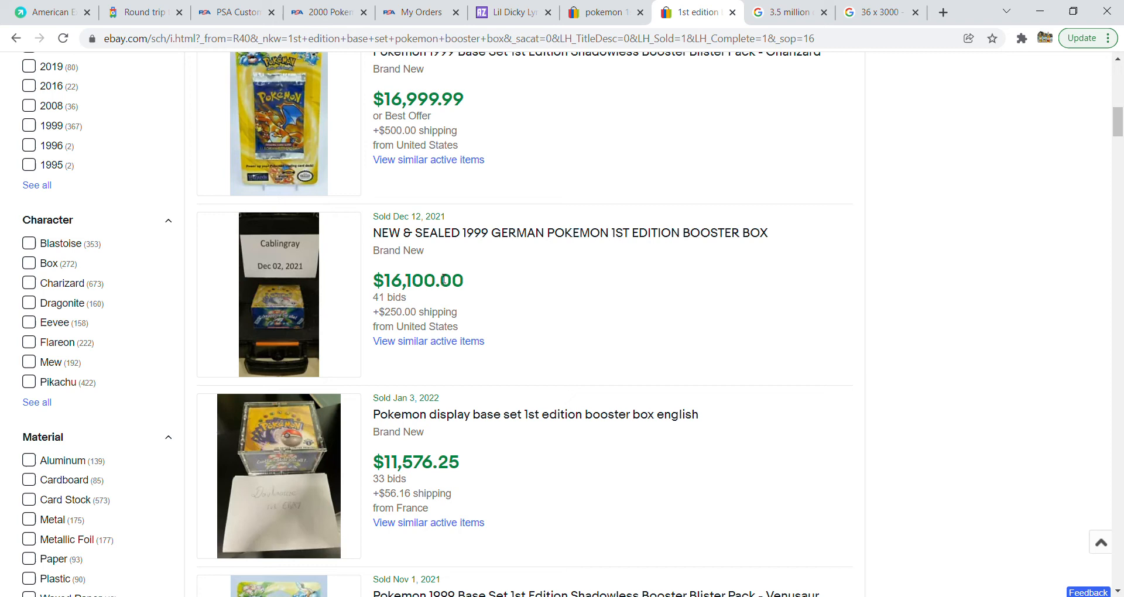
{"action": "mouse_move", "coordinate": [587, 276]}
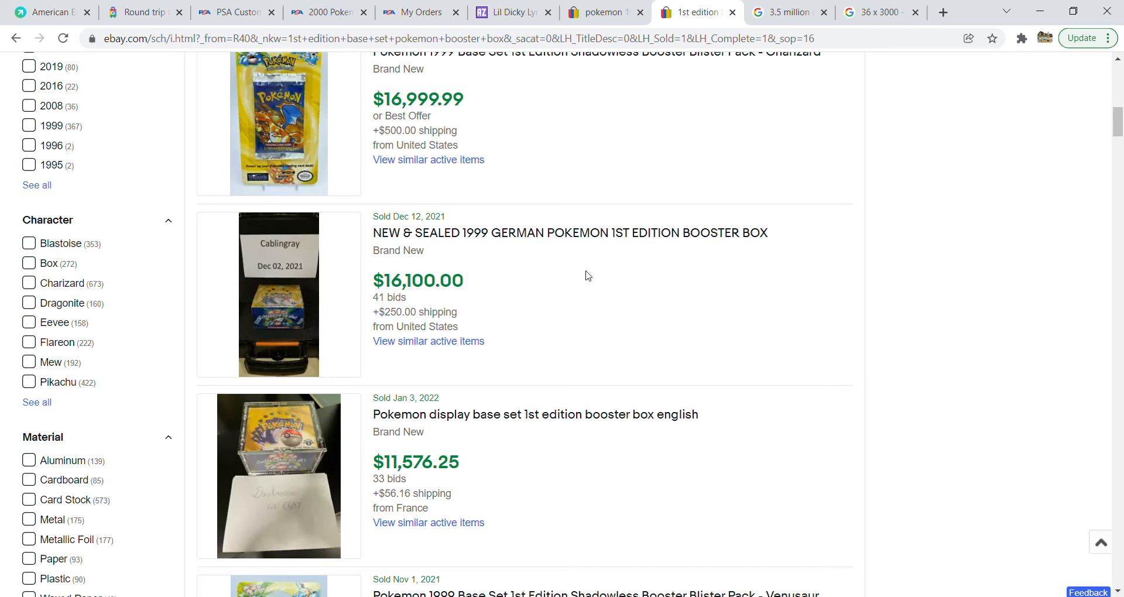
{"action": "mouse_move", "coordinate": [611, 311]}
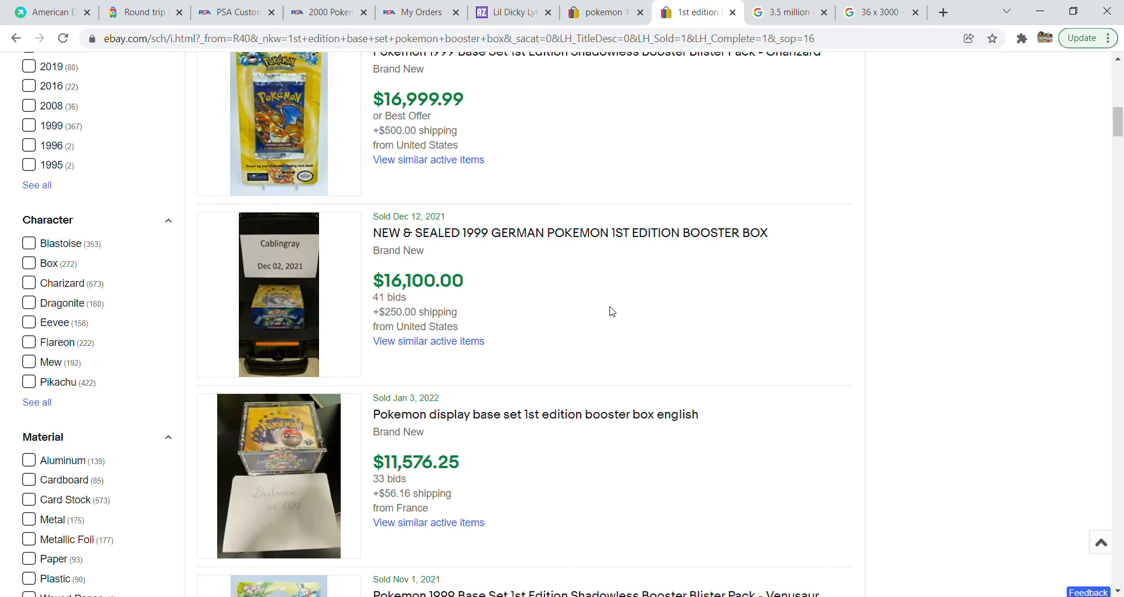
{"action": "mouse_move", "coordinate": [601, 350]}
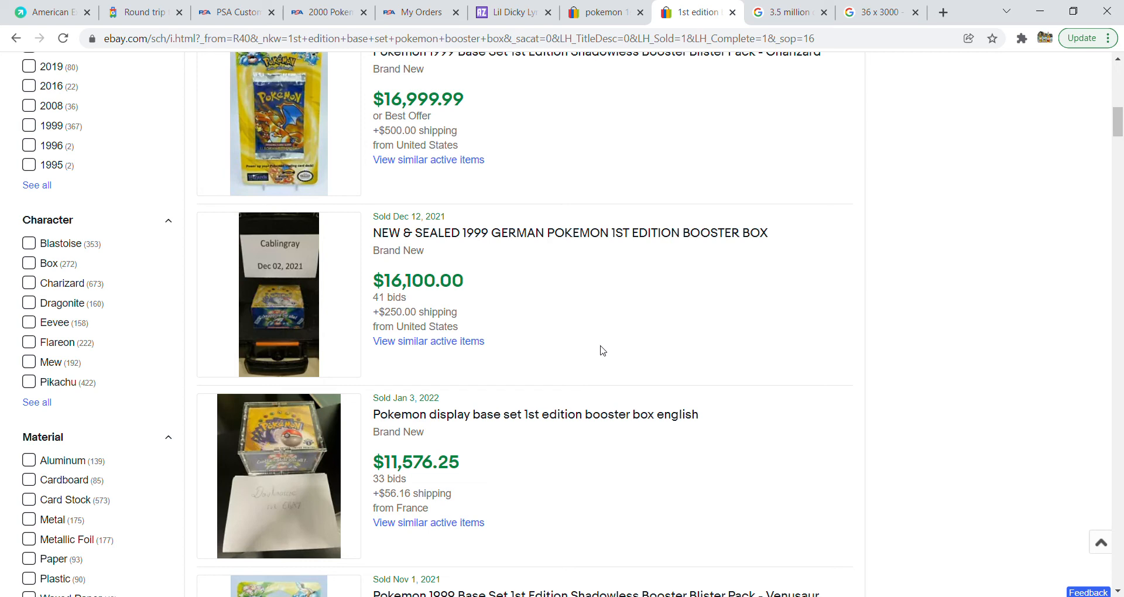
{"action": "mouse_move", "coordinate": [443, 298]}
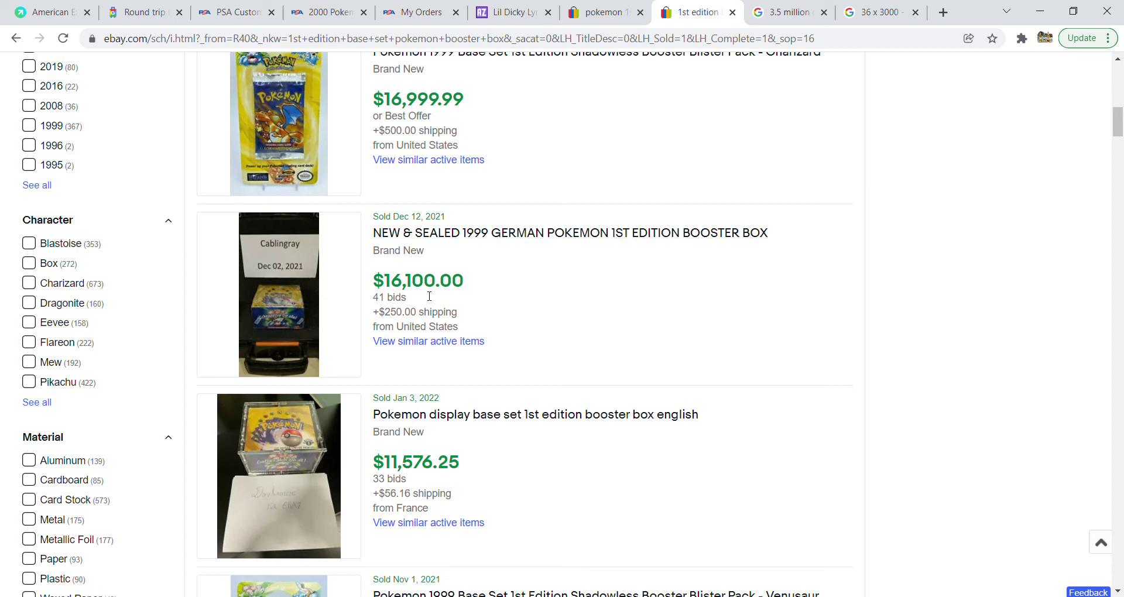
{"action": "mouse_move", "coordinate": [406, 289]}
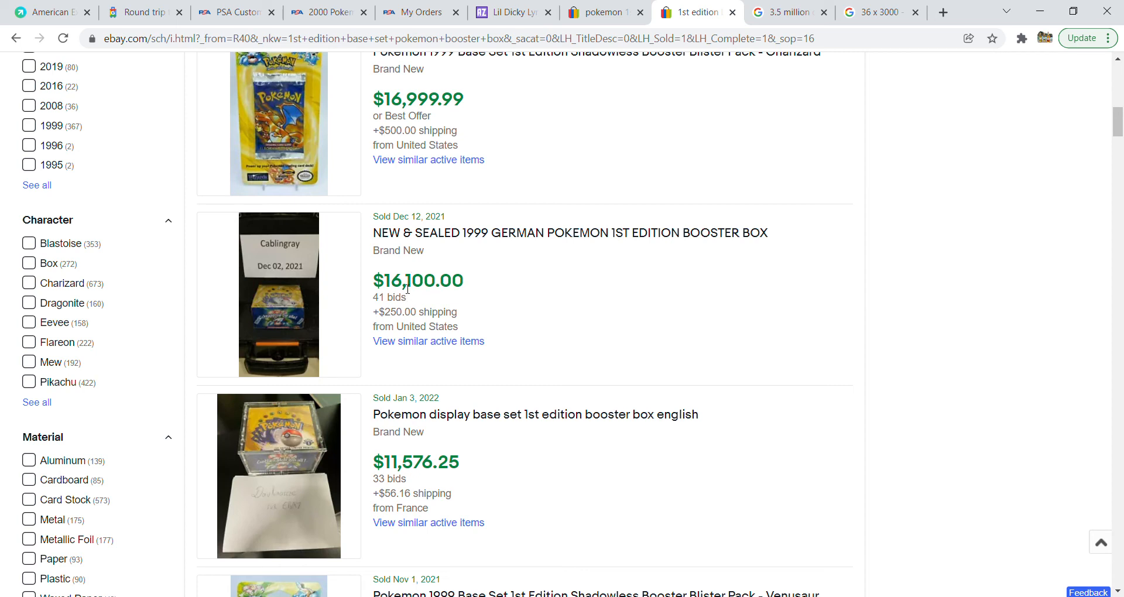
{"action": "mouse_move", "coordinate": [526, 269]}
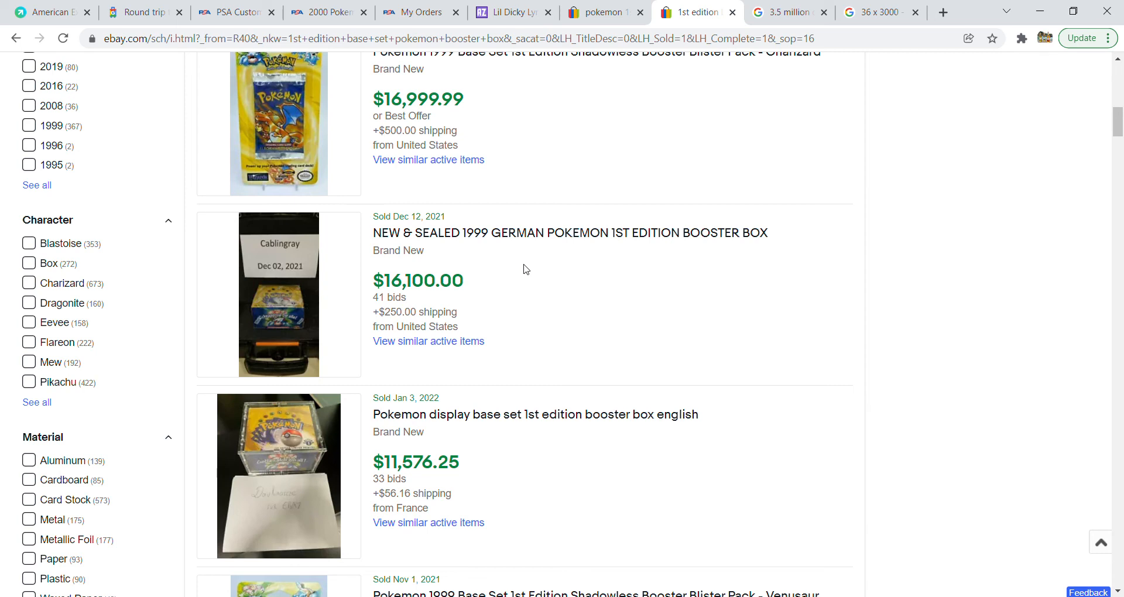
{"action": "mouse_move", "coordinate": [521, 288]}
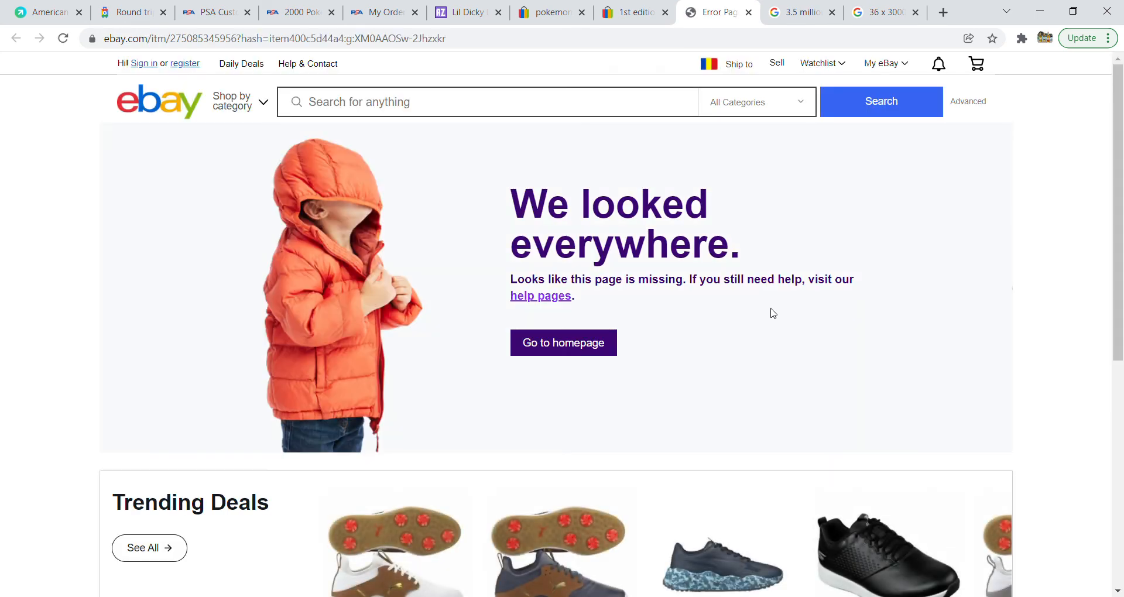
{"action": "mouse_move", "coordinate": [779, 20]}
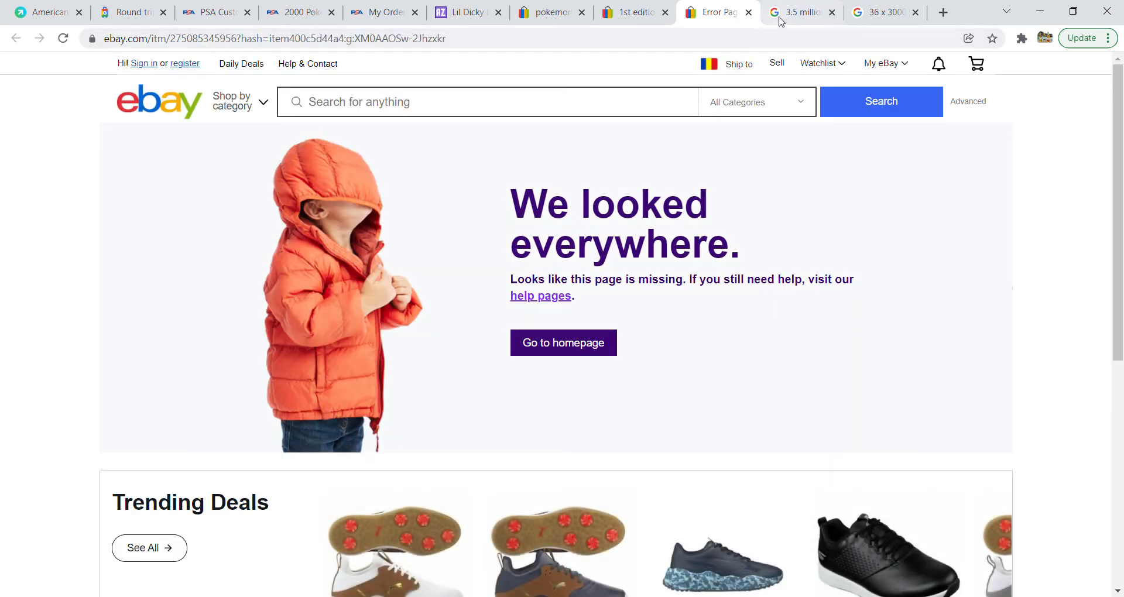
Step: Check 3.5 million ÷ 6, then land on the 36 × 3000 = 108,000 result
{"action": "left_click", "coordinate": [799, 12]}
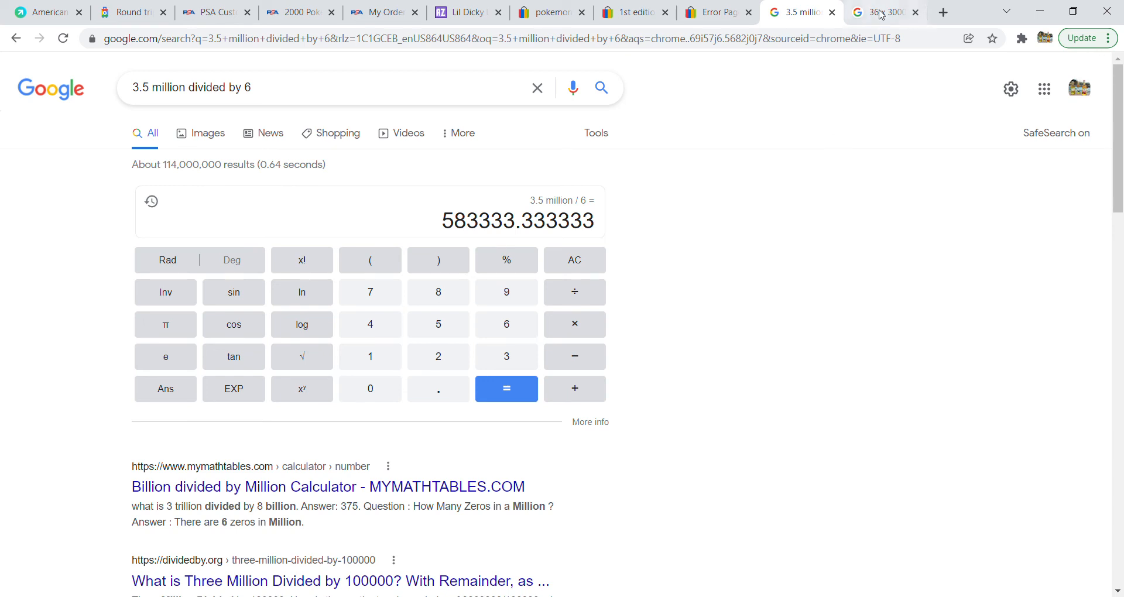
{"action": "left_click", "coordinate": [878, 12]}
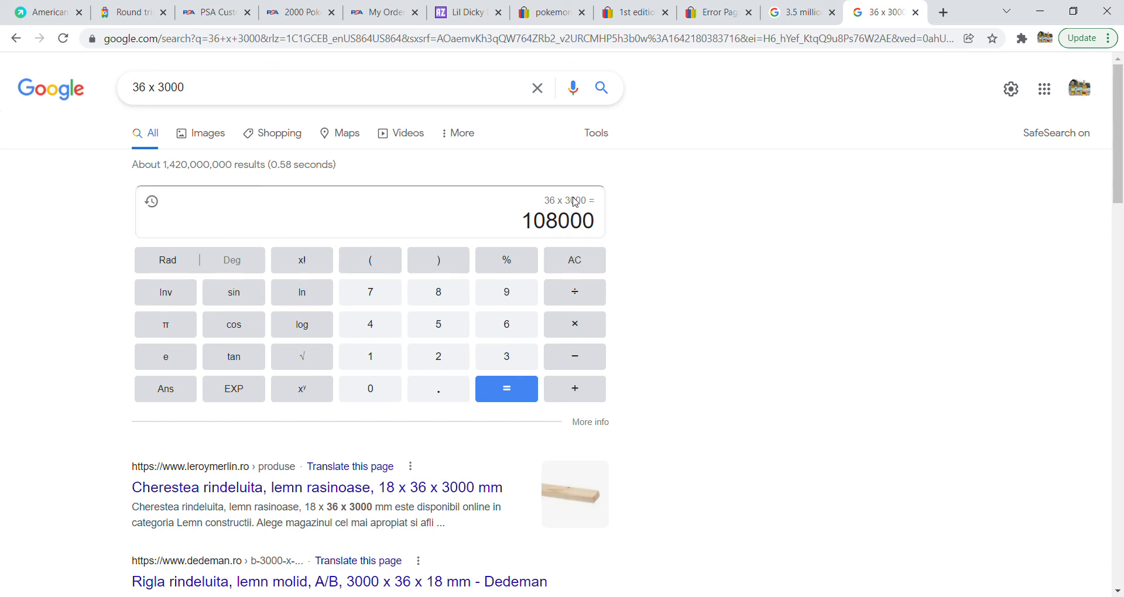
{"action": "mouse_move", "coordinate": [561, 241]}
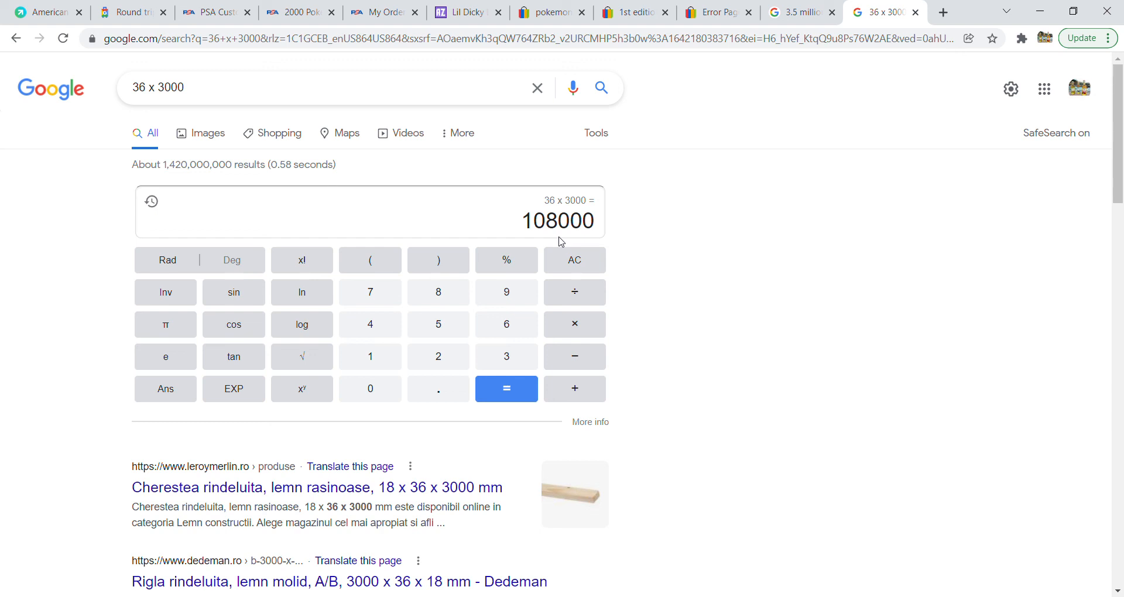
{"action": "mouse_move", "coordinate": [686, 122]}
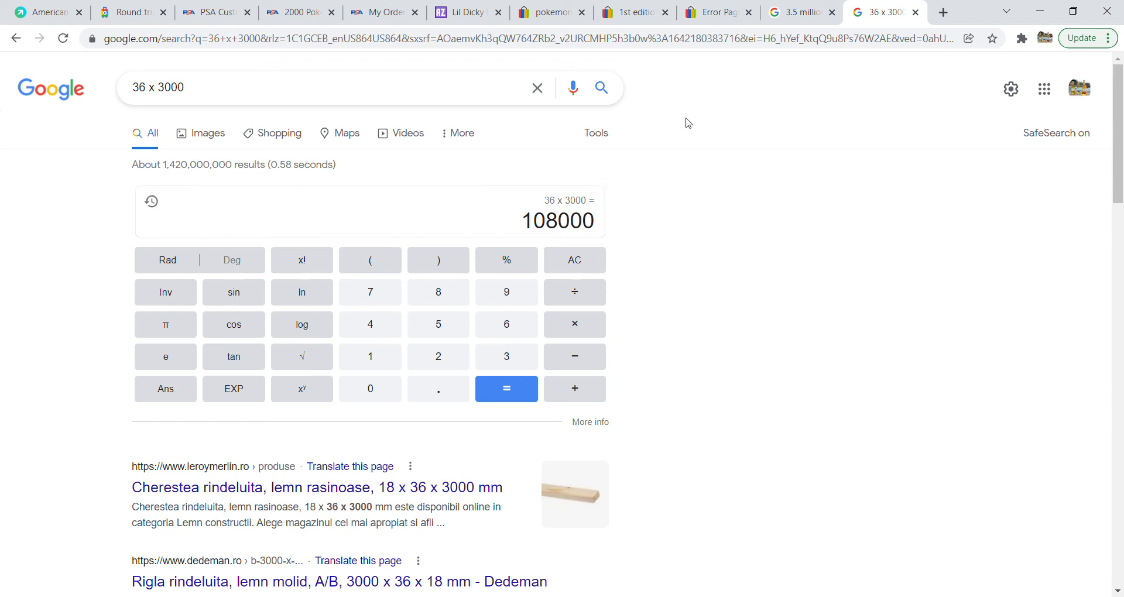
{"action": "mouse_move", "coordinate": [1049, 81]}
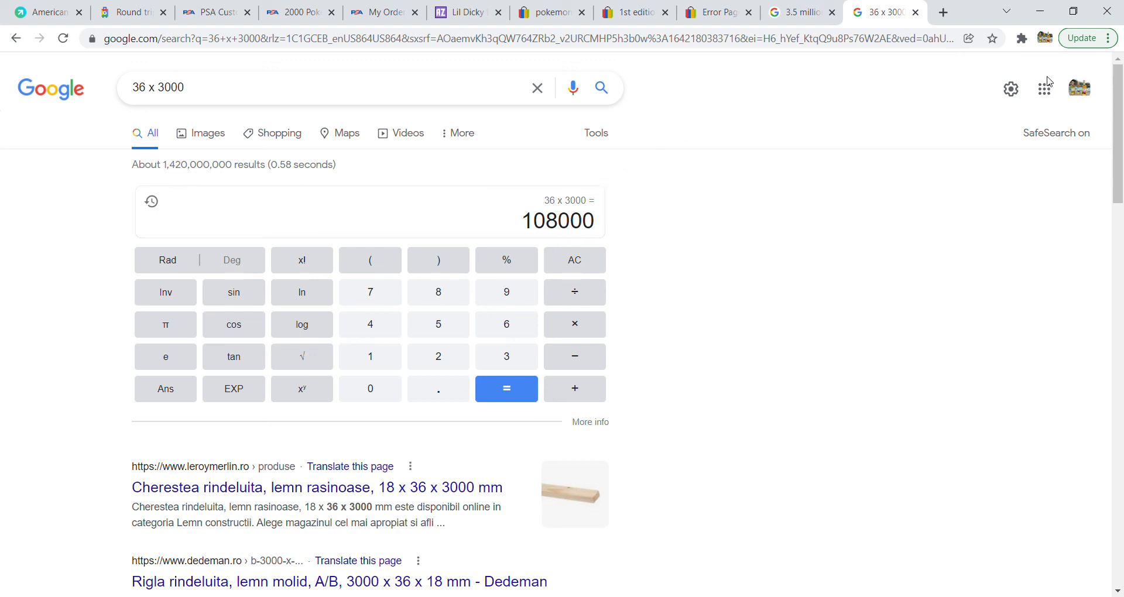
{"action": "mouse_move", "coordinate": [1048, 84]}
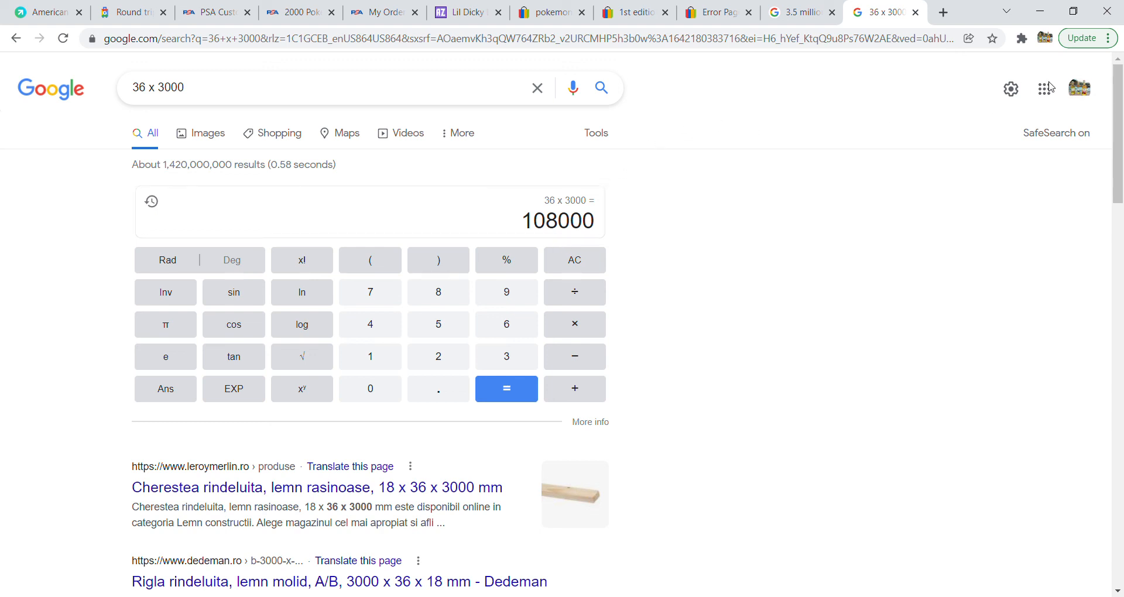